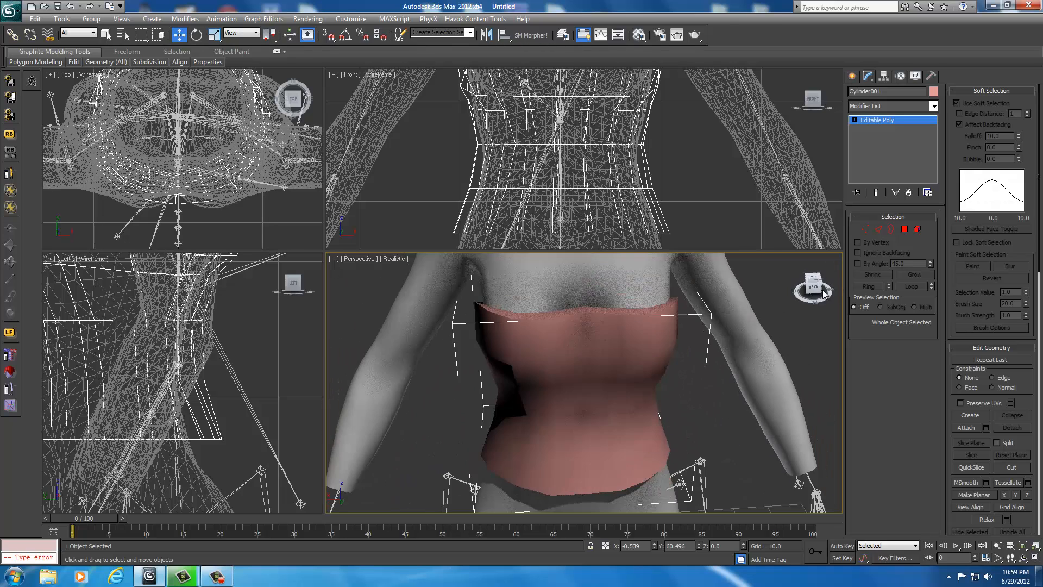
- Select all 126 bodice polygons in Polygon mode and reach the Edit Geometry rollout
left_click(918, 229)
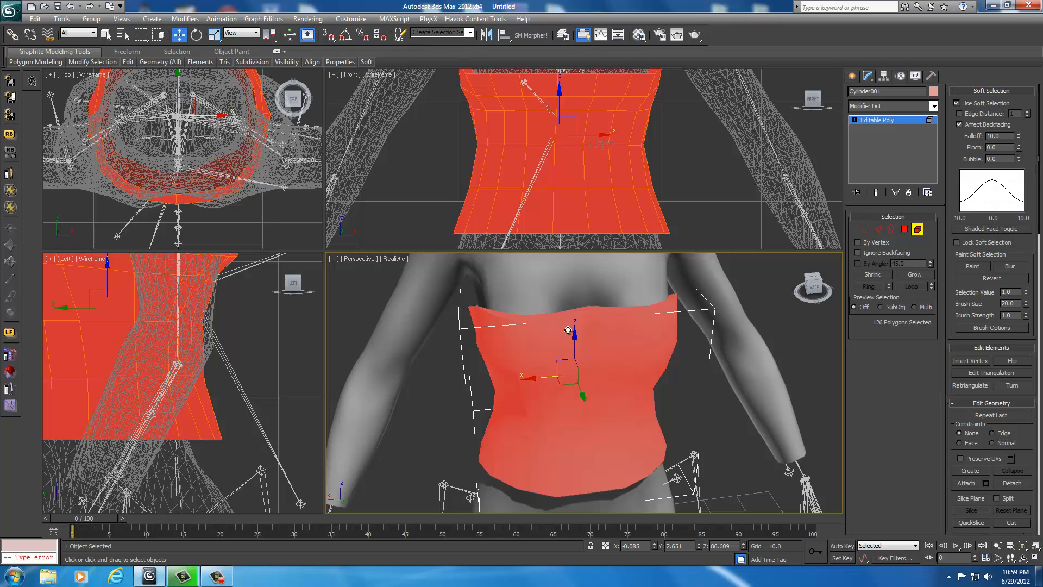
mouse_move(936, 403)
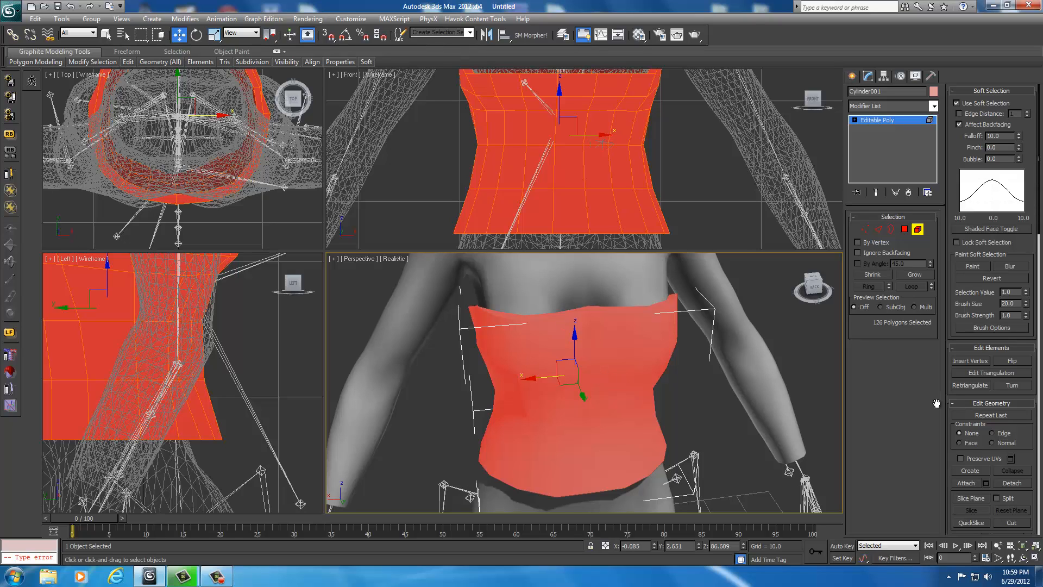
scroll("down", 3)
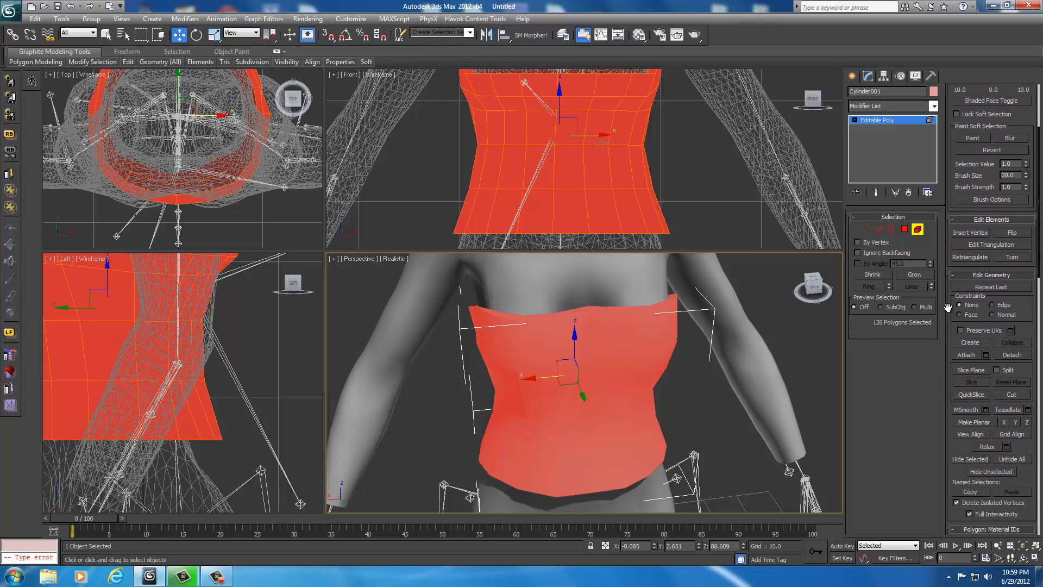
scroll("down", 3)
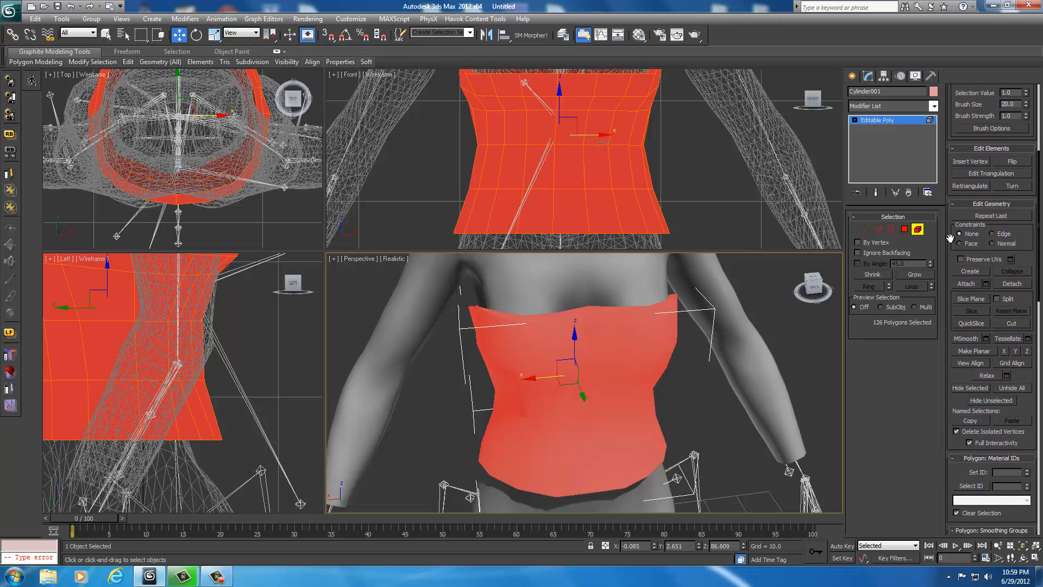
mouse_move(993, 212)
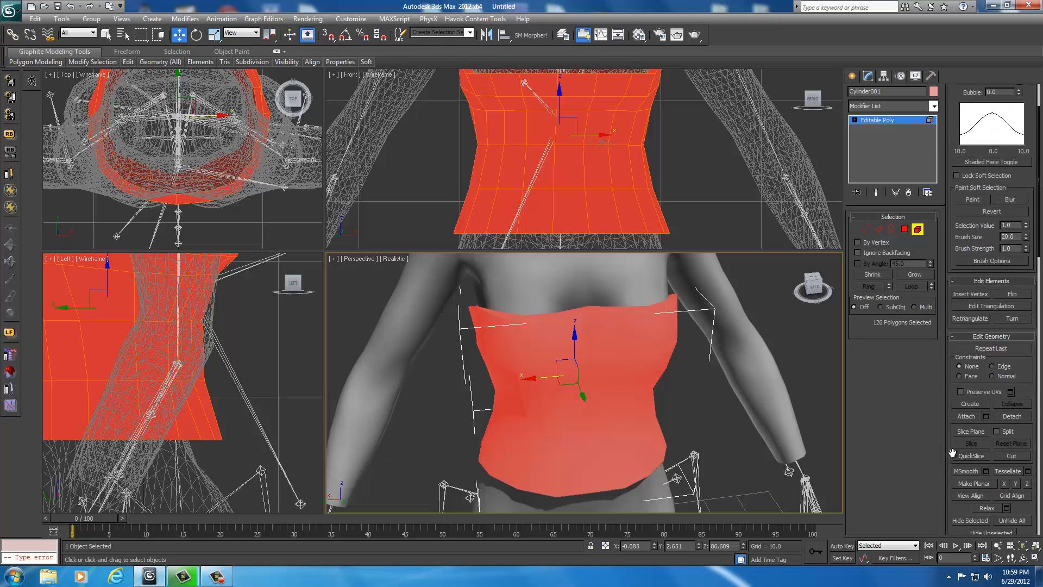
scroll("down", 3)
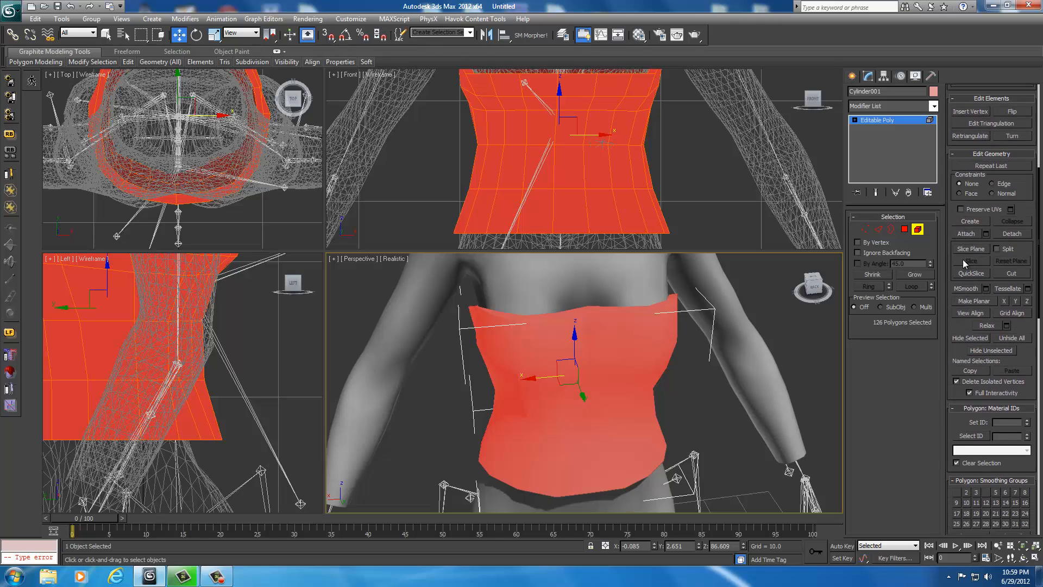
mouse_move(969, 296)
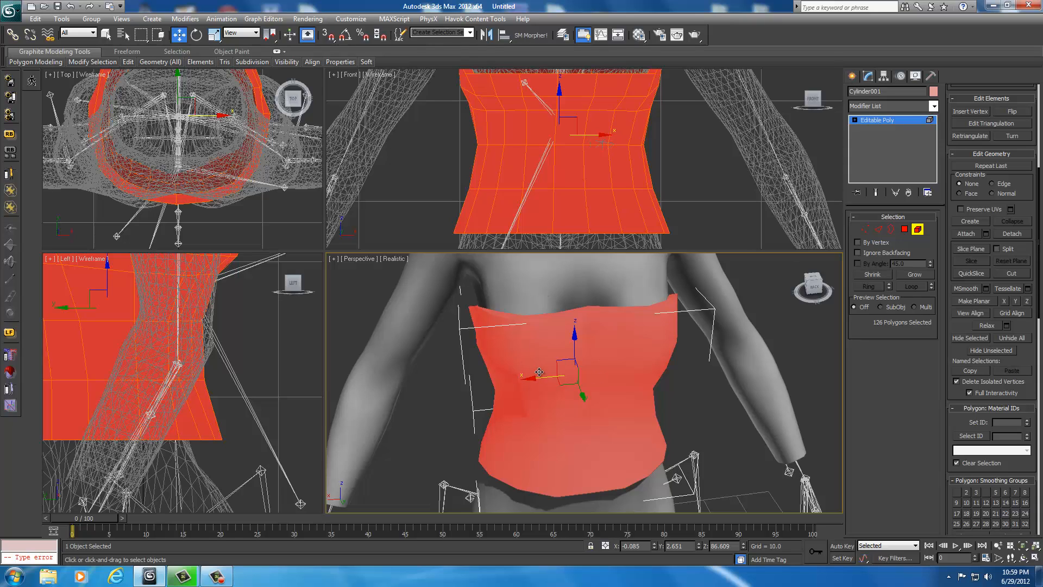
- Show the bodice in Hidden Line shading for tessellation, then restore Realistic shading
left_click(394, 259)
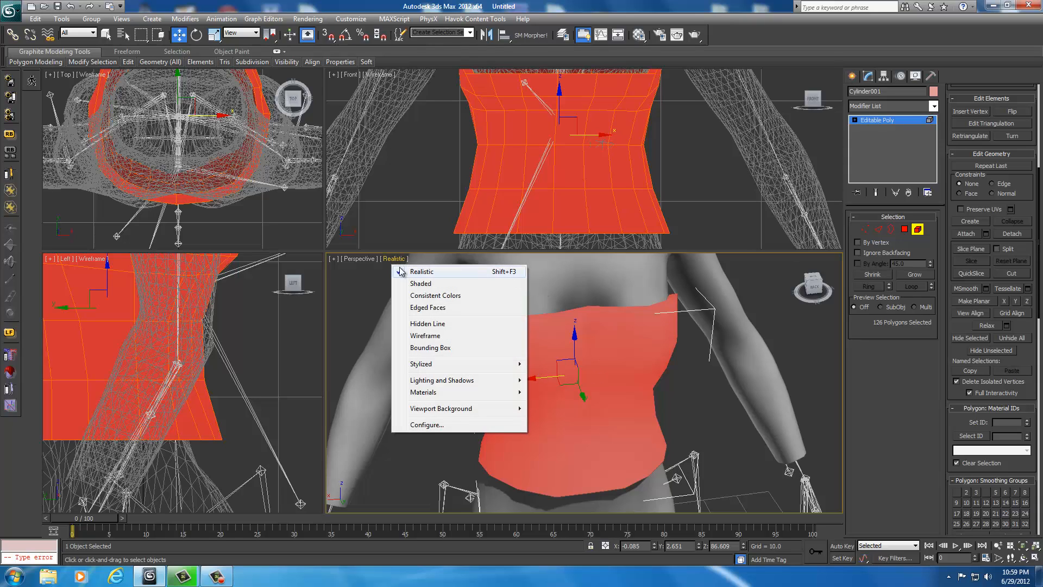
left_click(428, 323)
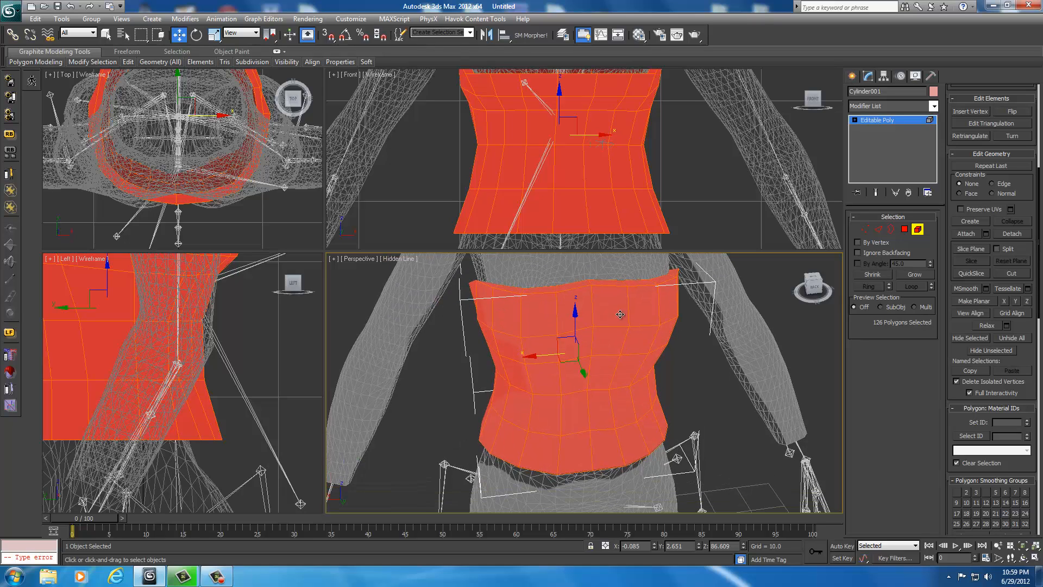
mouse_move(817, 368)
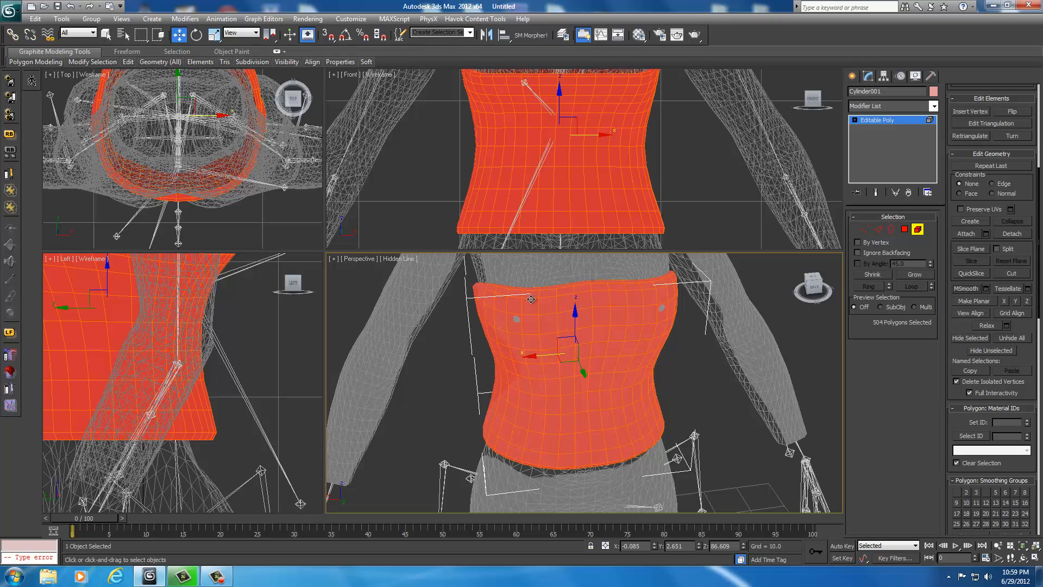
mouse_move(653, 303)
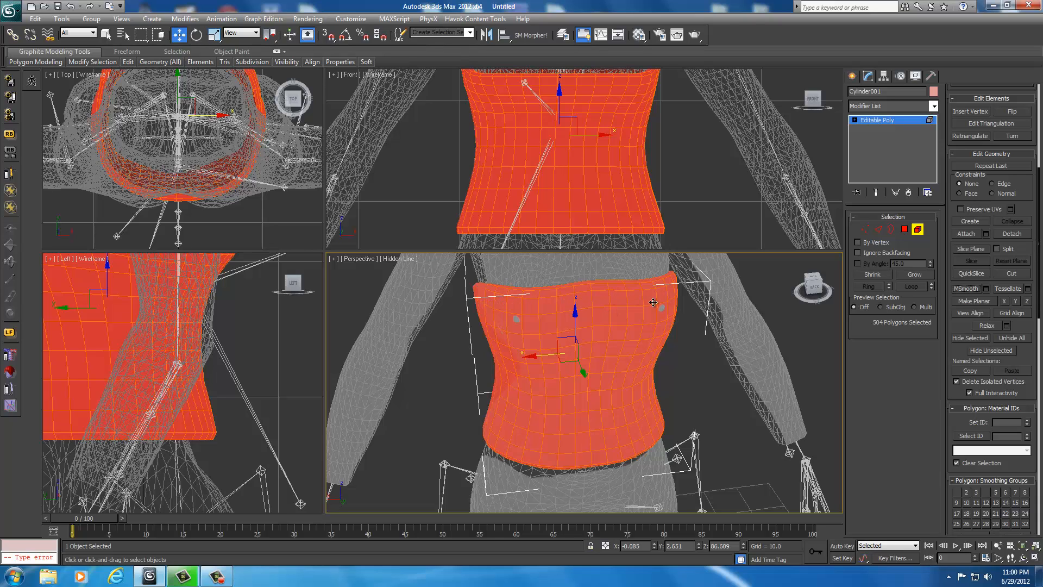
left_click(399, 259)
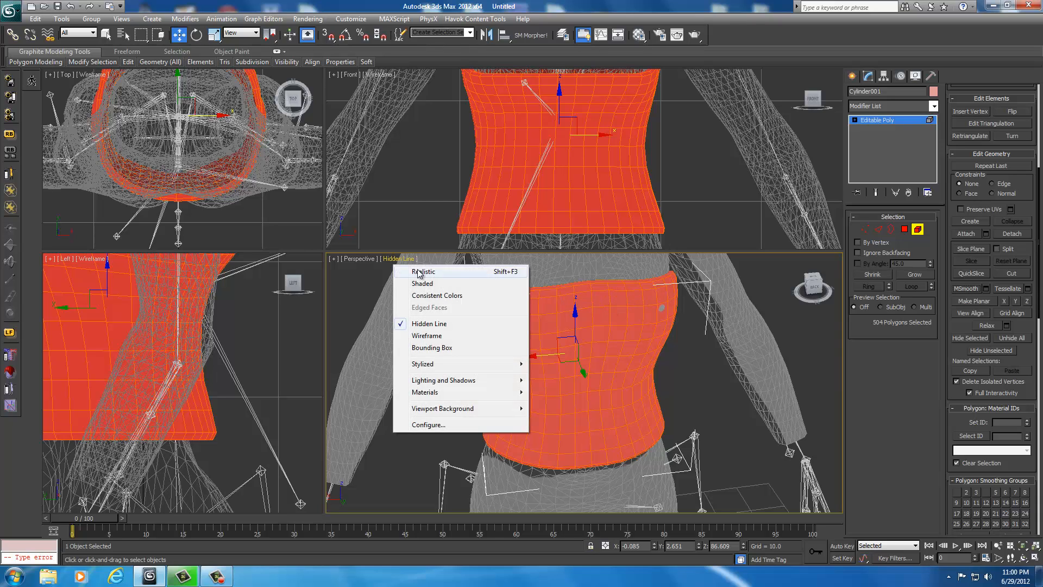
left_click(422, 272)
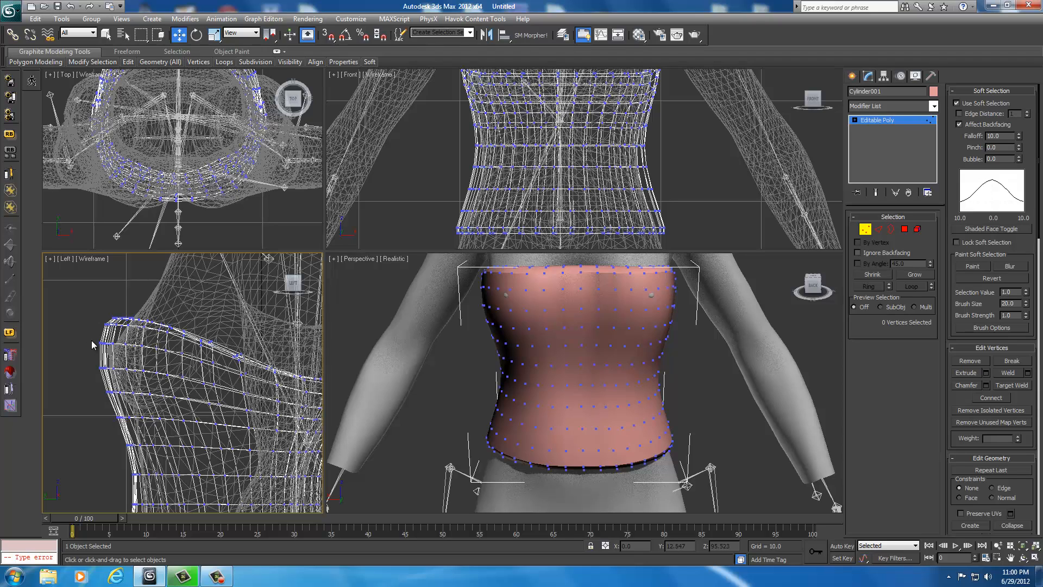
left_click(124, 356)
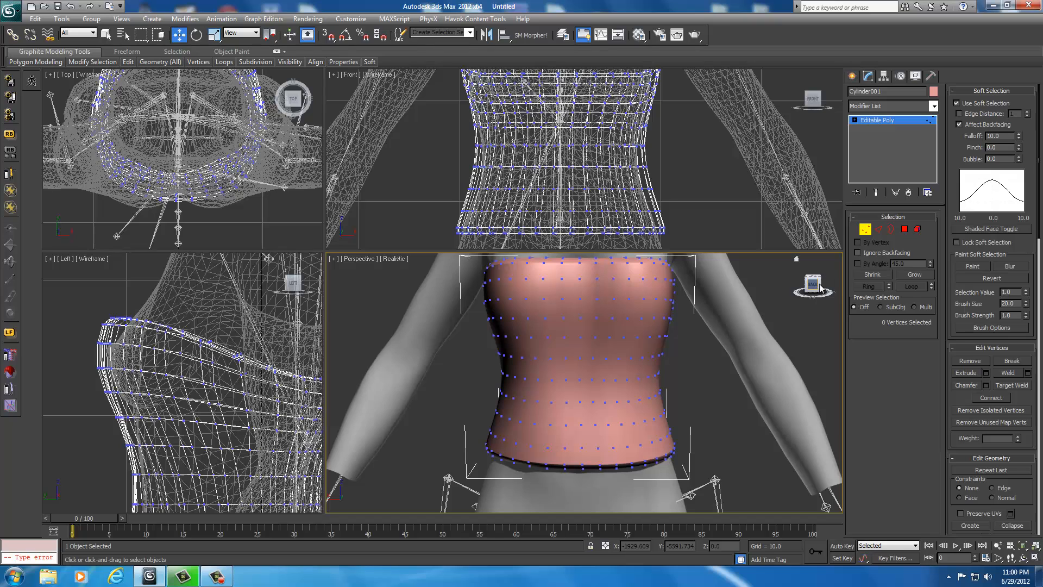
- In Polygon mode with soft selection off, select the bodice's top and bottom rim face loops (72 polygons)
left_click(916, 229)
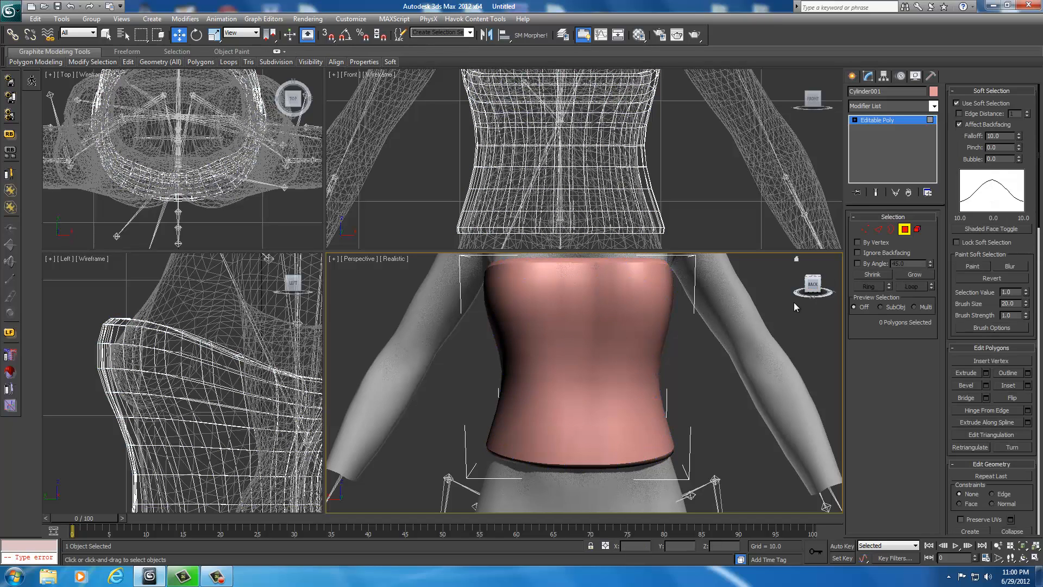
mouse_move(389, 264)
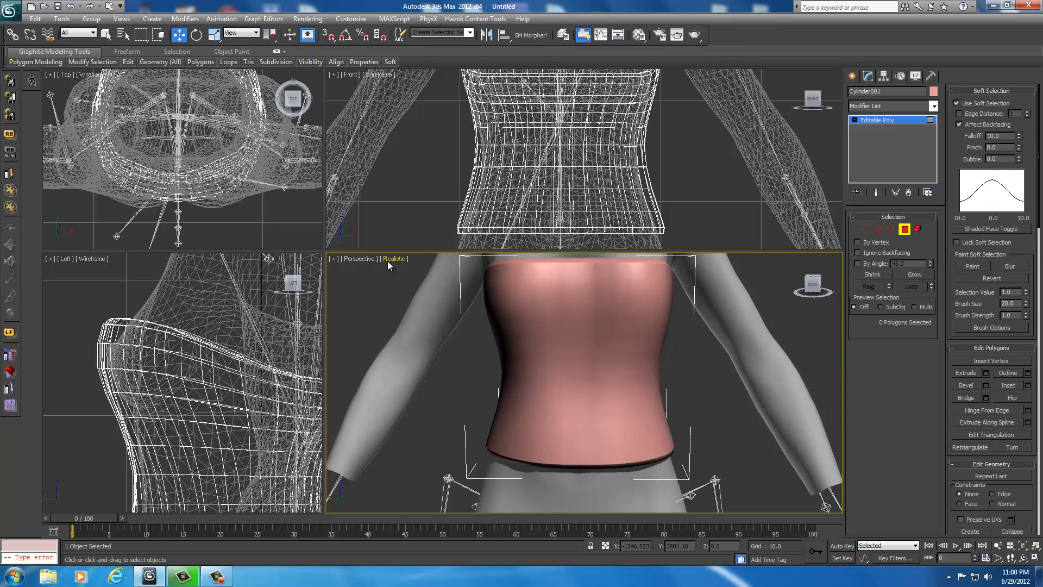
left_click(394, 258)
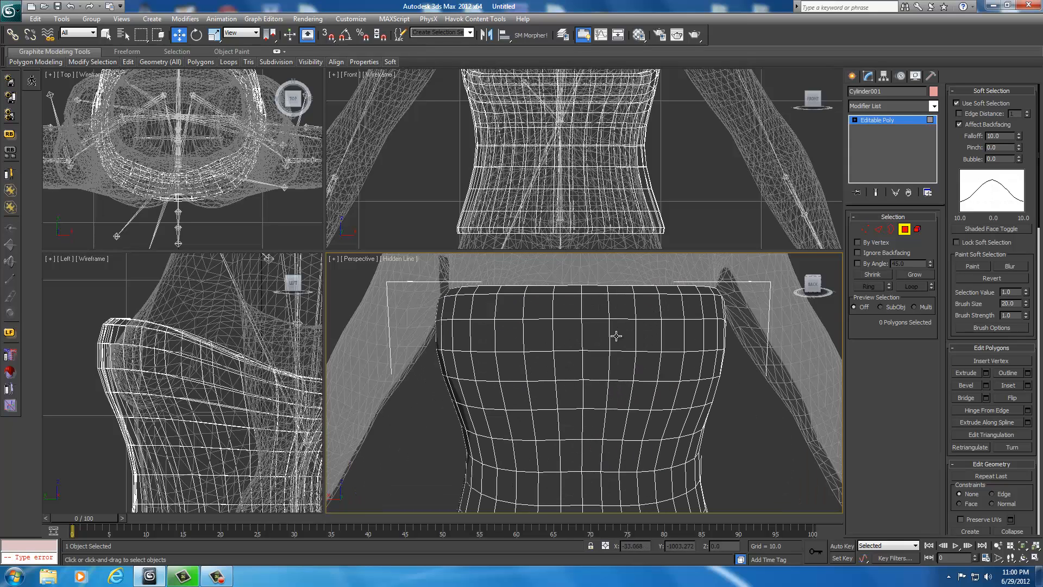
left_click(606, 341)
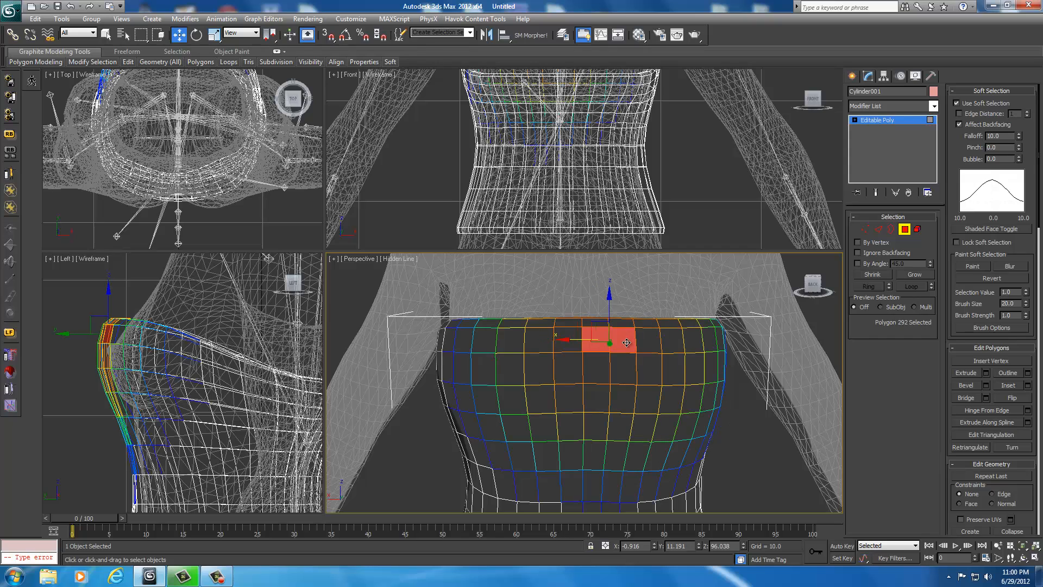
left_click(612, 341)
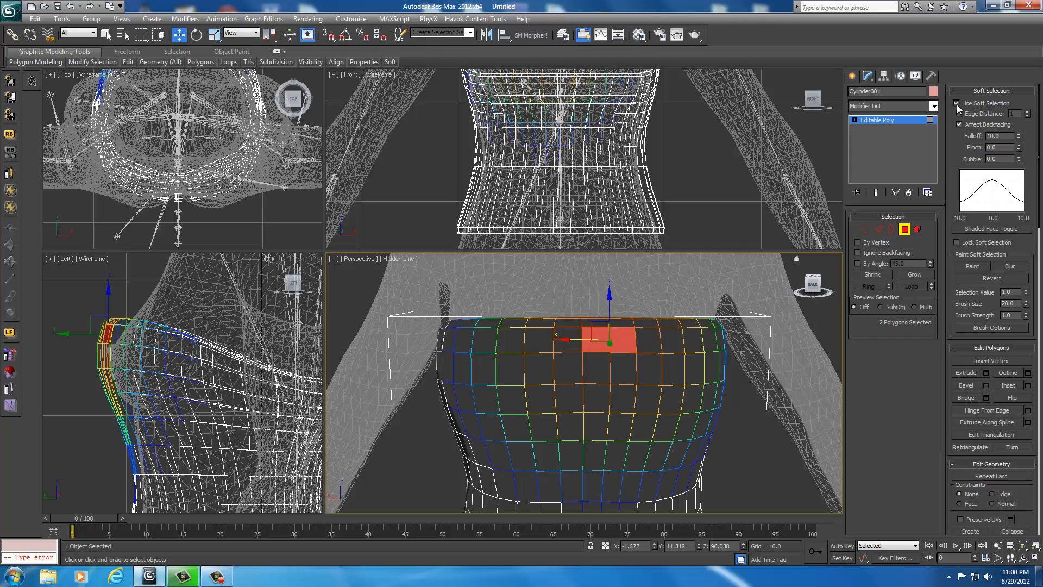
left_click(960, 103)
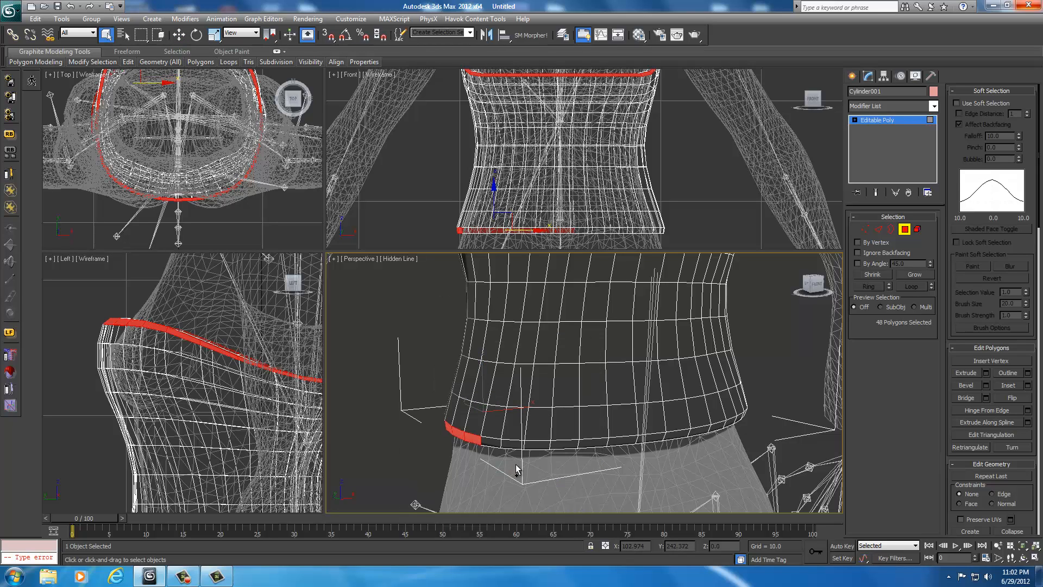
left_click(532, 445)
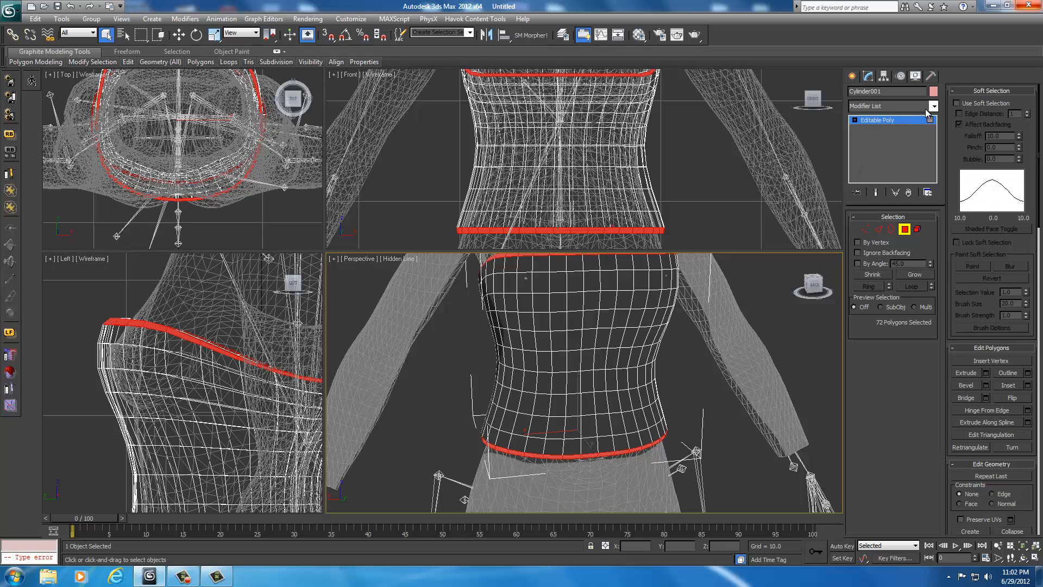
- Apply a Face Extrude modifier to the selected rim faces
left_click(932, 106)
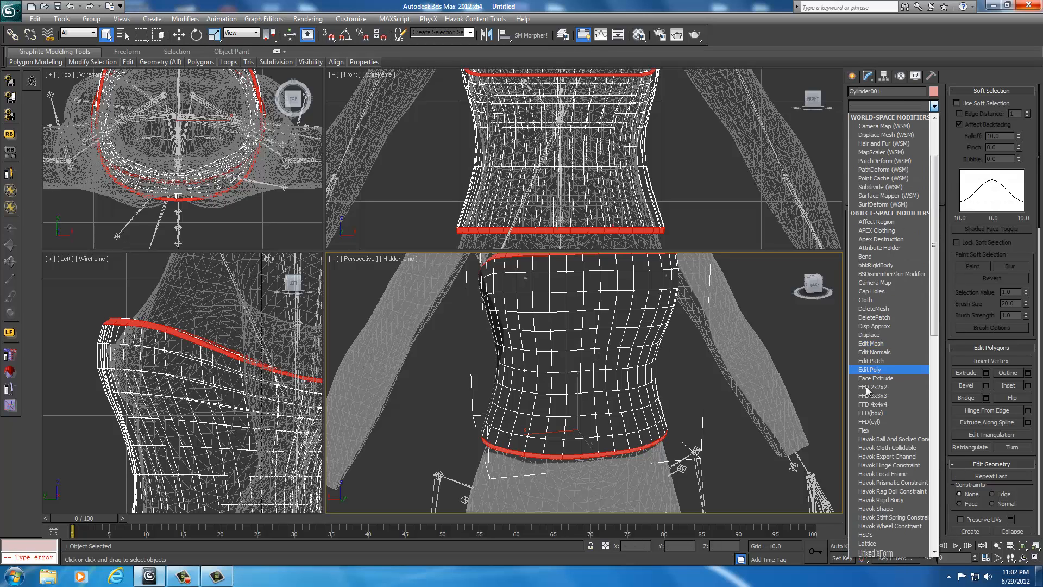
scroll("down", 3)
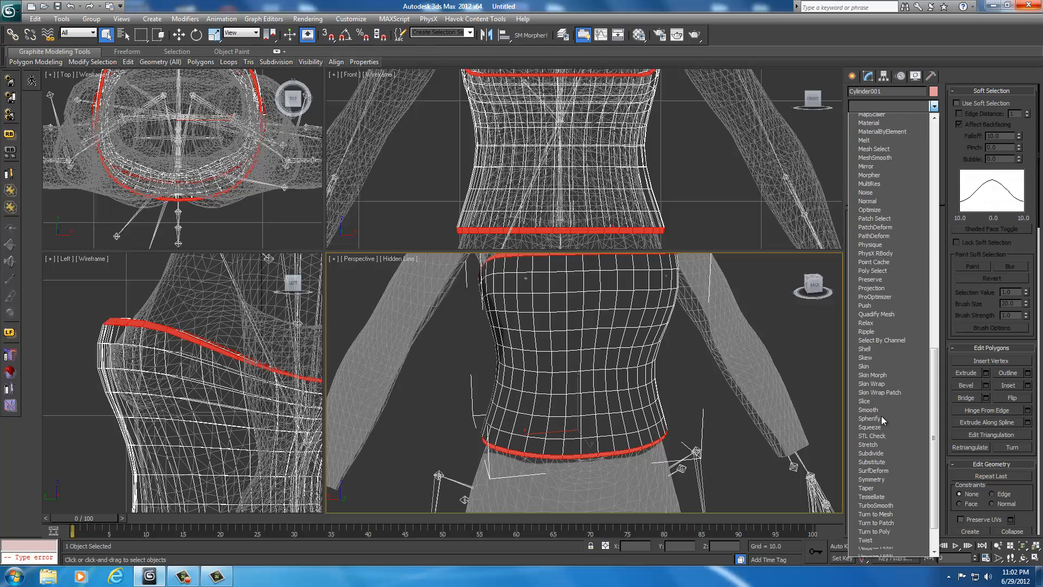
left_click(865, 265)
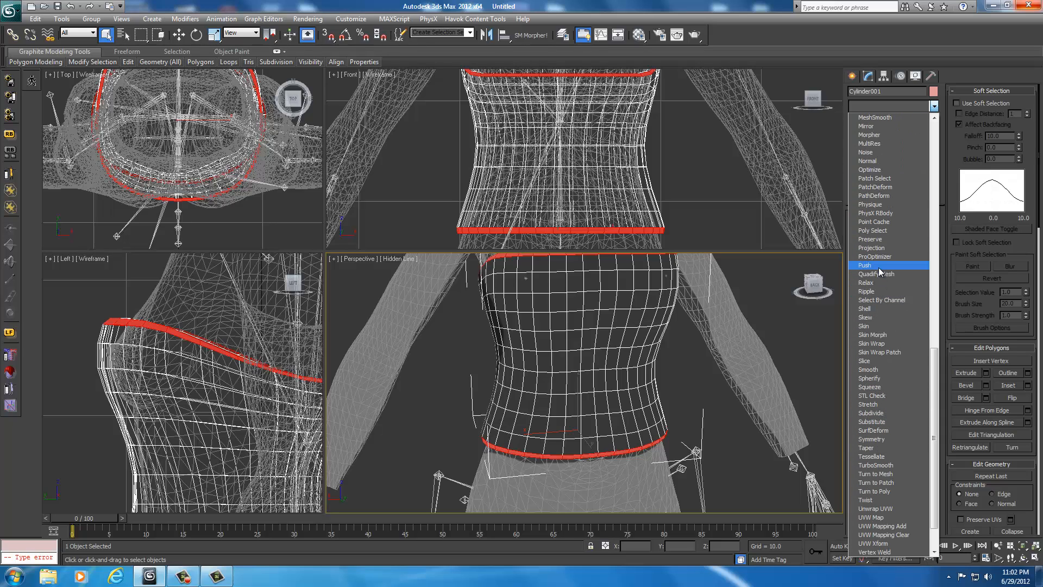
scroll("up", 3)
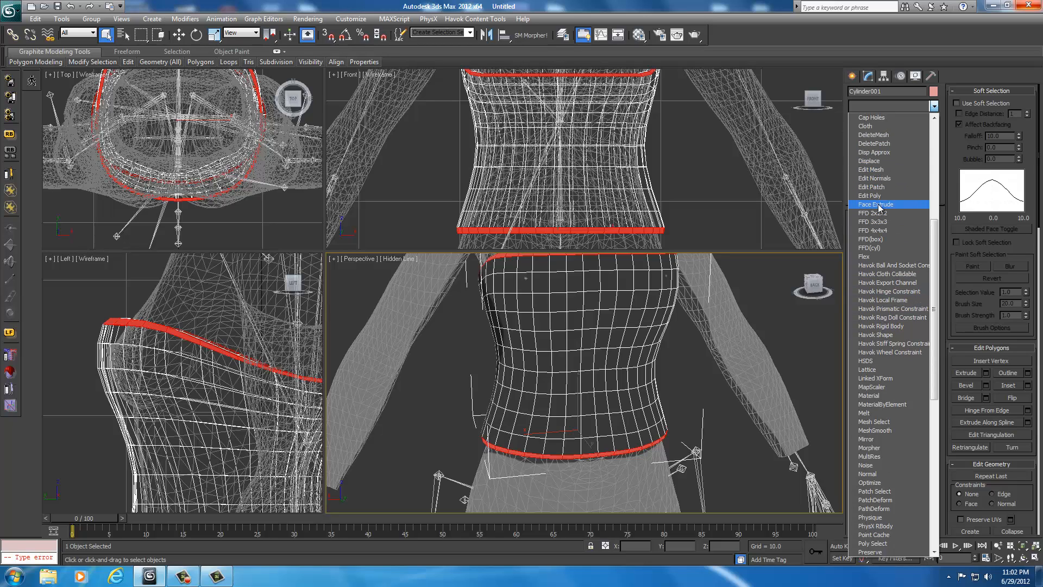
left_click(873, 204)
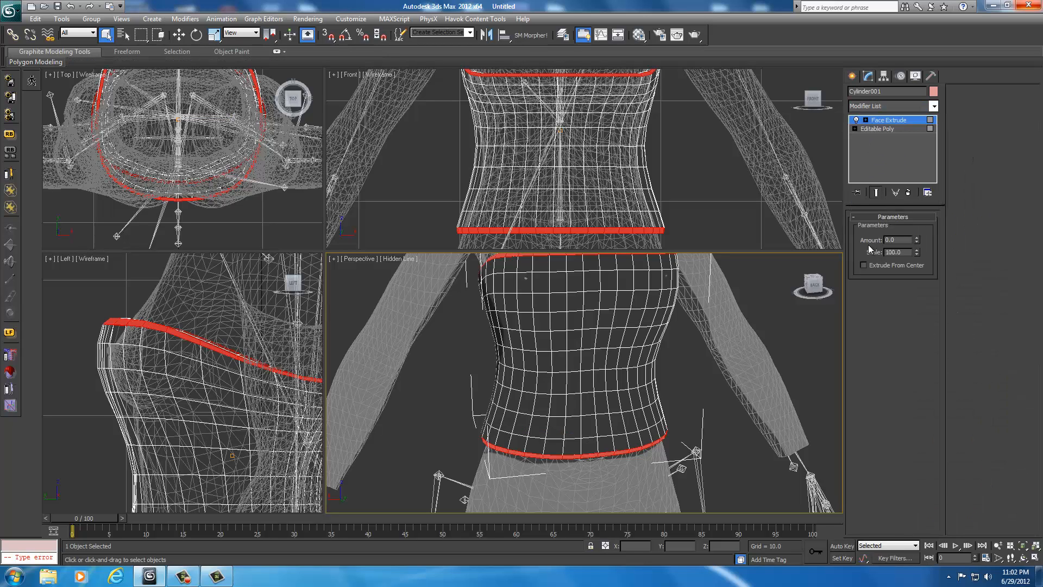
mouse_move(878, 249)
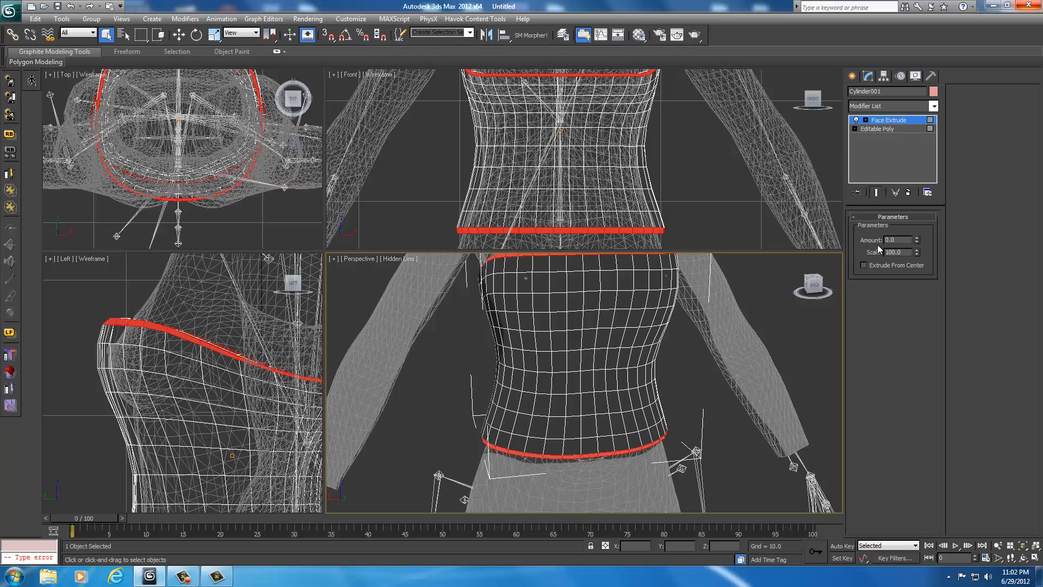
mouse_move(741, 403)
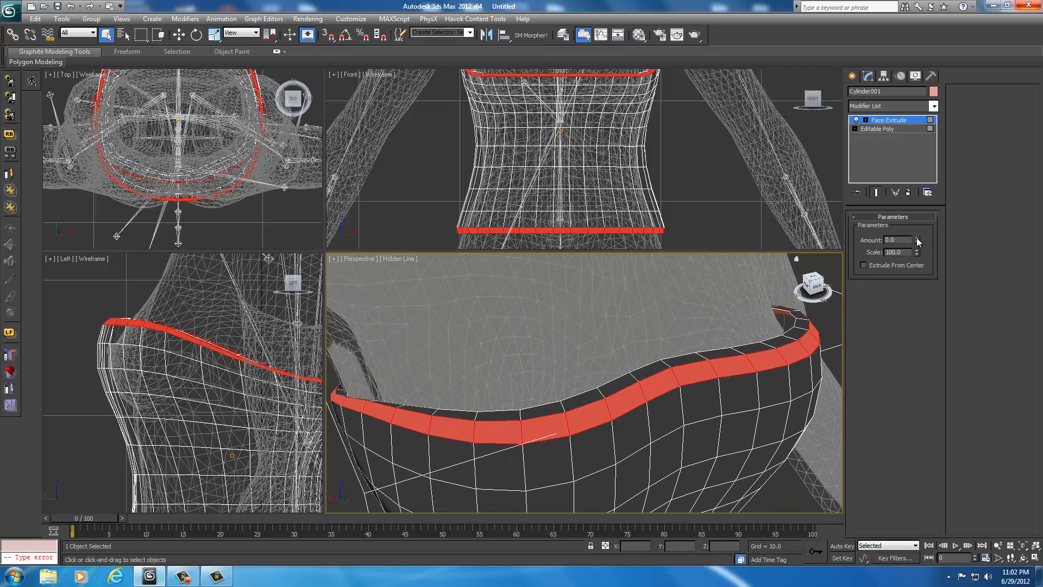
- Raise the Face Extrude amount on the rim faces to 1.0
left_click(916, 238)
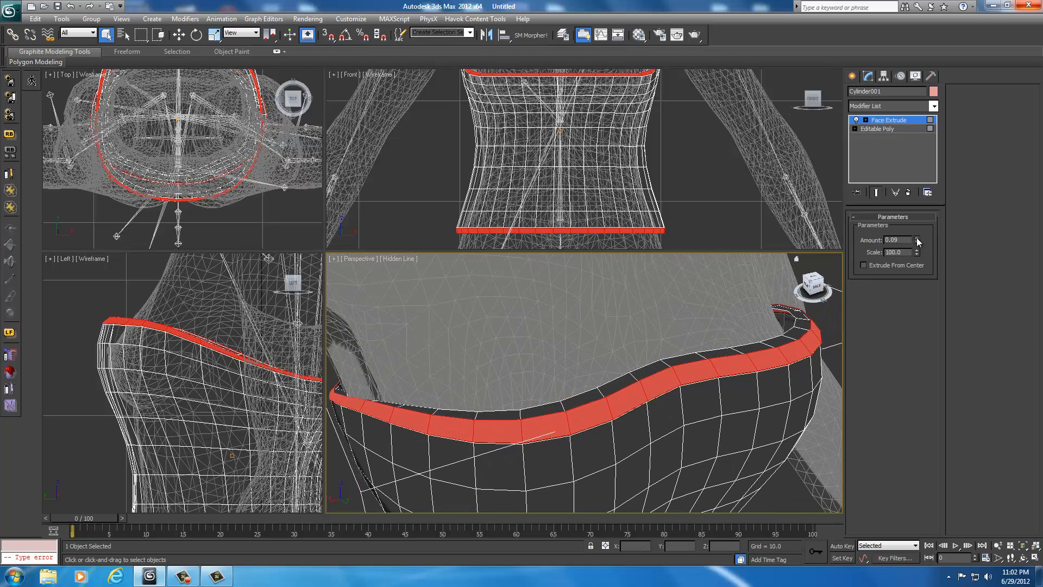
left_click(917, 240)
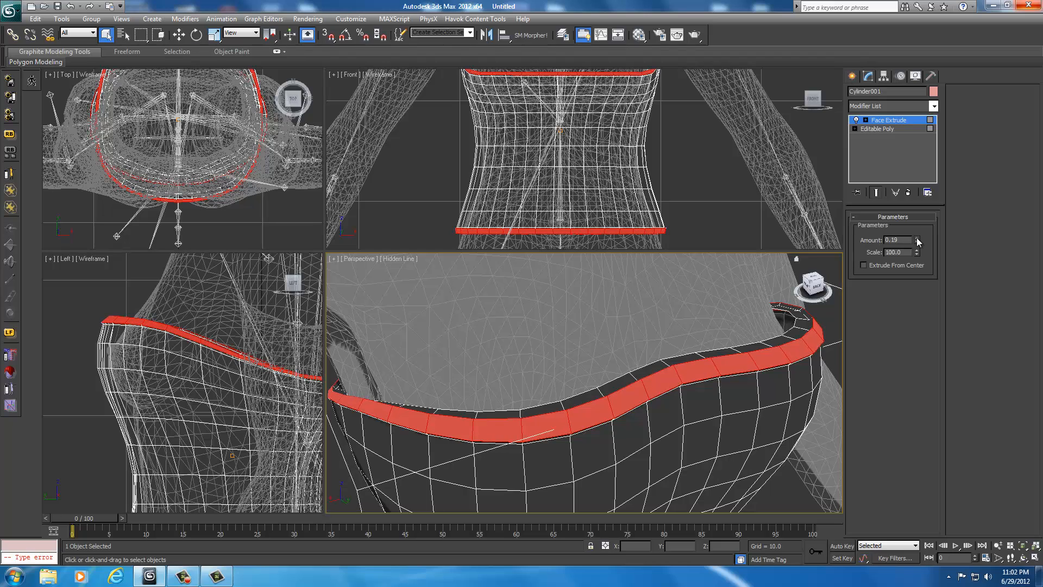
left_click(916, 238)
type("1")
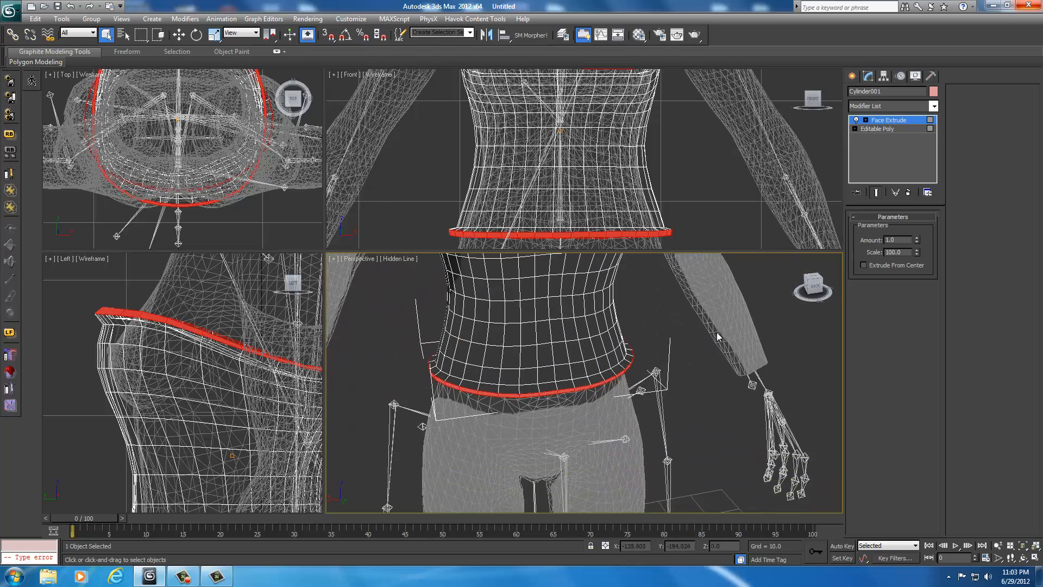
mouse_move(775, 309)
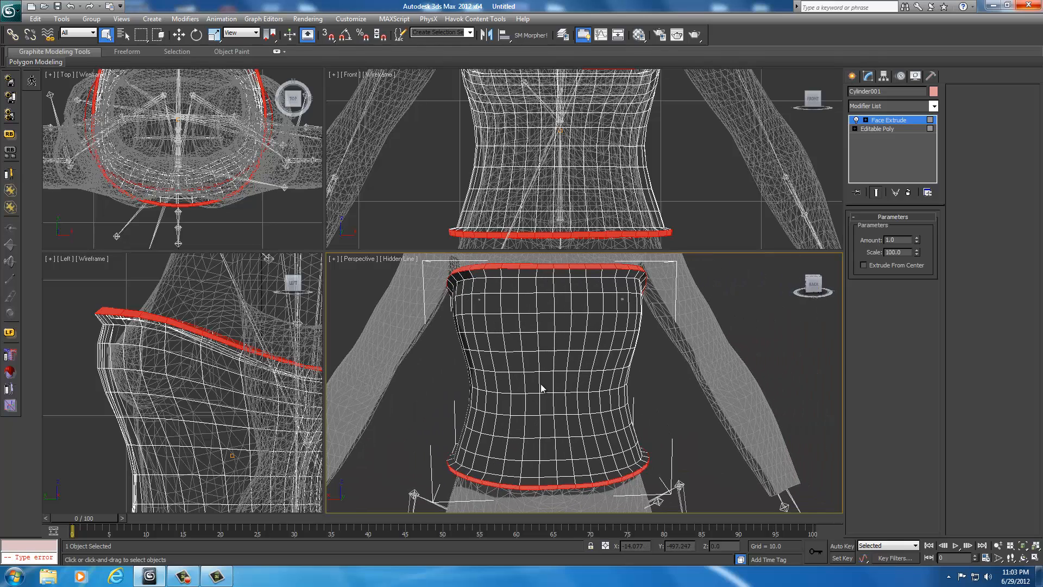
- Convert the bodice to an Editable Poly, baking in the rims, and enter Vertex mode
right_click(542, 383)
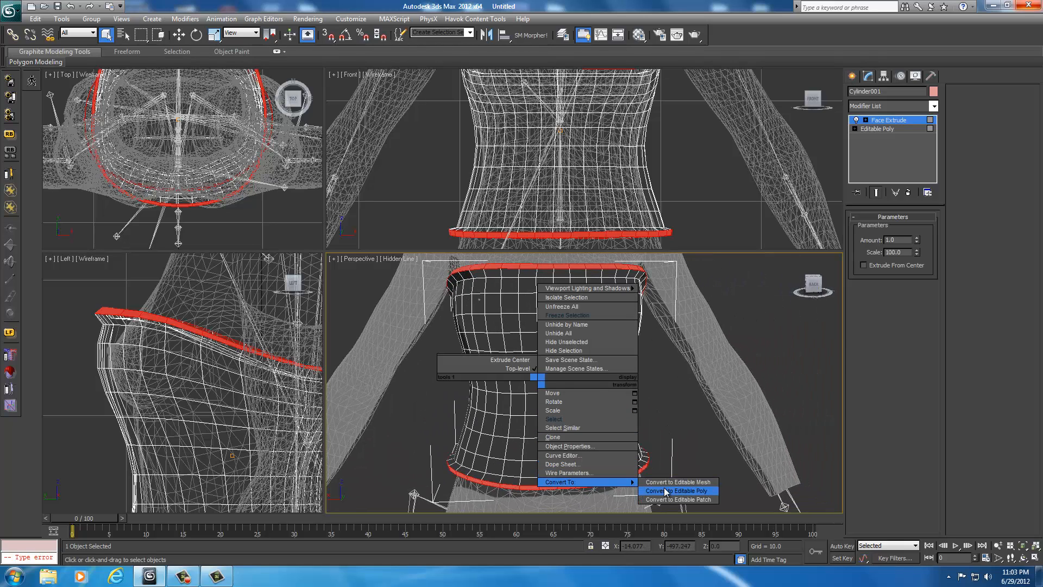
left_click(675, 490)
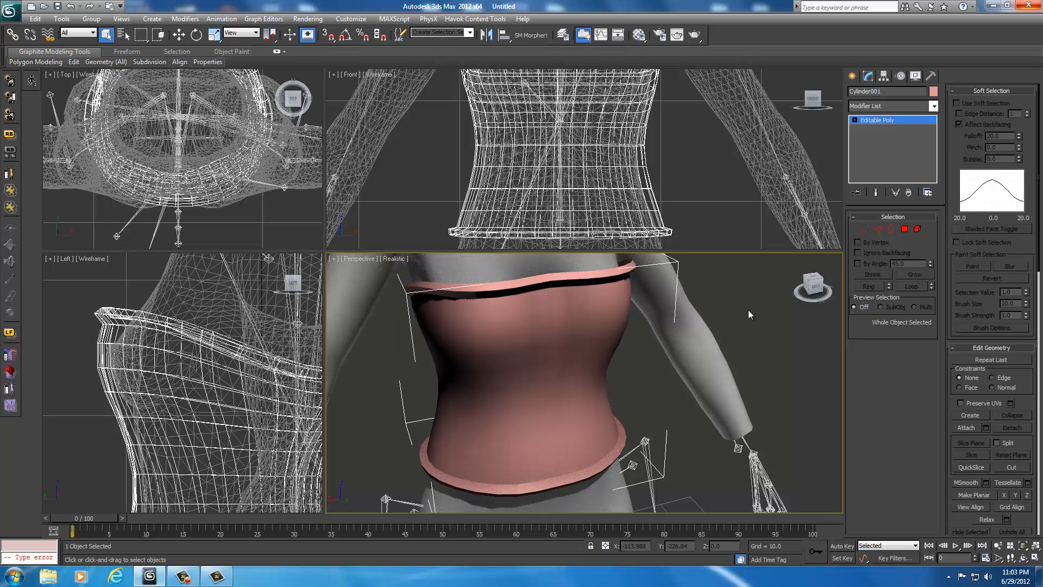
left_click(864, 228)
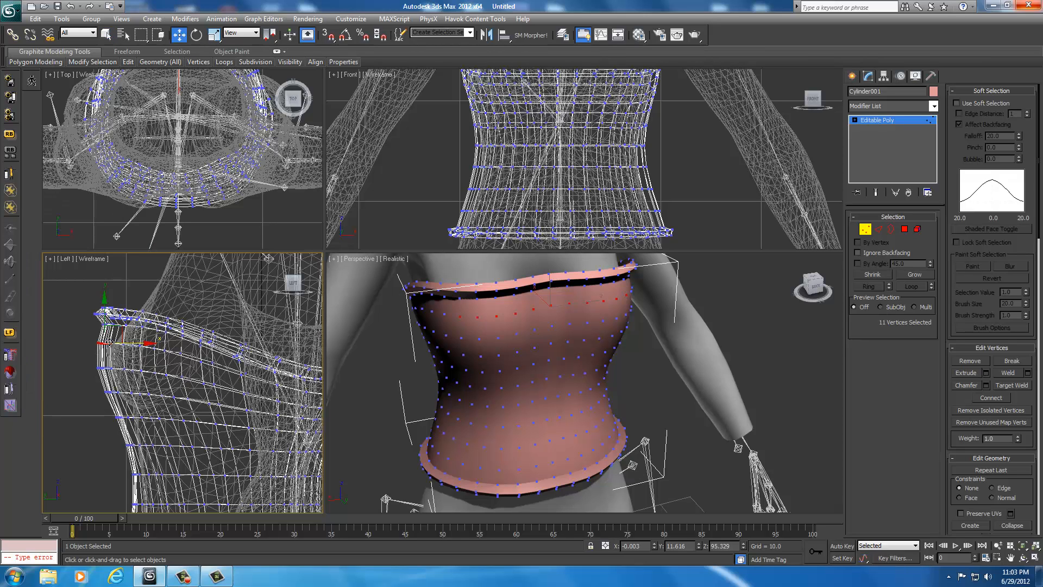
- With soft selection falloff 7.0, move bodice front vertices to hug the torso
left_click(959, 103)
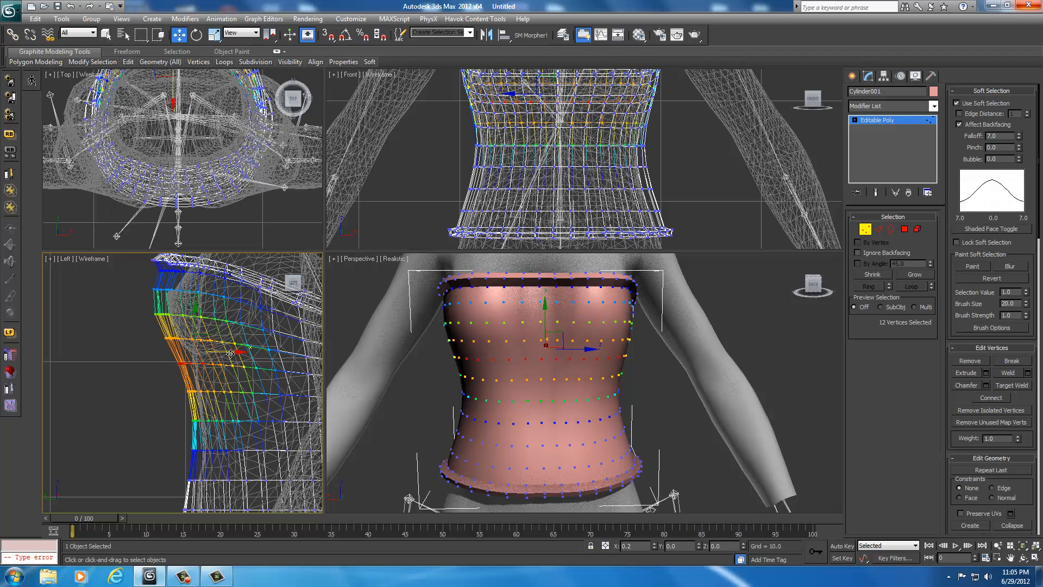
left_click(809, 302)
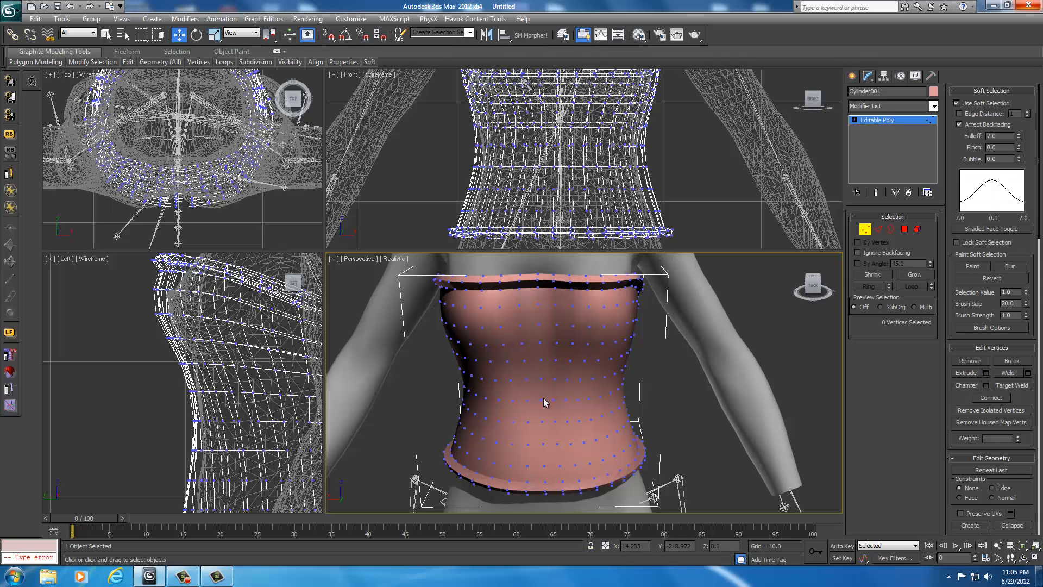
left_click(542, 411)
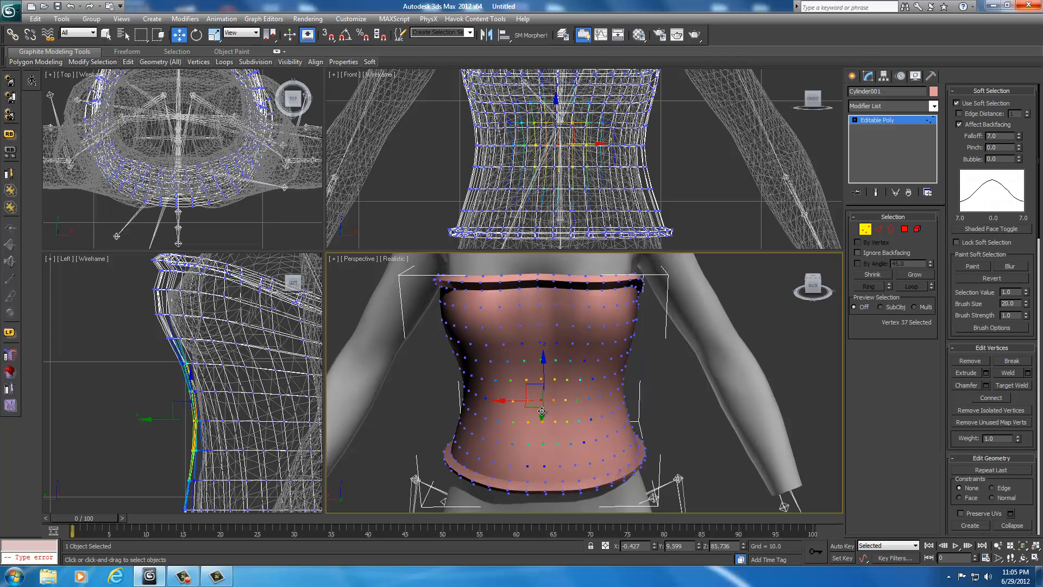
left_click(779, 307)
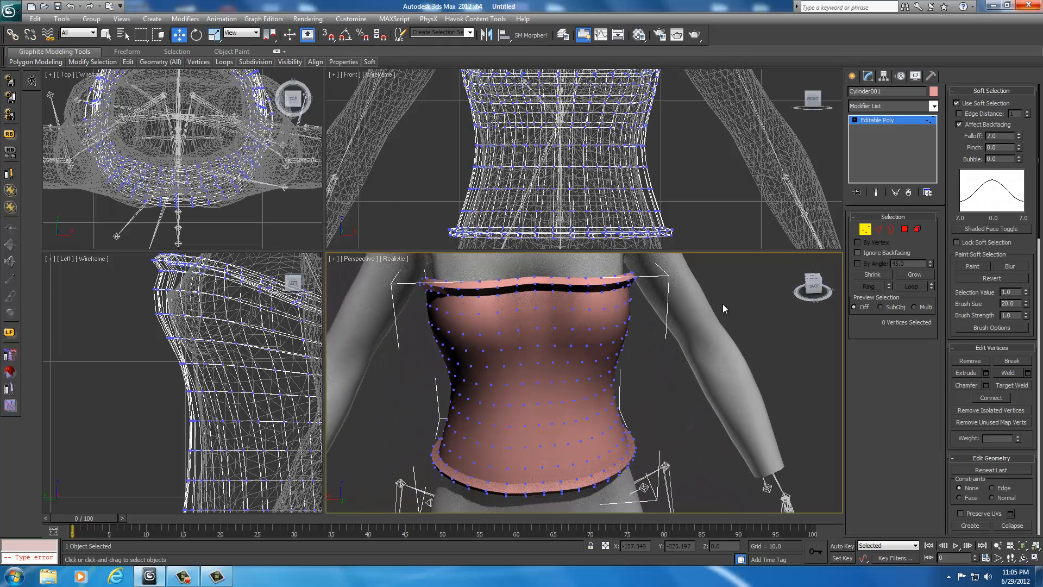
- Add a Smooth modifier on top of the bodice's editable poly
left_click(932, 106)
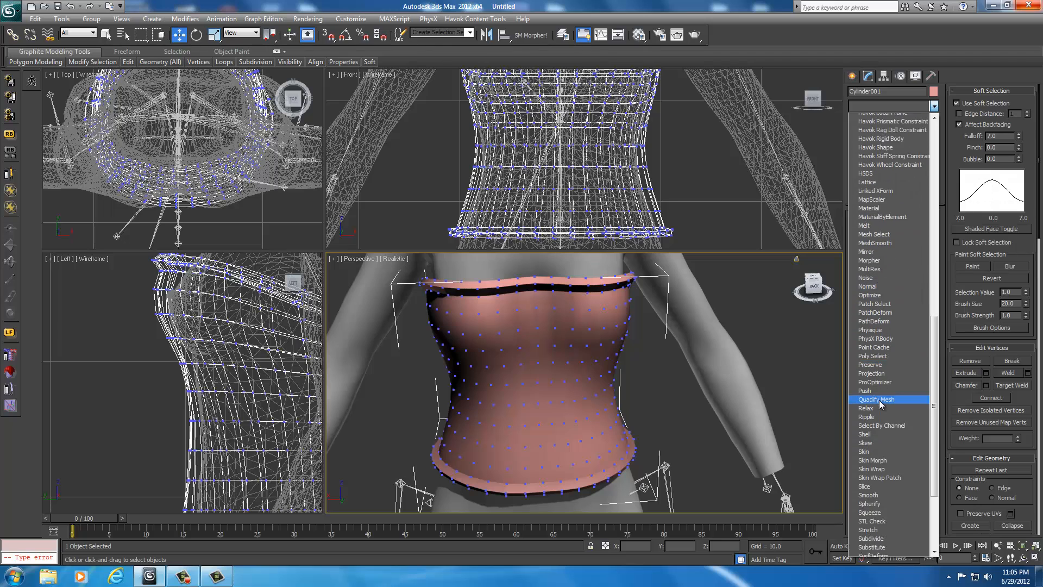
scroll("down", 3)
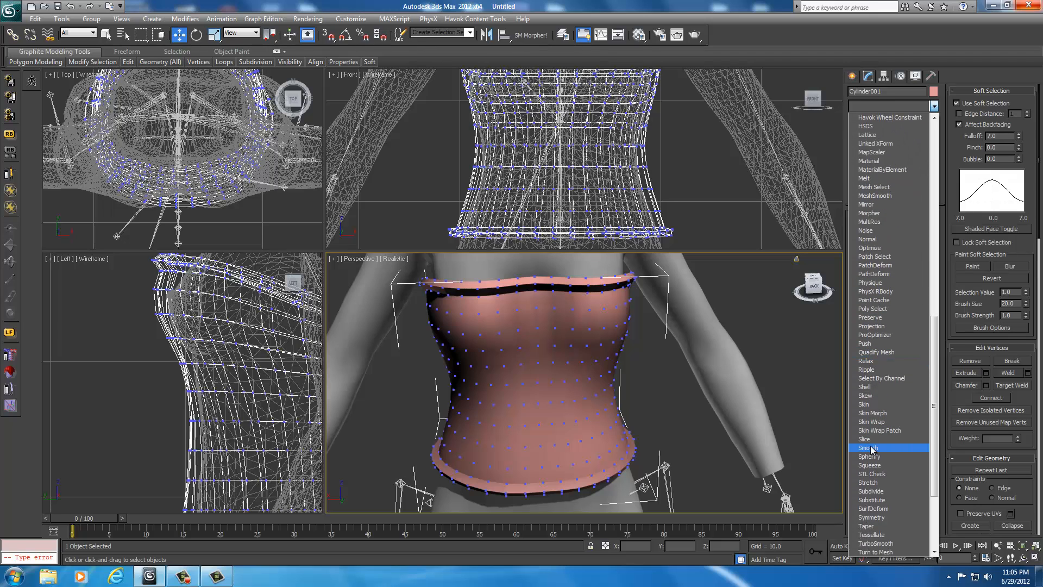
left_click(869, 448)
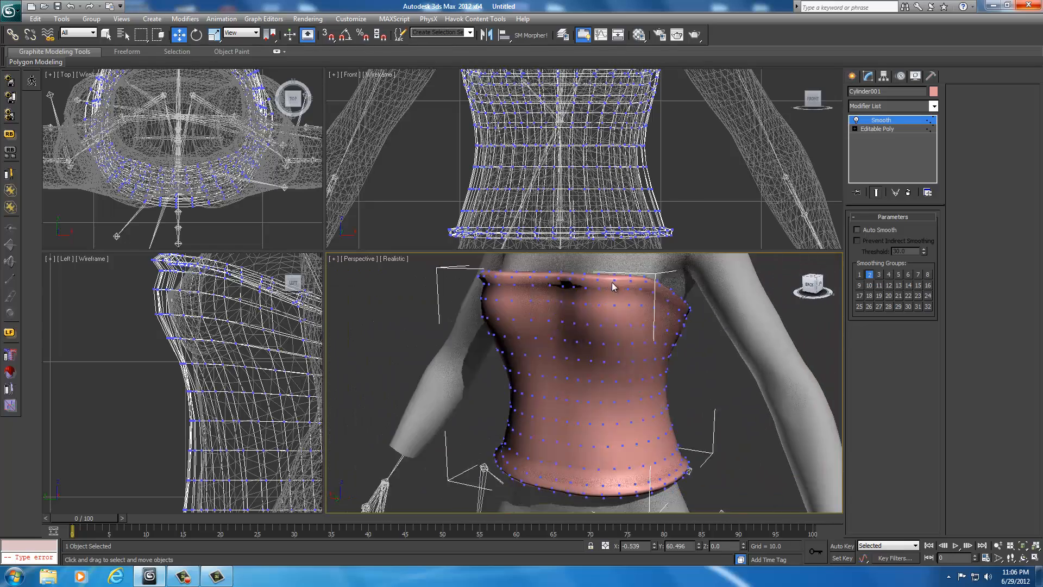
- Collapse the Smooth modifier by converting the bodice to Editable Poly
right_click(612, 287)
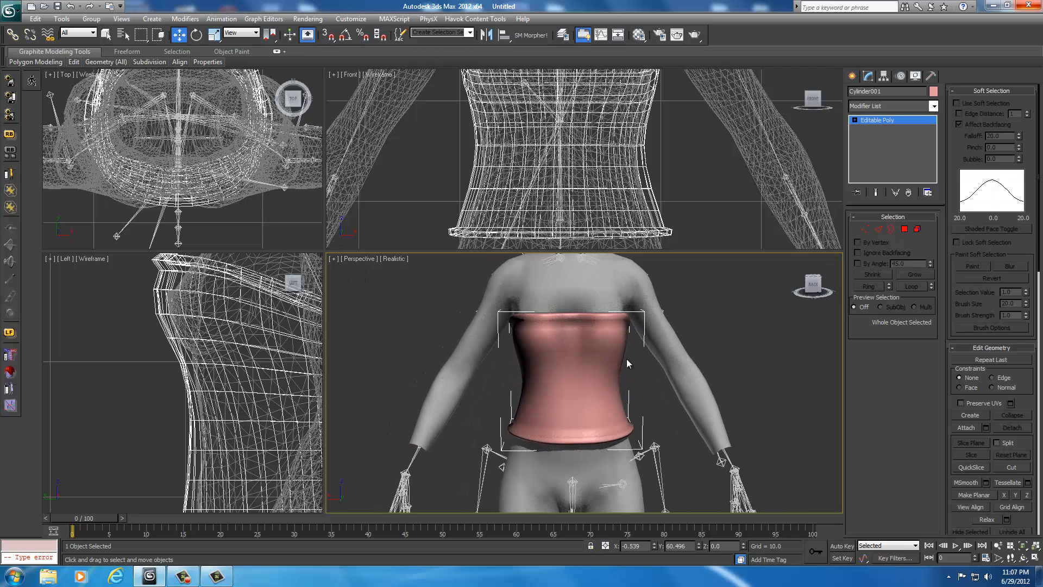
mouse_move(617, 380)
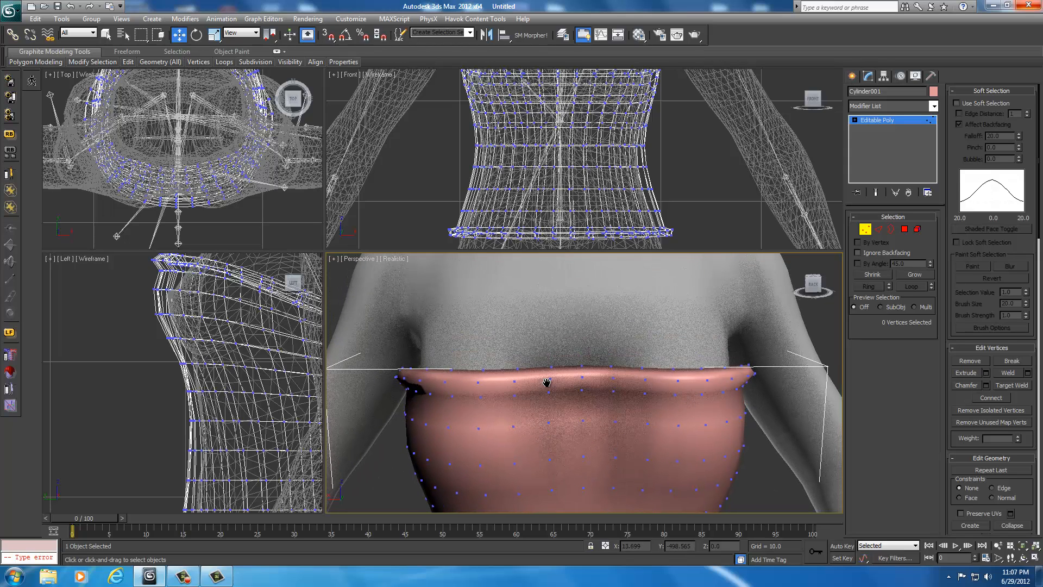
- Move top-edge and left-edge vertices so the neckline sits against the chest
left_click(477, 376)
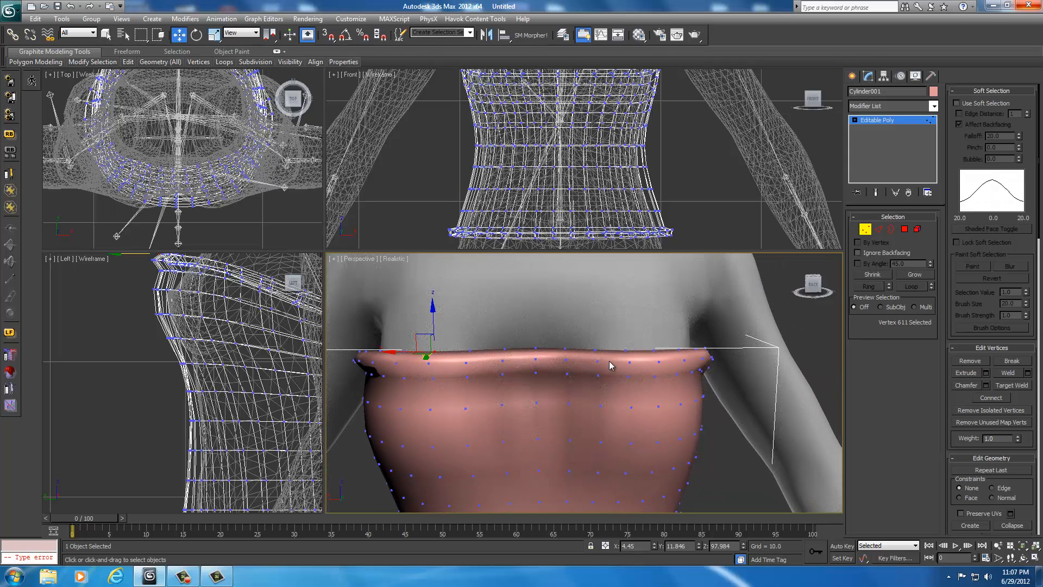
mouse_move(654, 349)
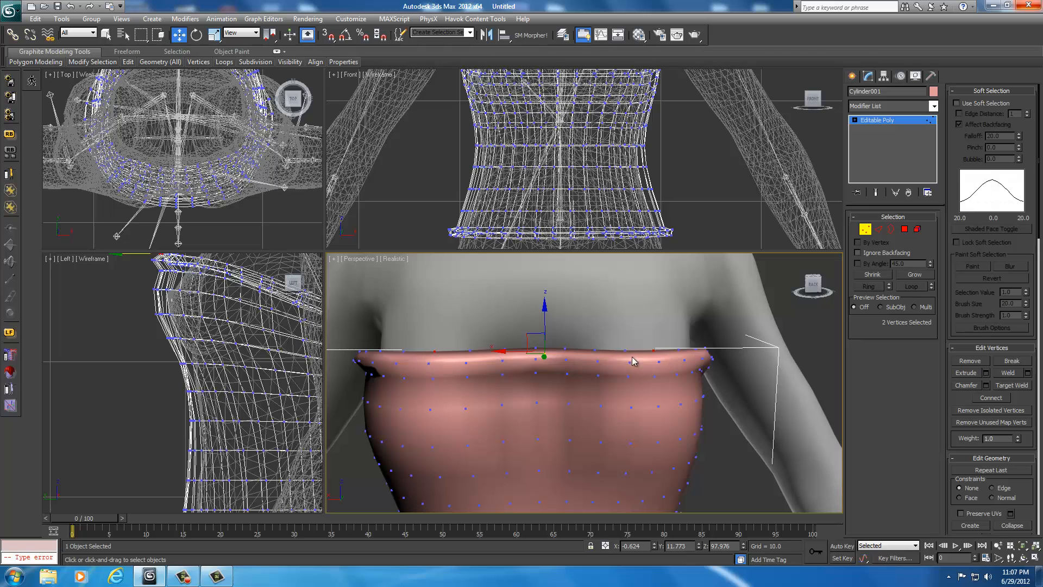
mouse_move(546, 327)
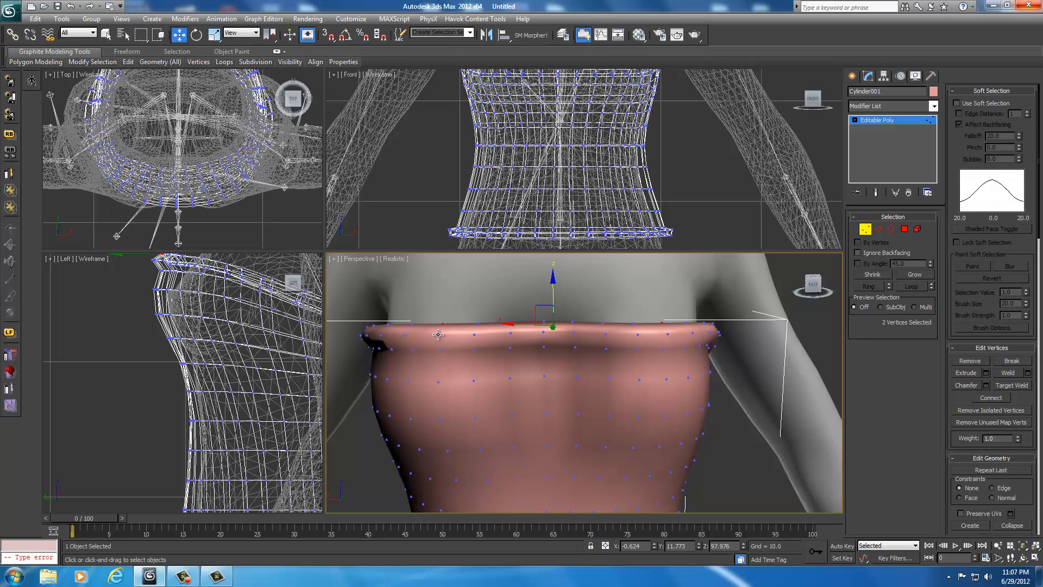
mouse_move(438, 391)
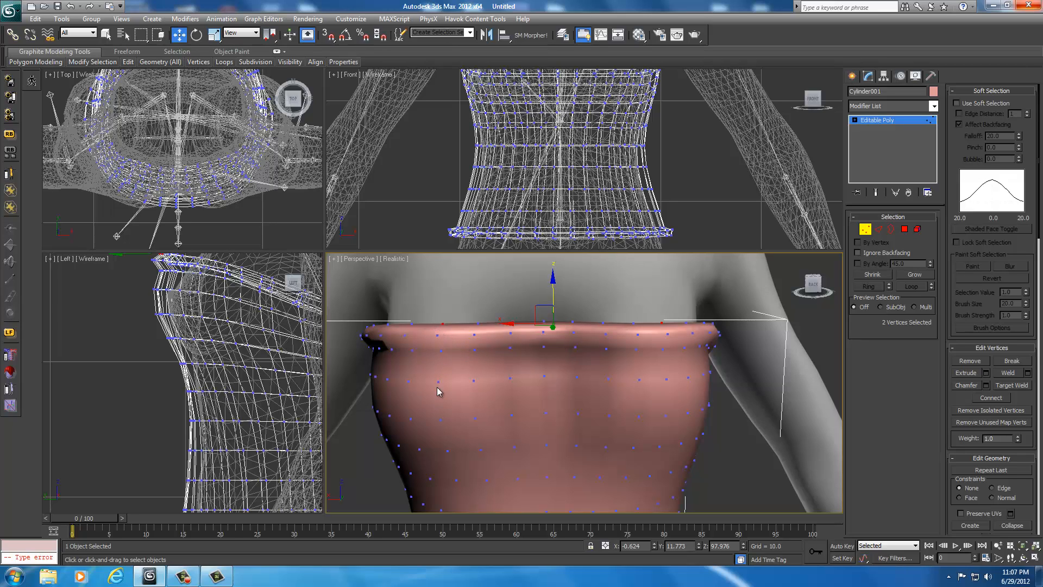
left_click(429, 384)
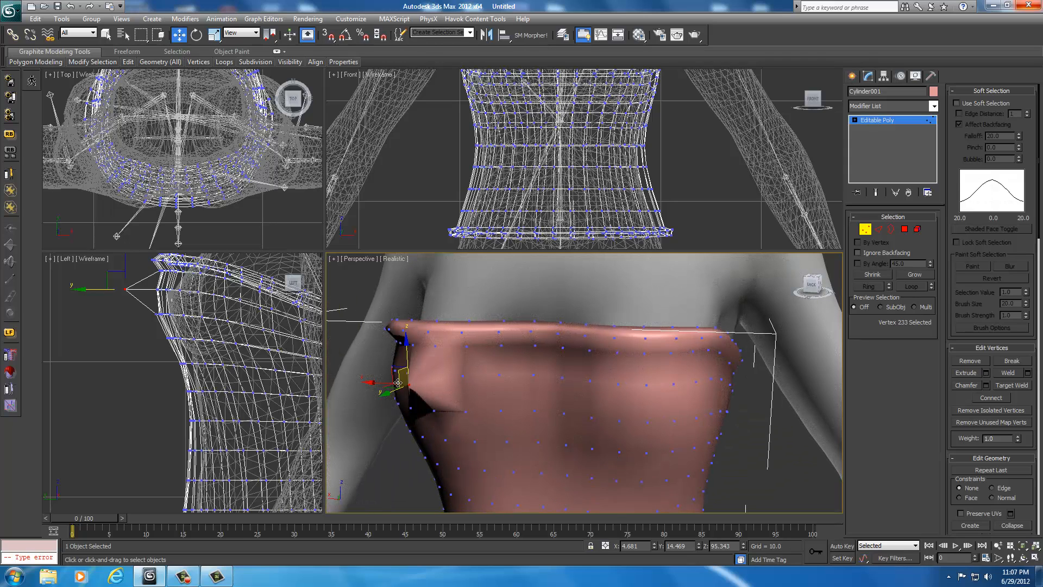
mouse_move(423, 363)
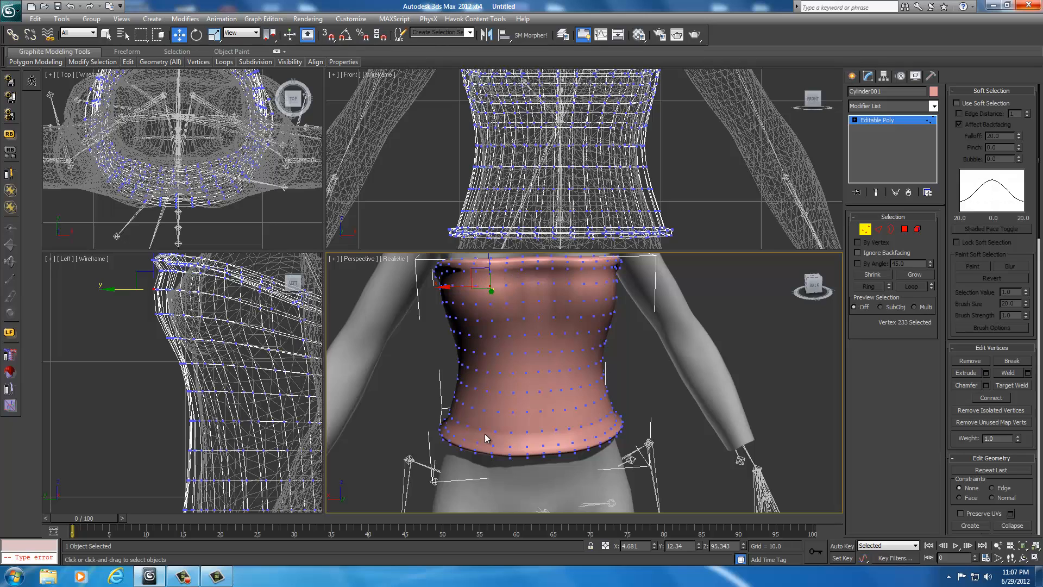
mouse_move(462, 436)
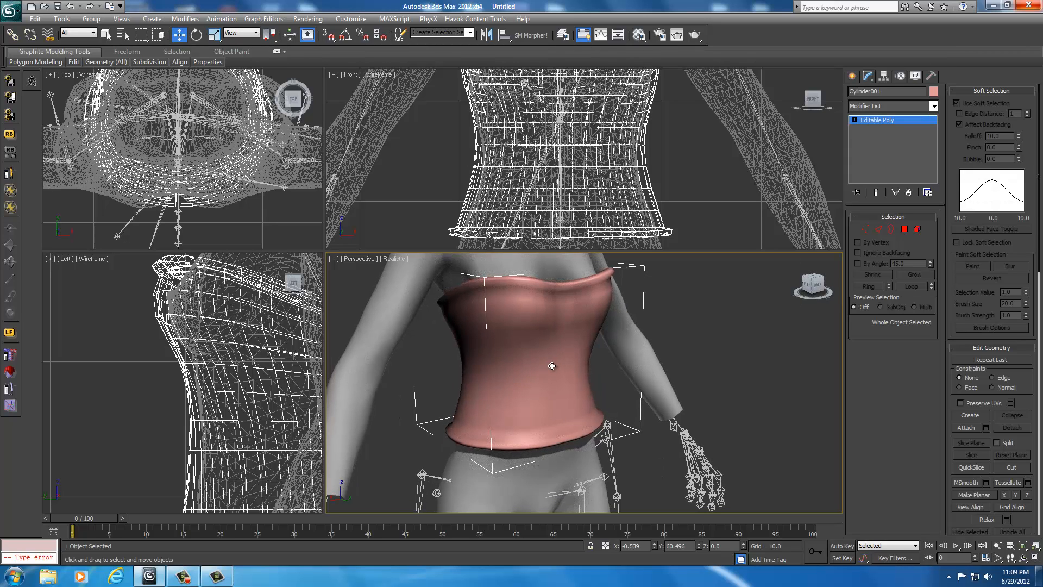
- Convert the bodice from Editable Poly to Editable Mesh
right_click(552, 366)
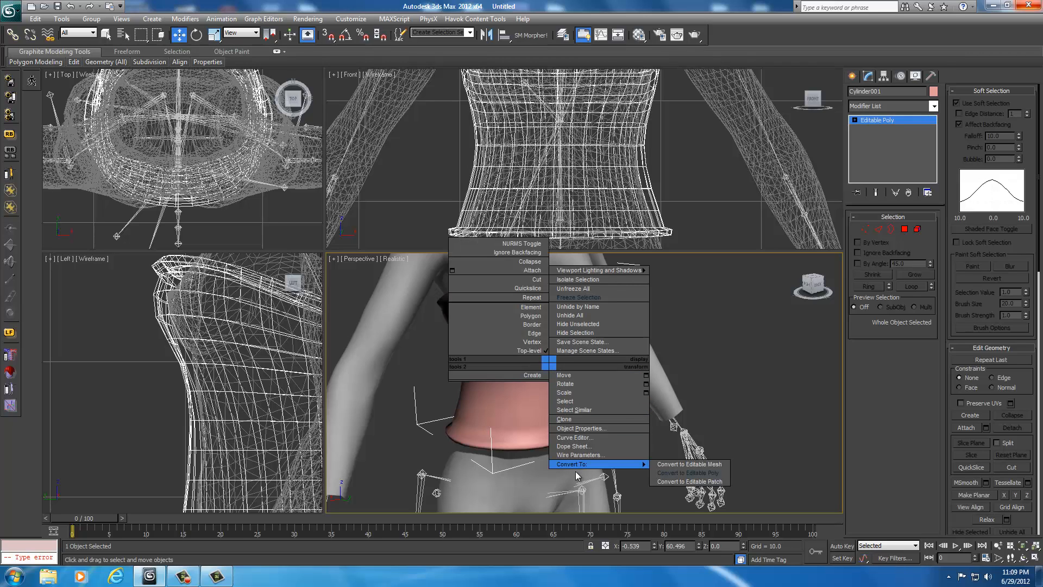
mouse_move(569, 469)
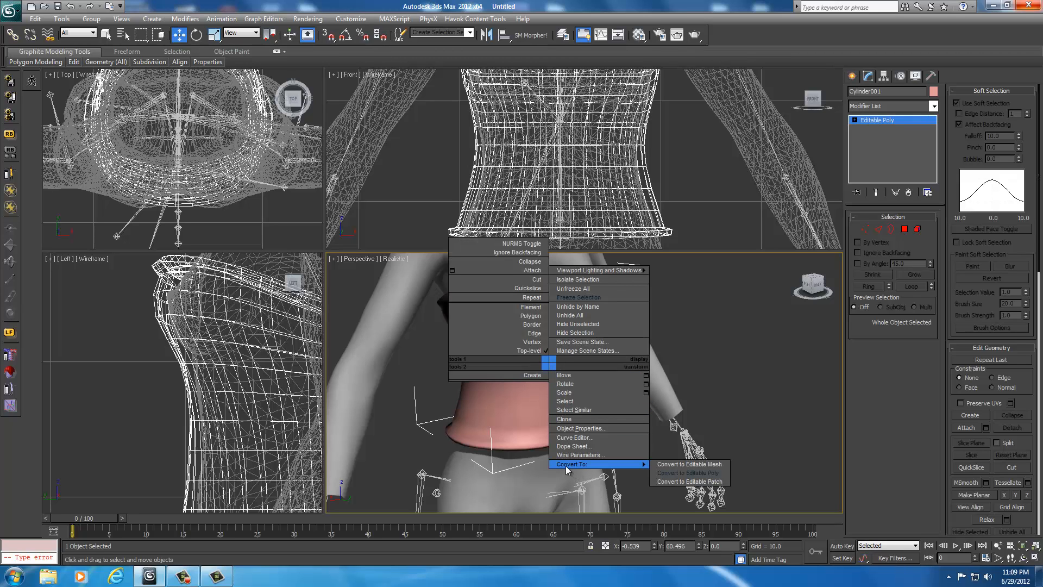
mouse_move(685, 463)
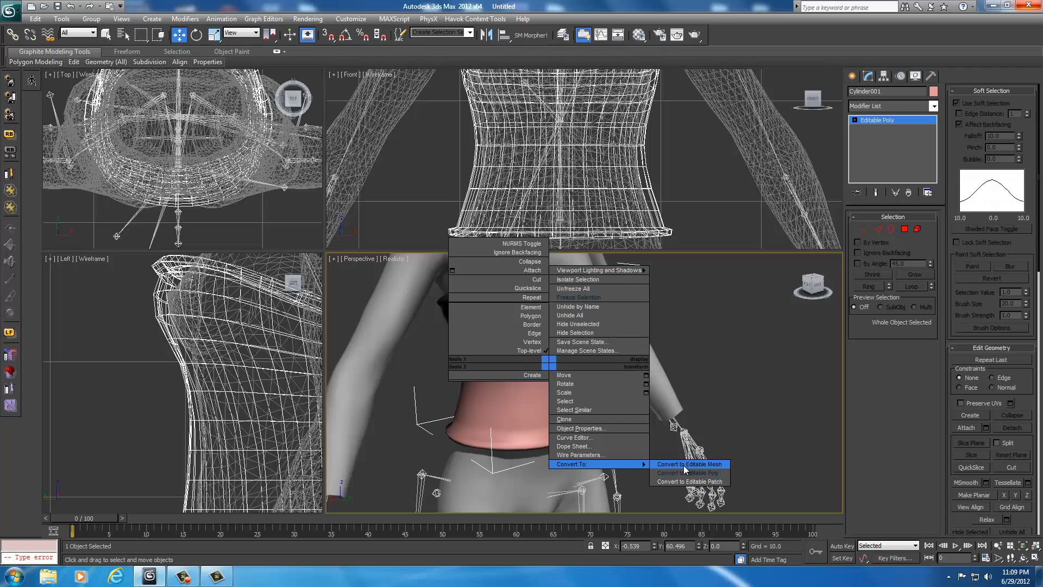
left_click(688, 463)
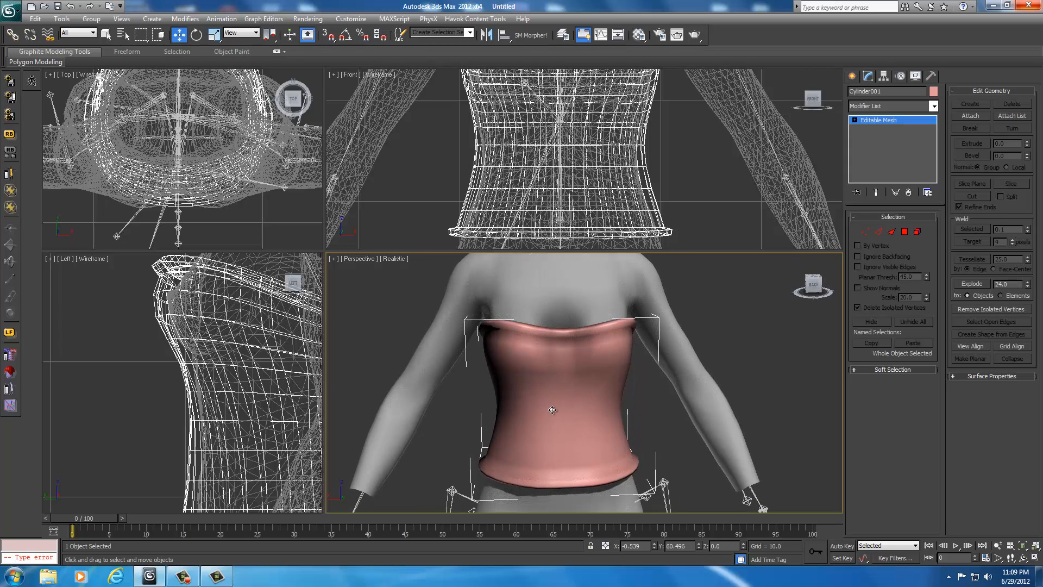
mouse_move(563, 408)
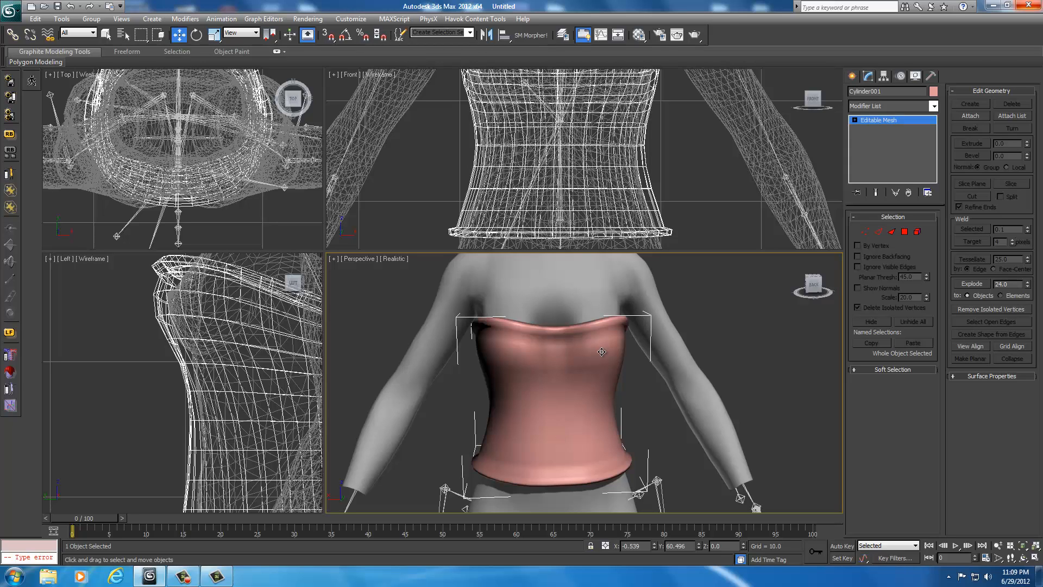
mouse_move(559, 385)
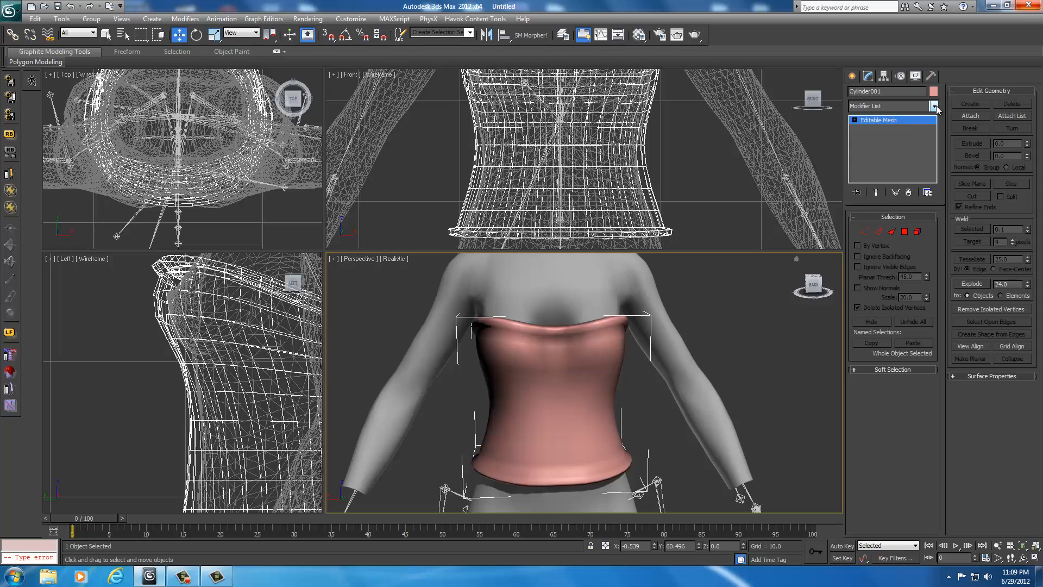
- Add an Unwrap UVW modifier to the bodice and pack its UV clusters in the UV editor
left_click(934, 106)
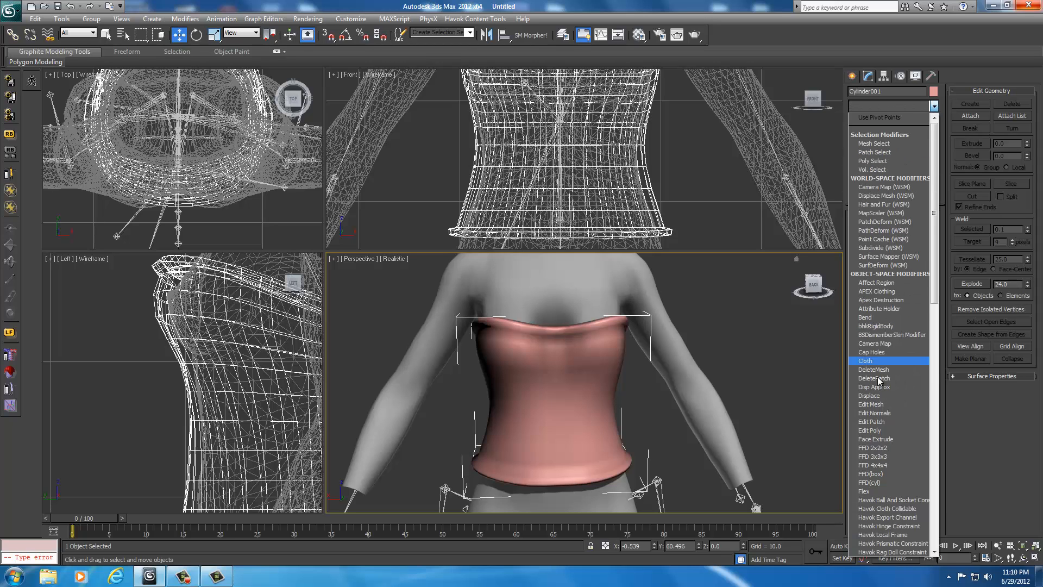
scroll("down", 3)
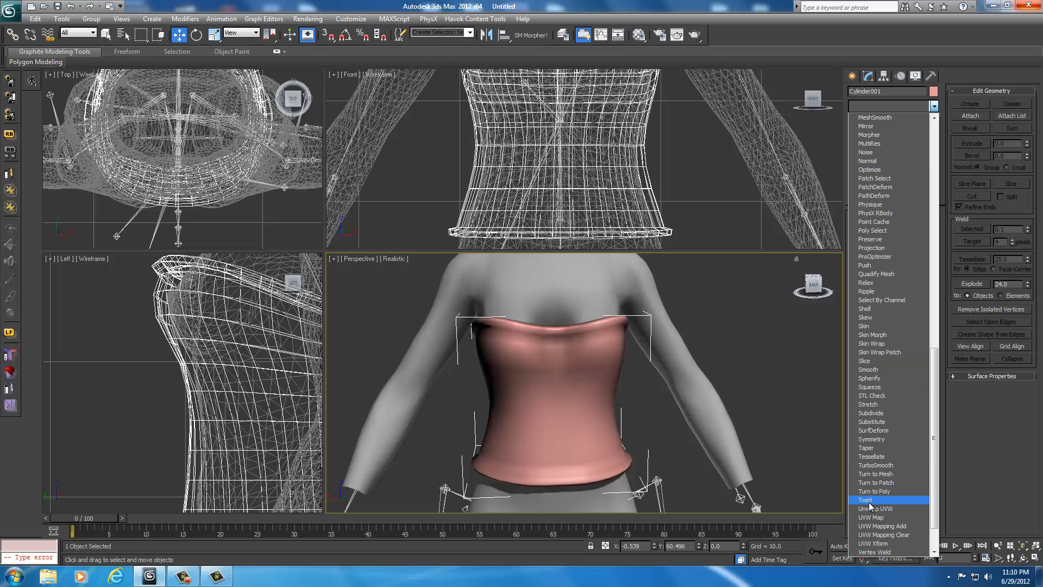
left_click(874, 508)
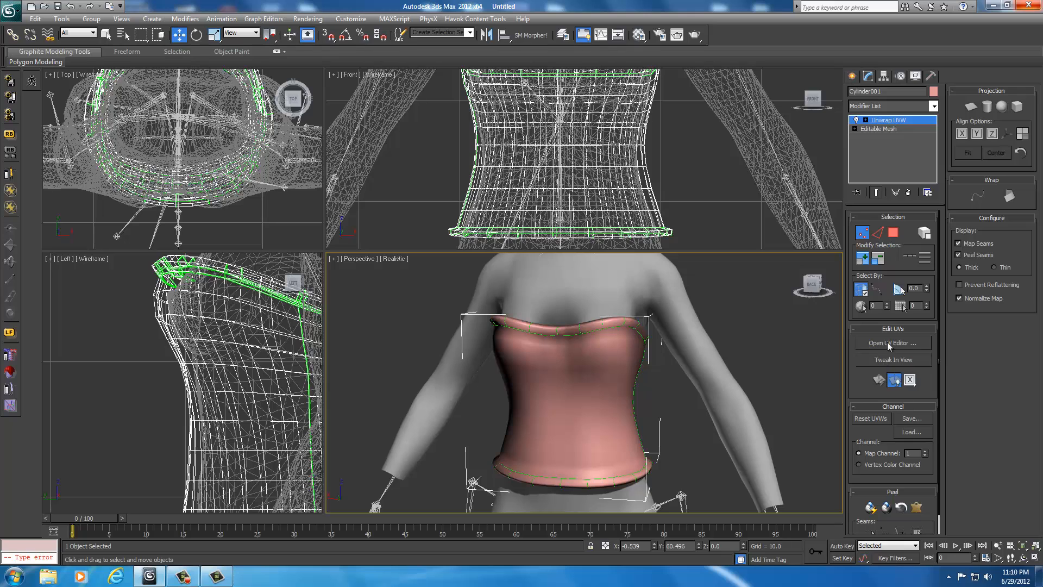
left_click(891, 343)
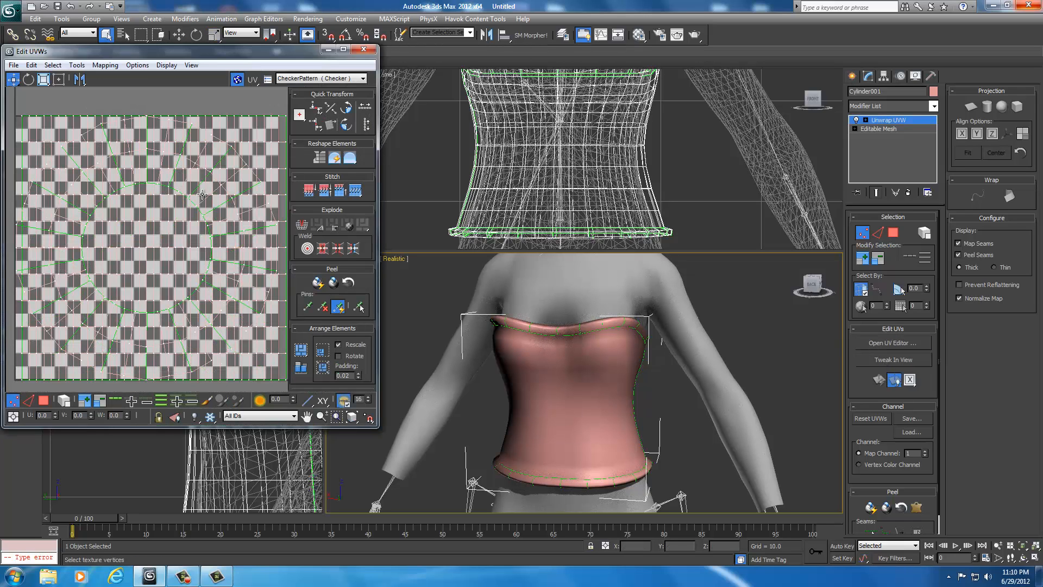
mouse_move(202, 166)
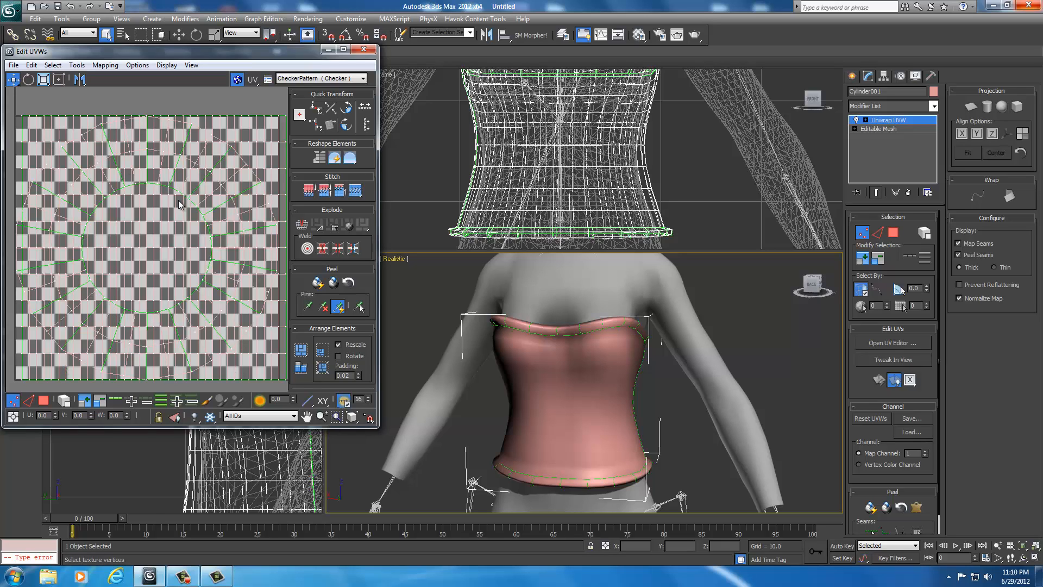
mouse_move(323, 368)
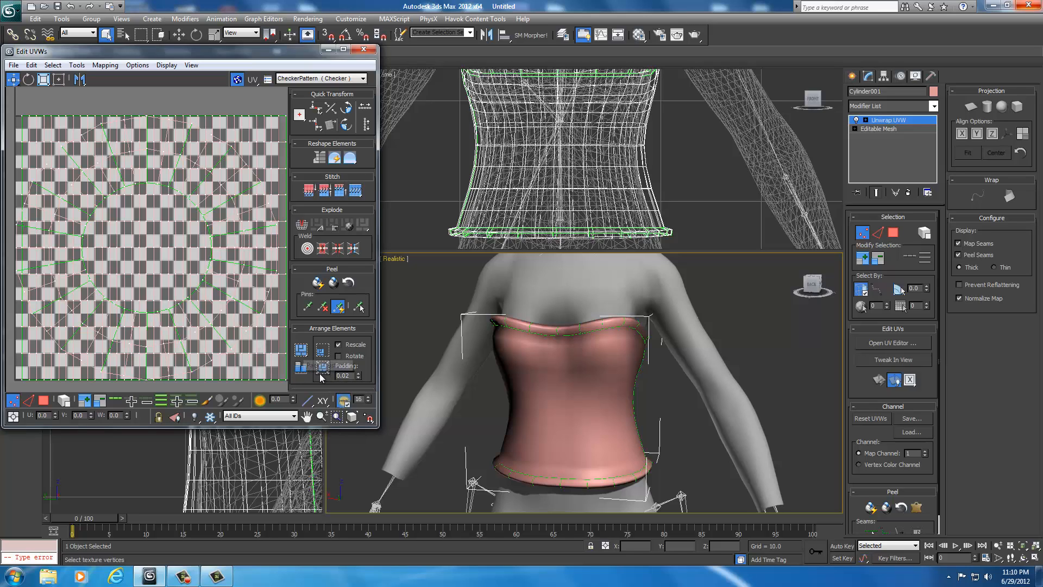
mouse_move(321, 367)
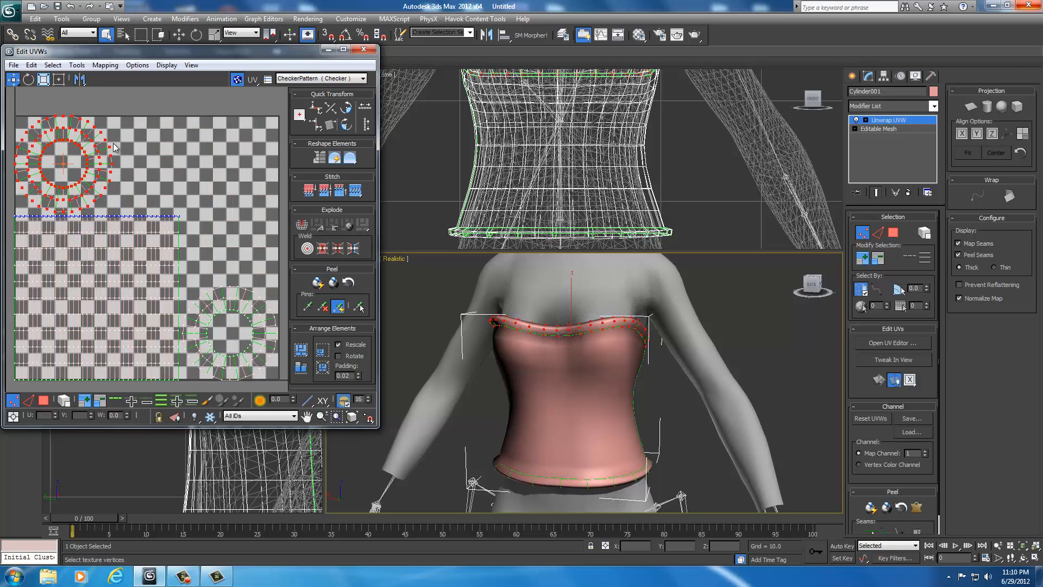
mouse_move(137, 160)
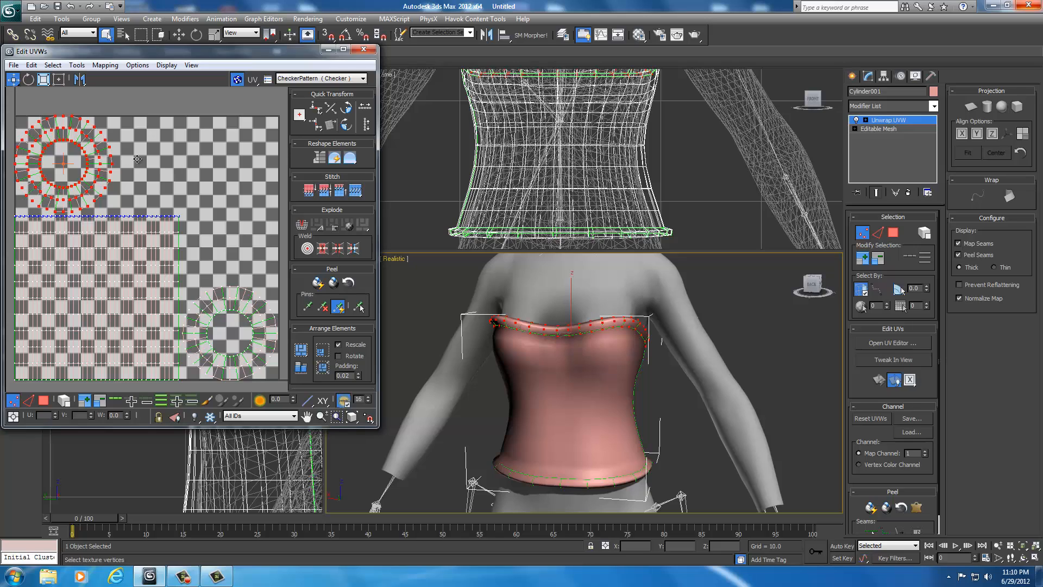
mouse_move(178, 208)
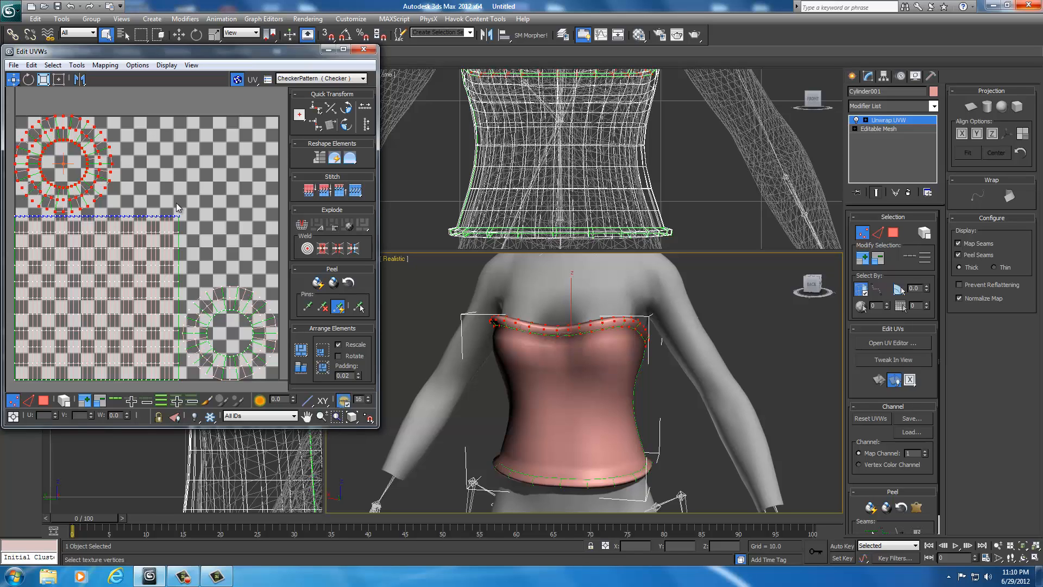
mouse_move(178, 225)
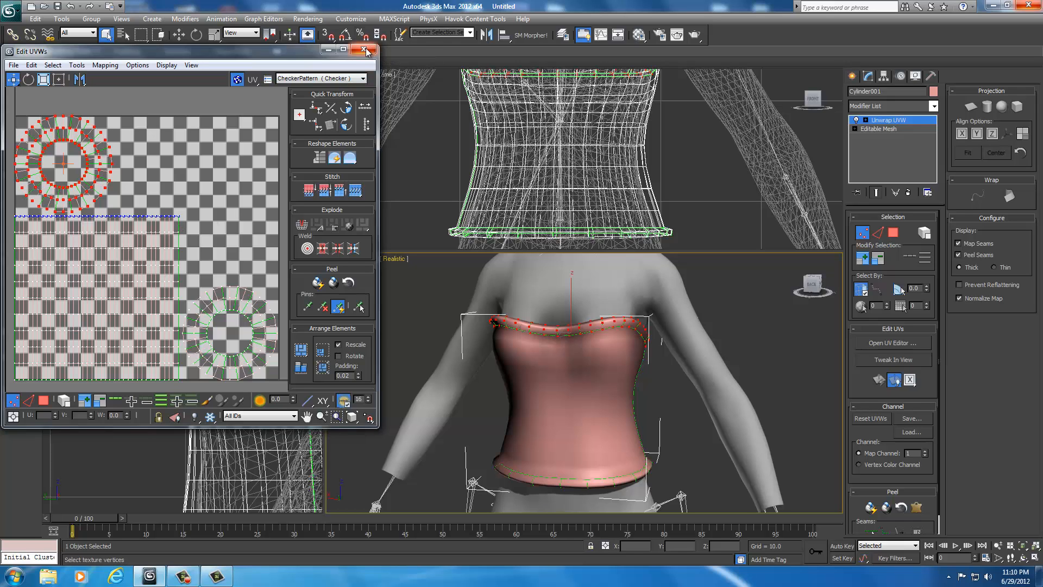
left_click(364, 51)
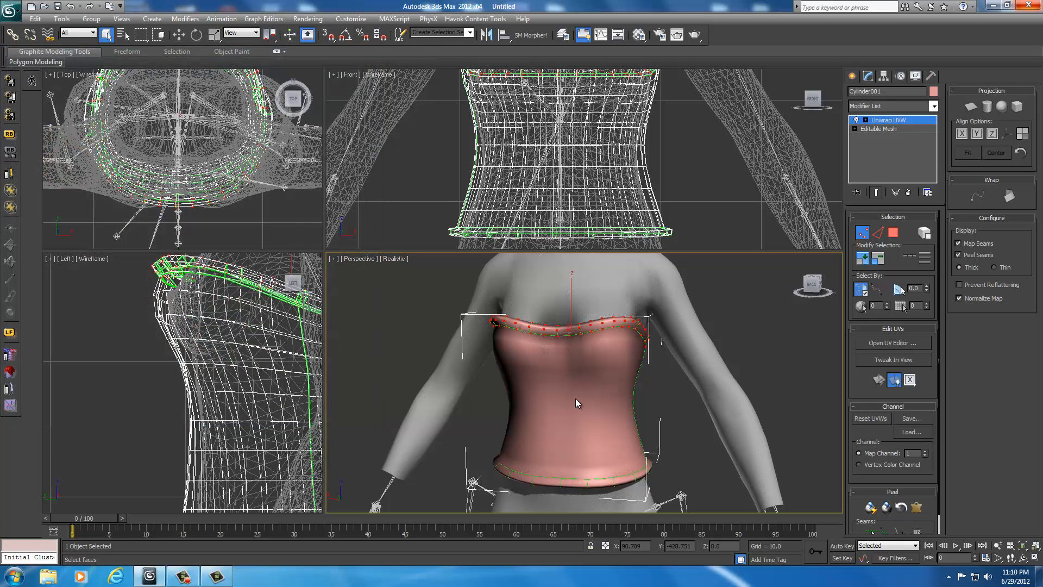
- Convert the bodice with its unwrap into a plain Editable Mesh
right_click(577, 403)
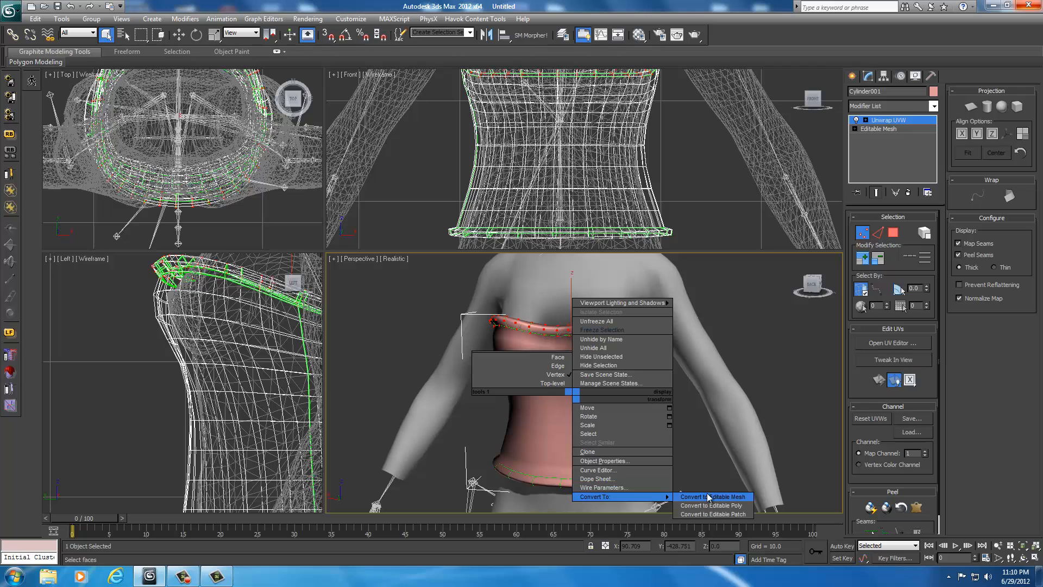
left_click(710, 497)
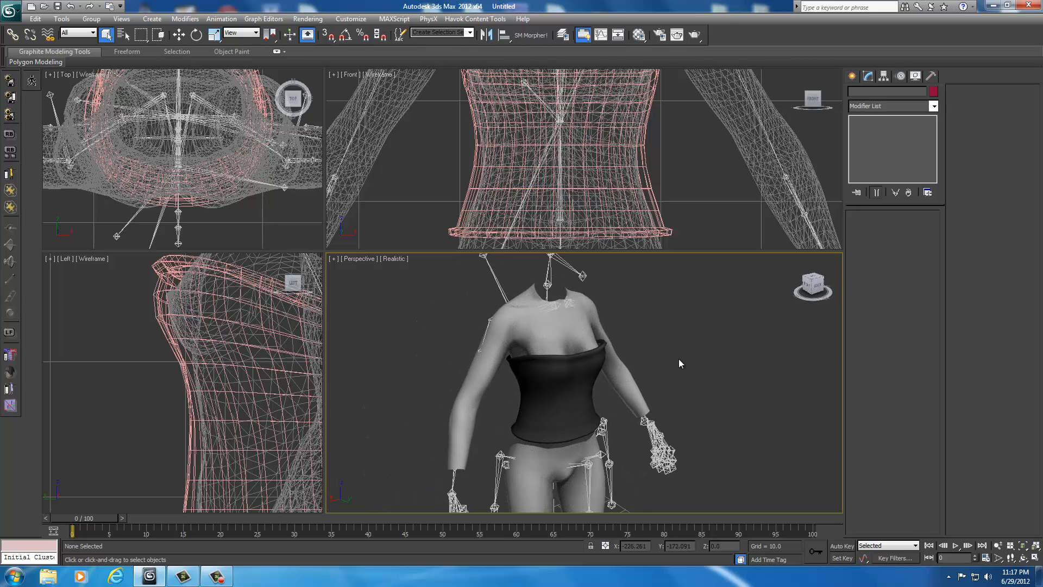
- Unhide all scene objects and add a Smooth modifier to the selected bodice
right_click(679, 363)
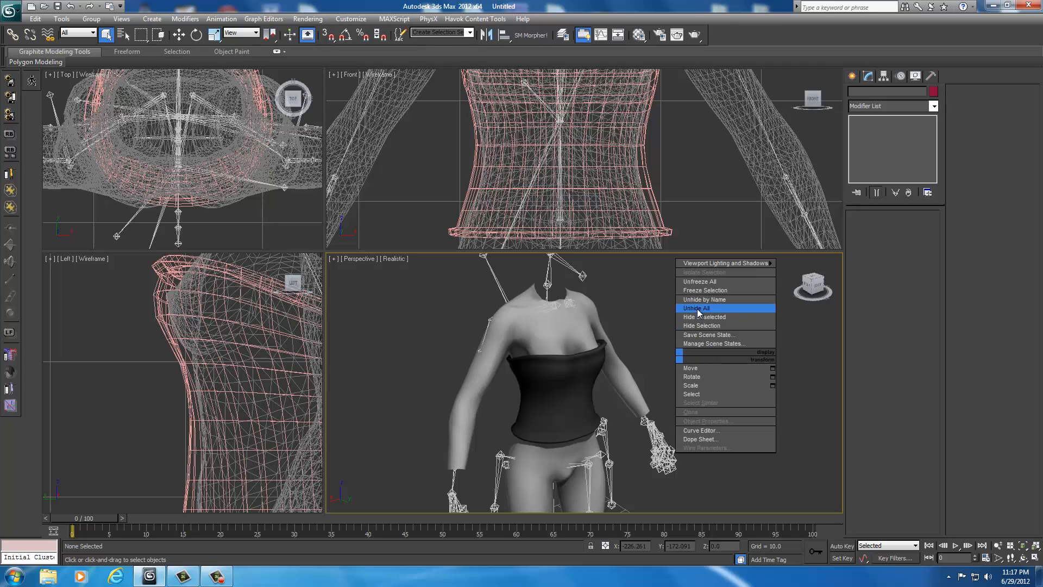
left_click(697, 308)
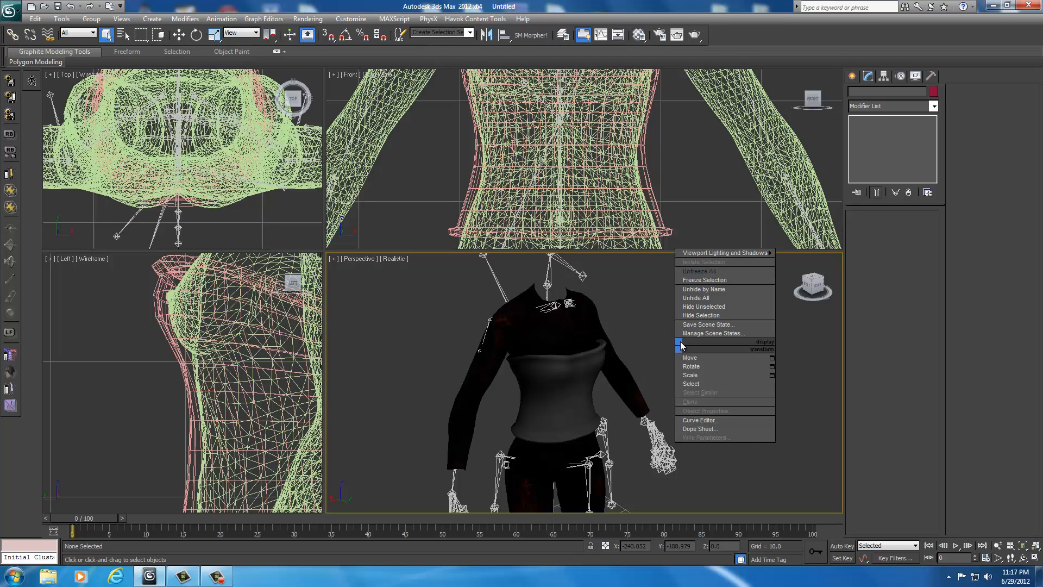
mouse_move(694, 298)
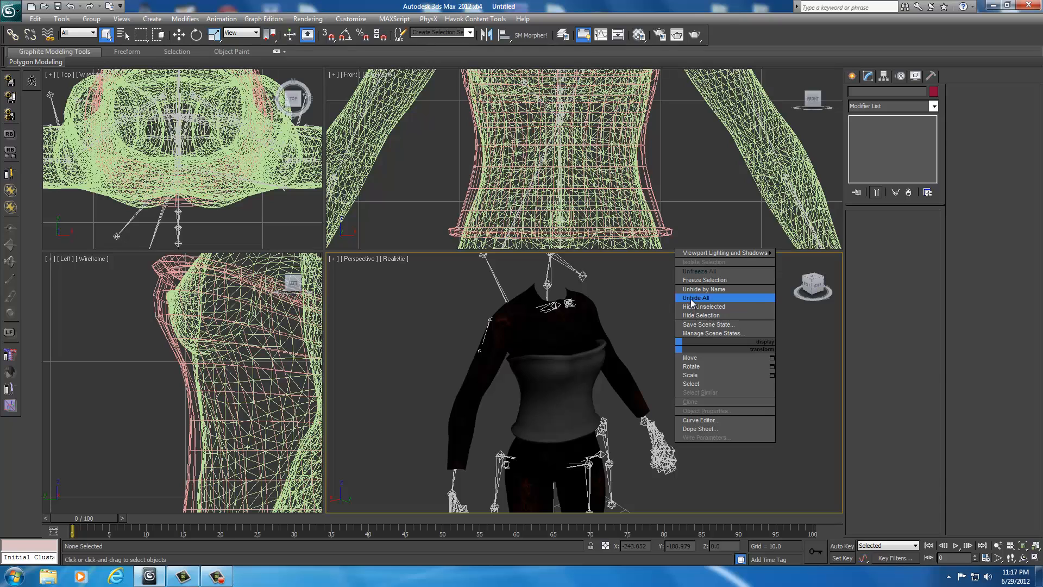
left_click(696, 297)
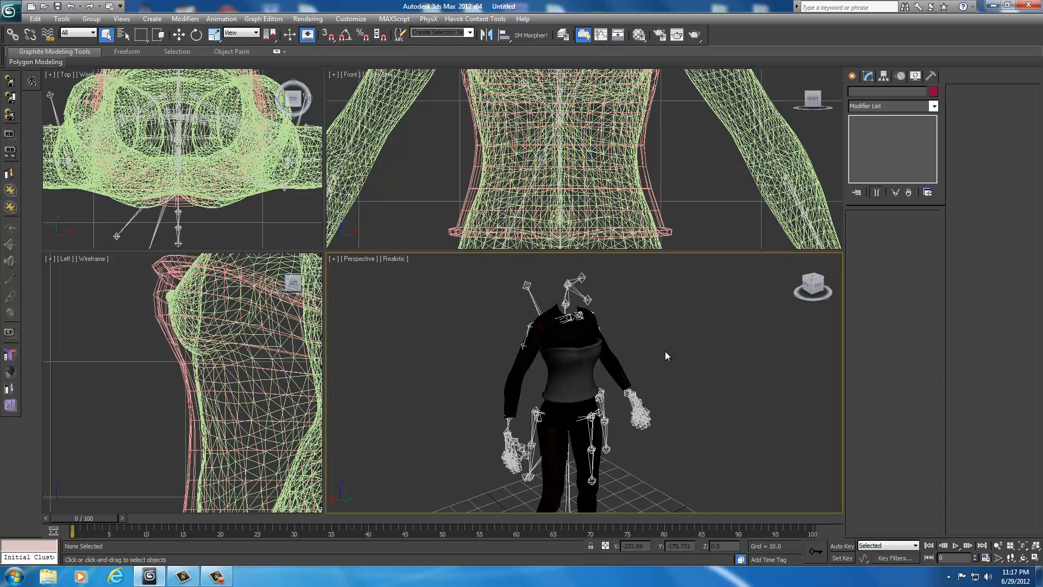
left_click(572, 353)
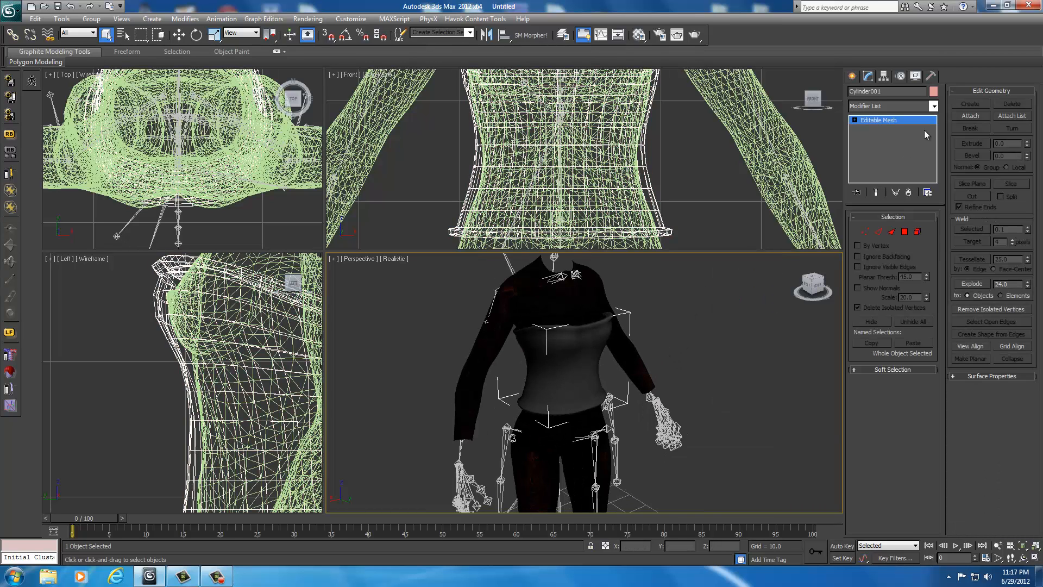
left_click(934, 106)
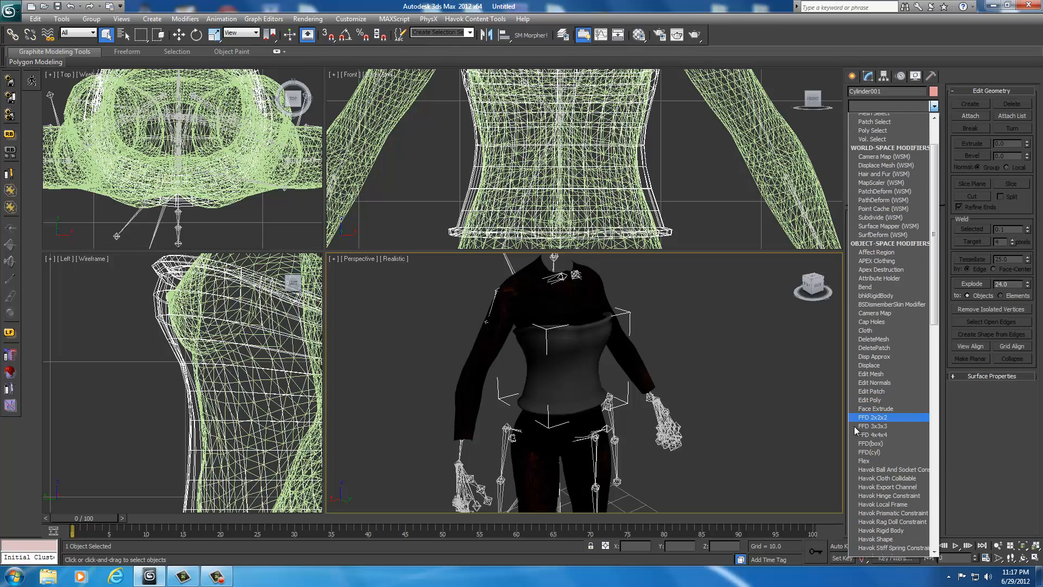
scroll("down", 3)
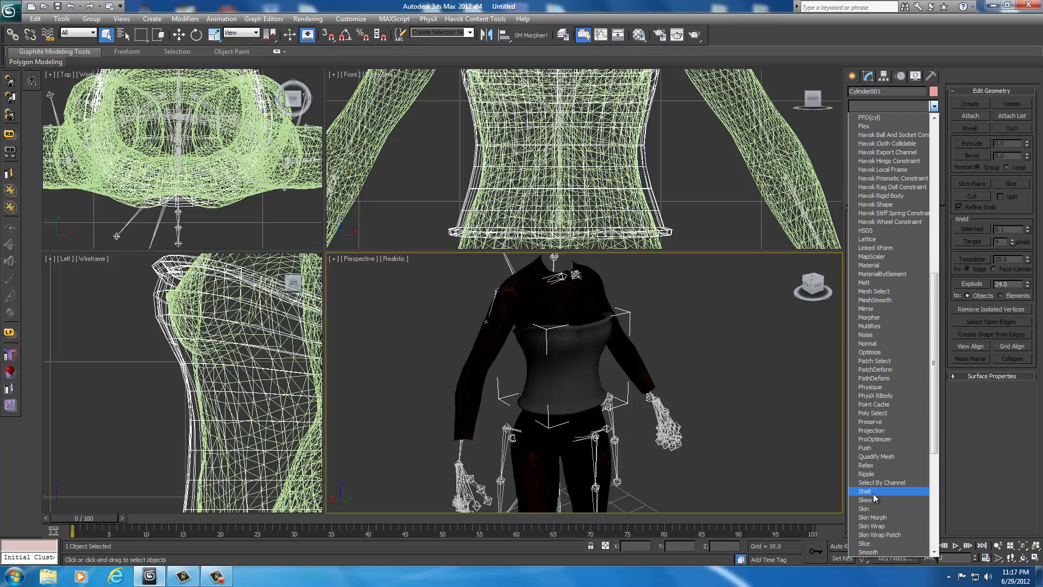
left_click(868, 552)
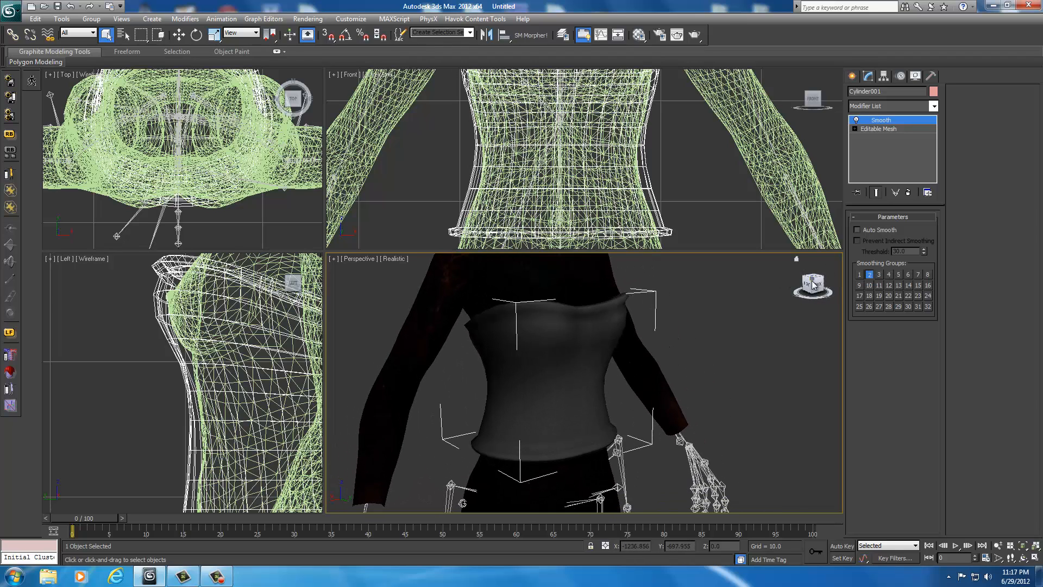
- Skin Wrap the bodice to the body with Face Deformation and Weight All Points, then convert it to Skin
left_click(934, 106)
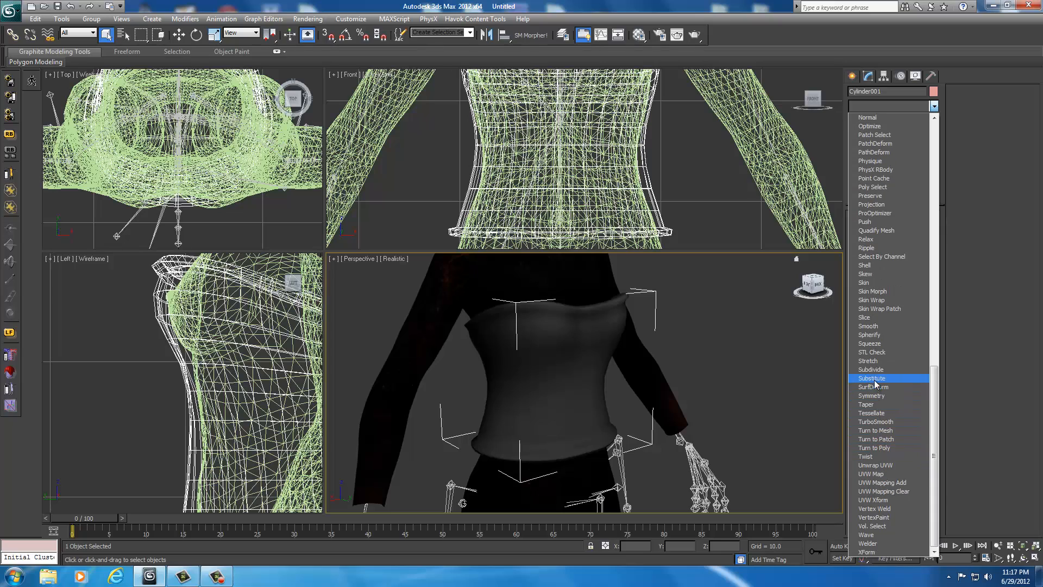
mouse_move(874, 300)
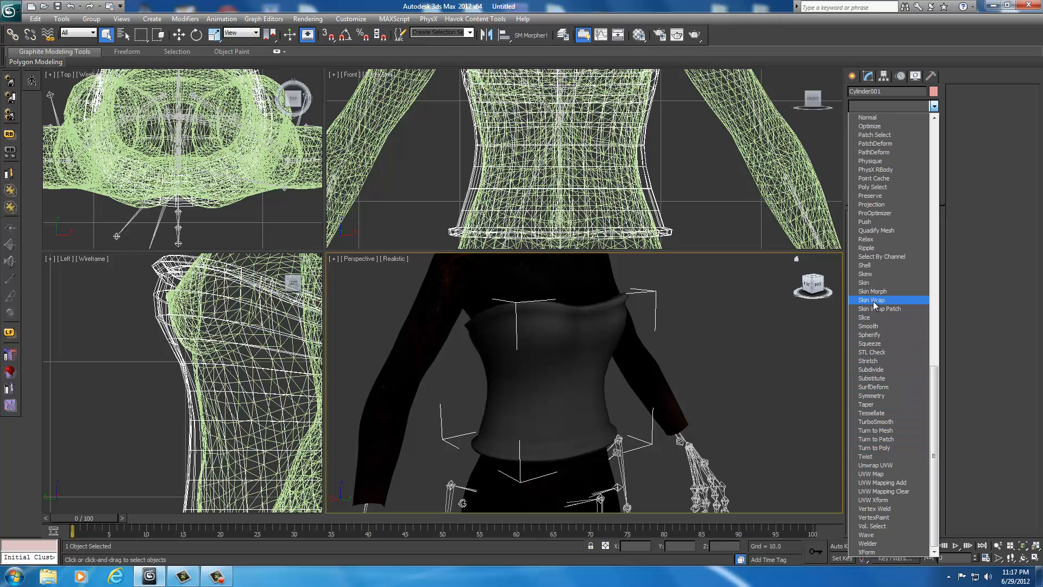
left_click(872, 300)
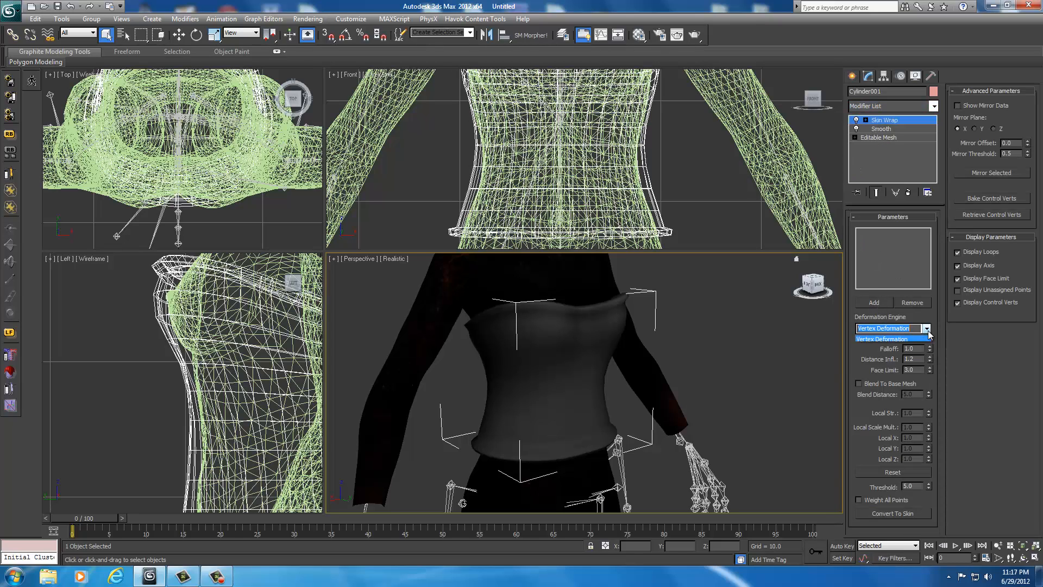
left_click(891, 328)
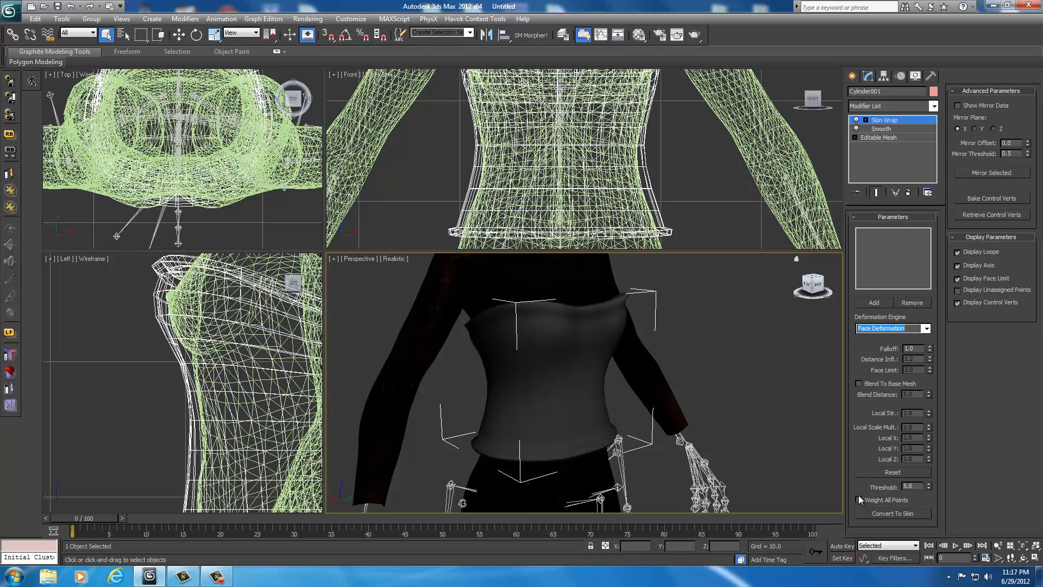
left_click(872, 302)
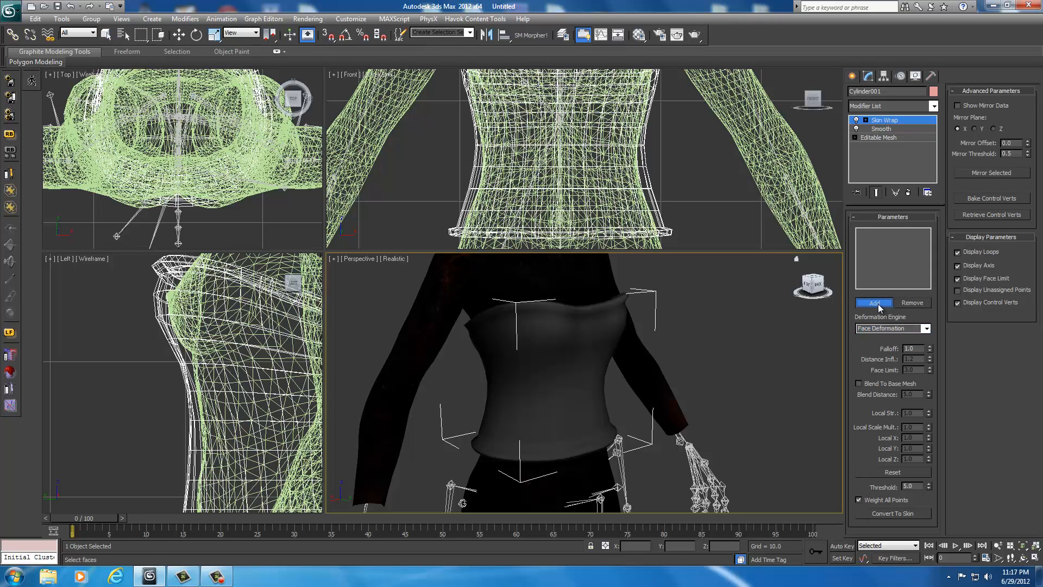
left_click(873, 303)
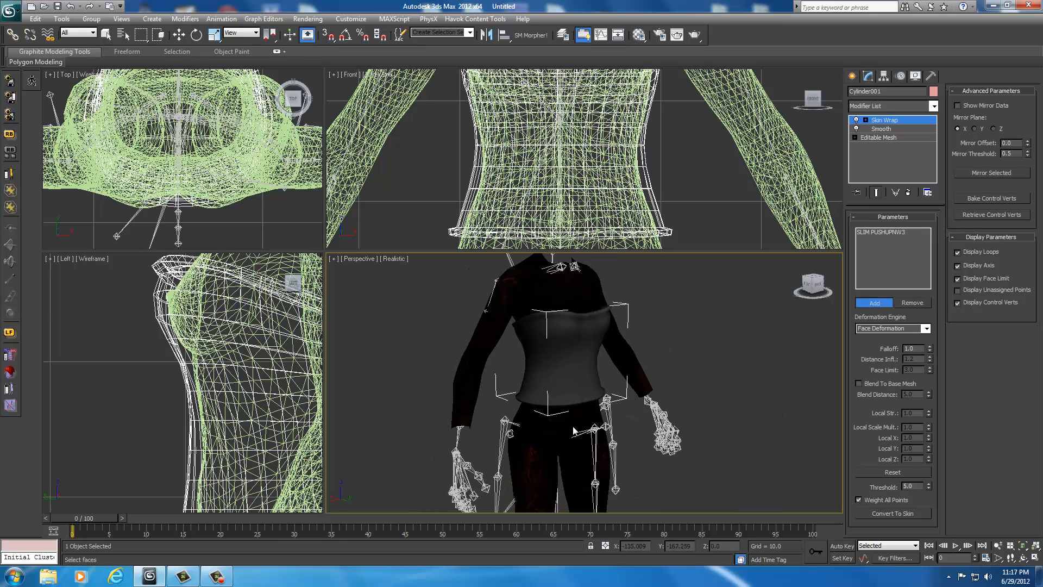
left_click(891, 513)
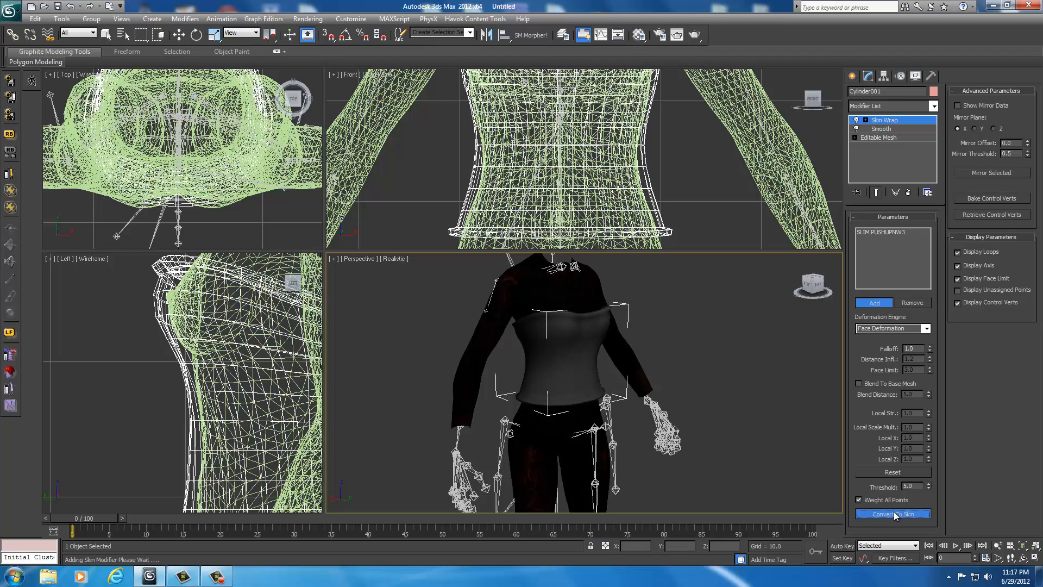
left_click(891, 513)
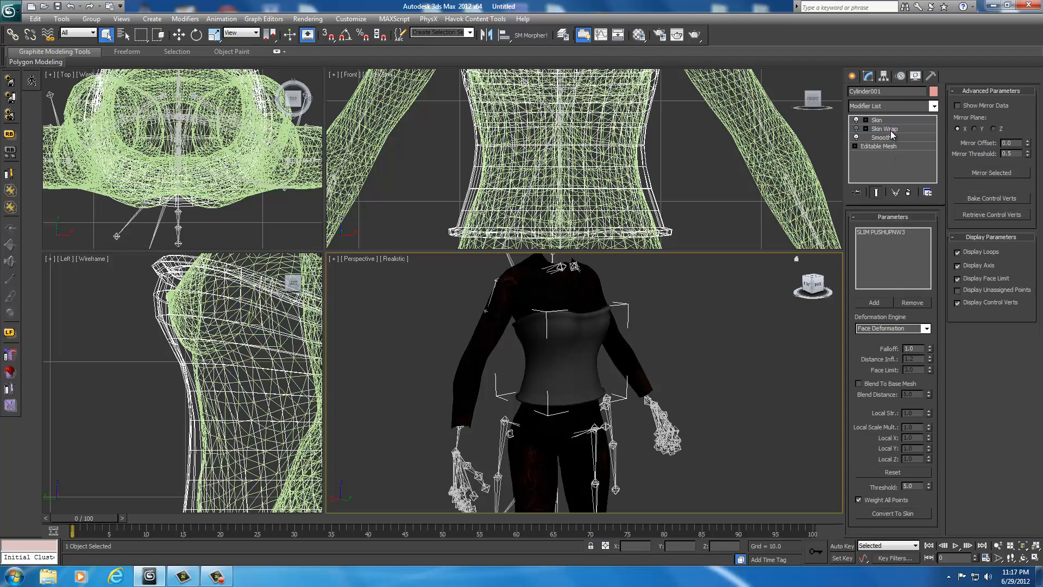
left_click(867, 120)
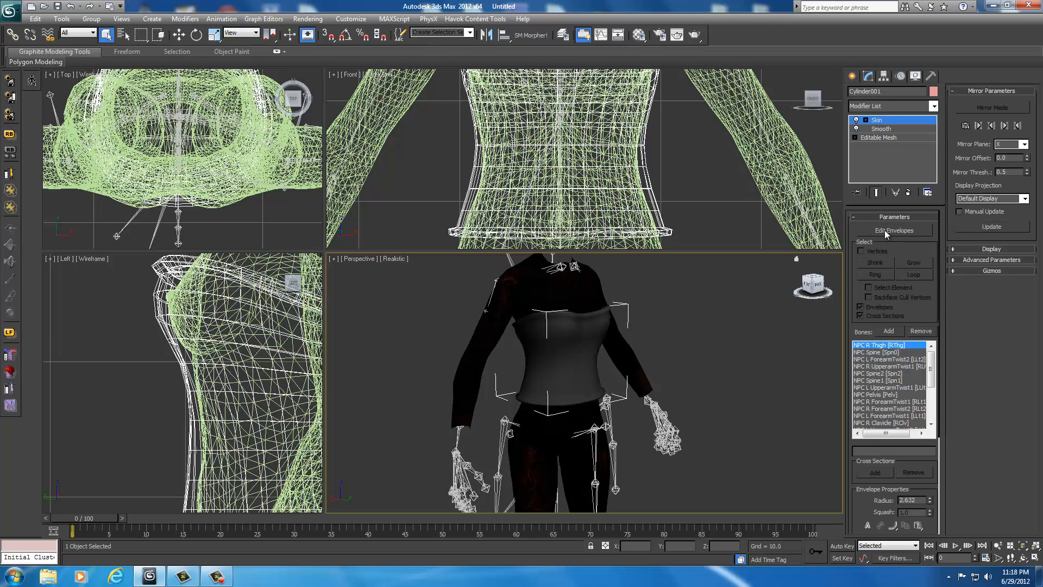
left_click(892, 229)
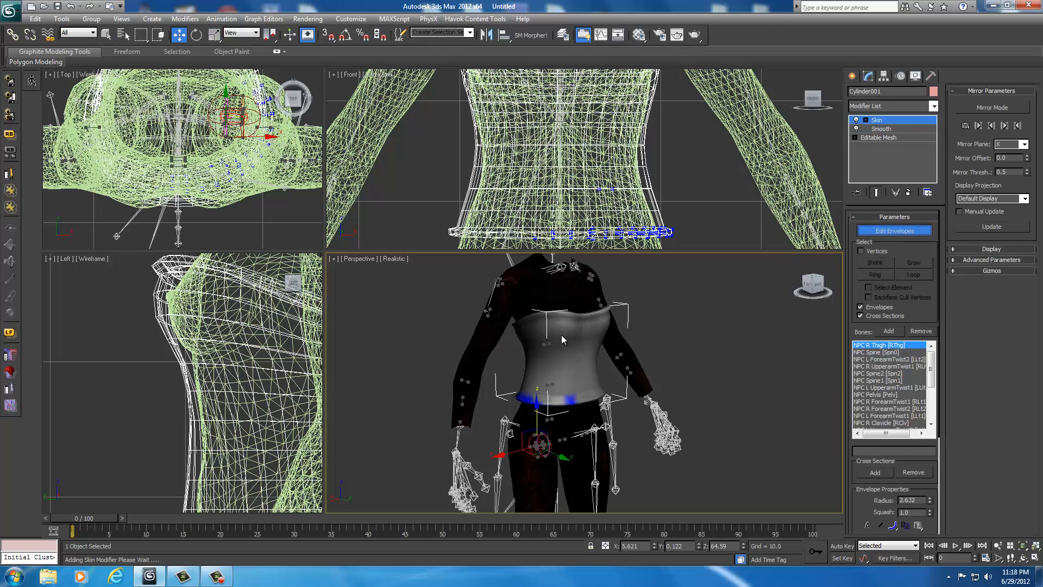
left_click(888, 366)
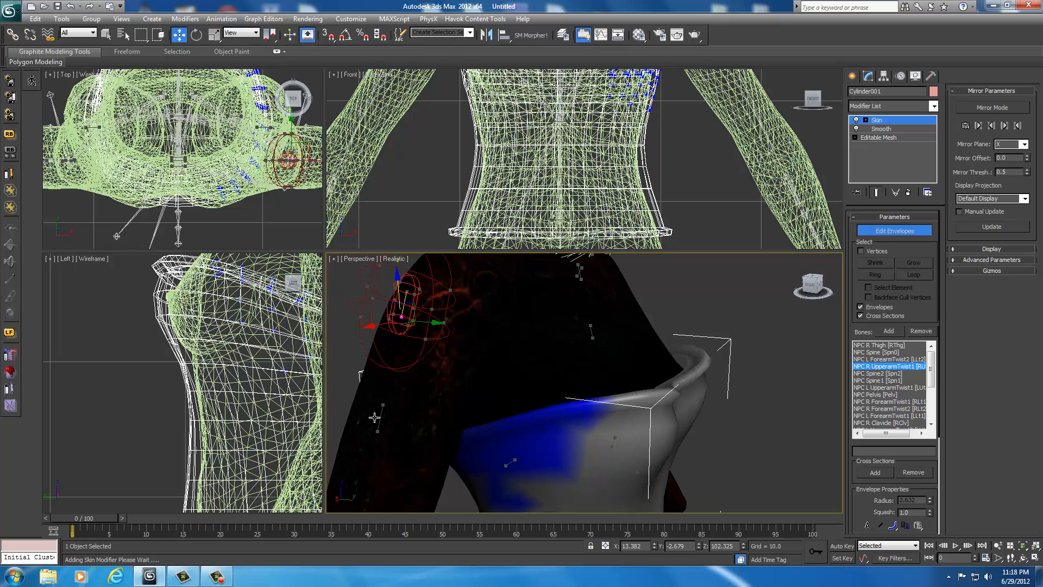
mouse_move(379, 417)
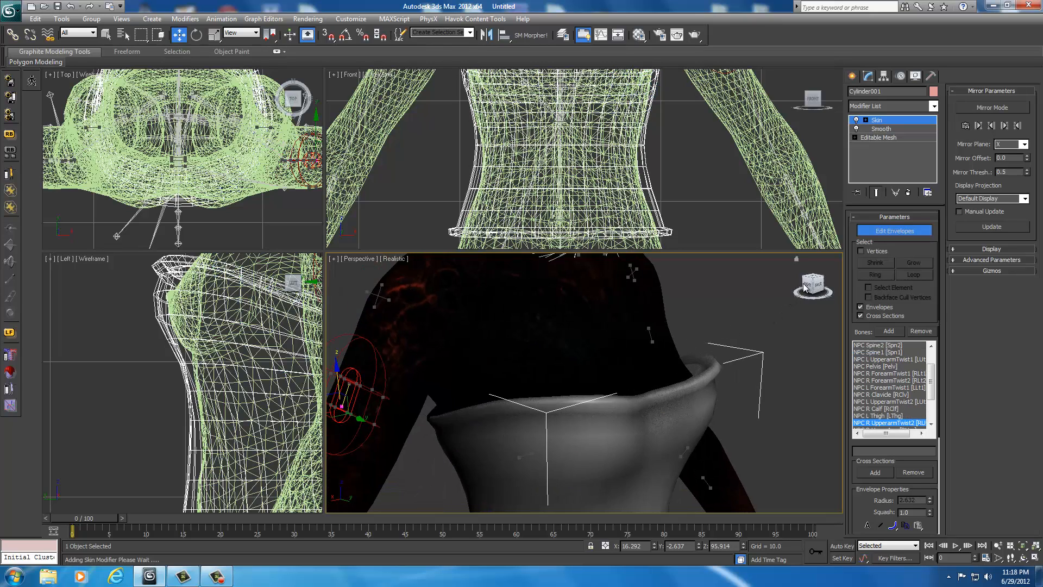
left_click(888, 423)
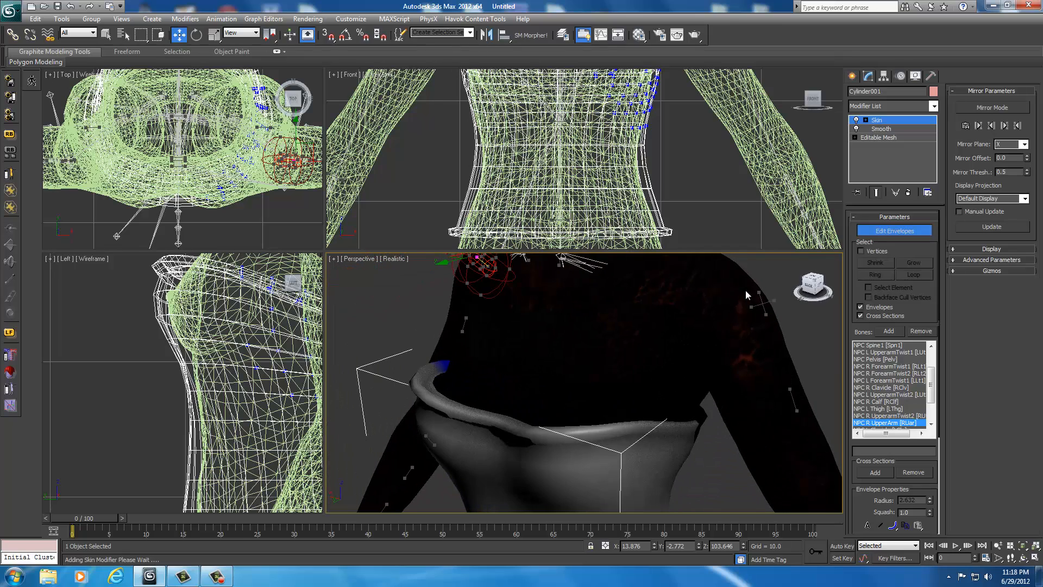
left_click(885, 423)
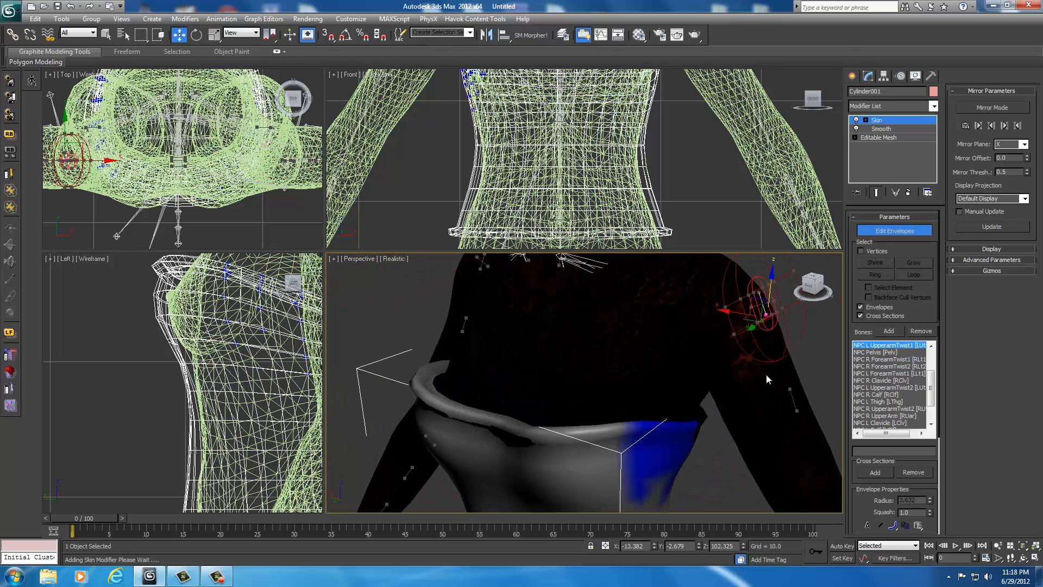
left_click(888, 387)
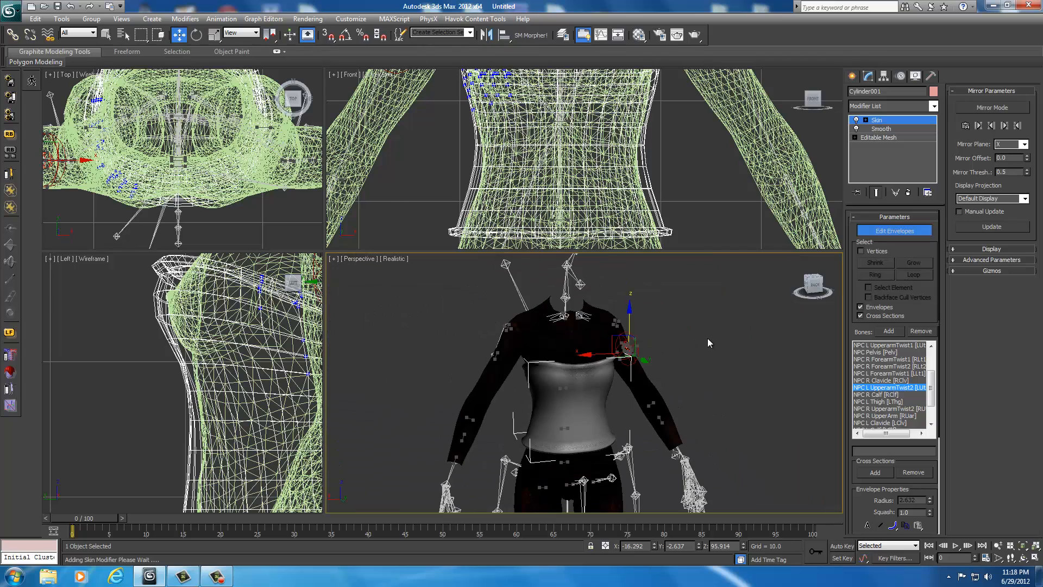
left_click(888, 344)
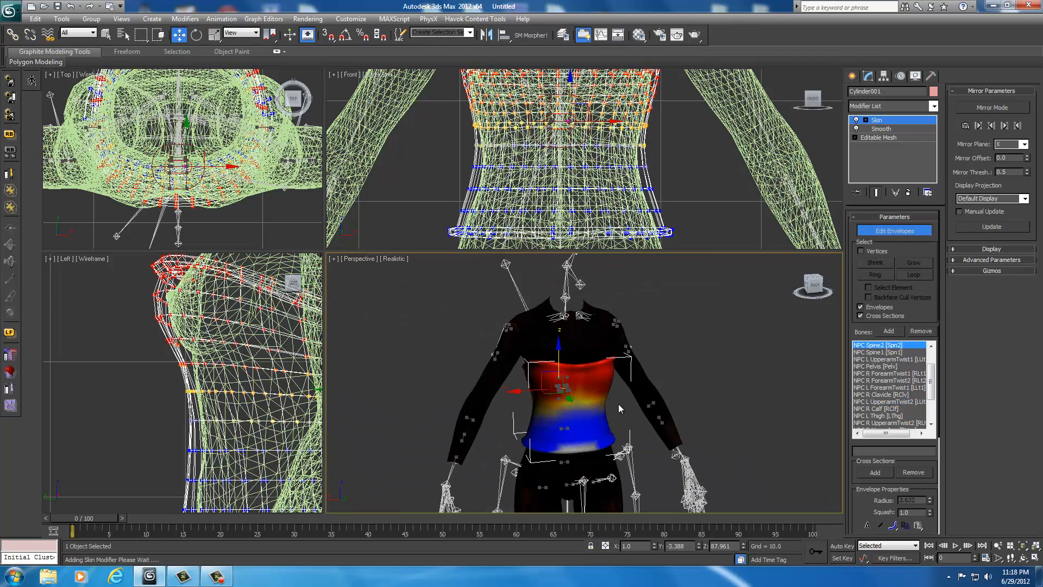
left_click(877, 352)
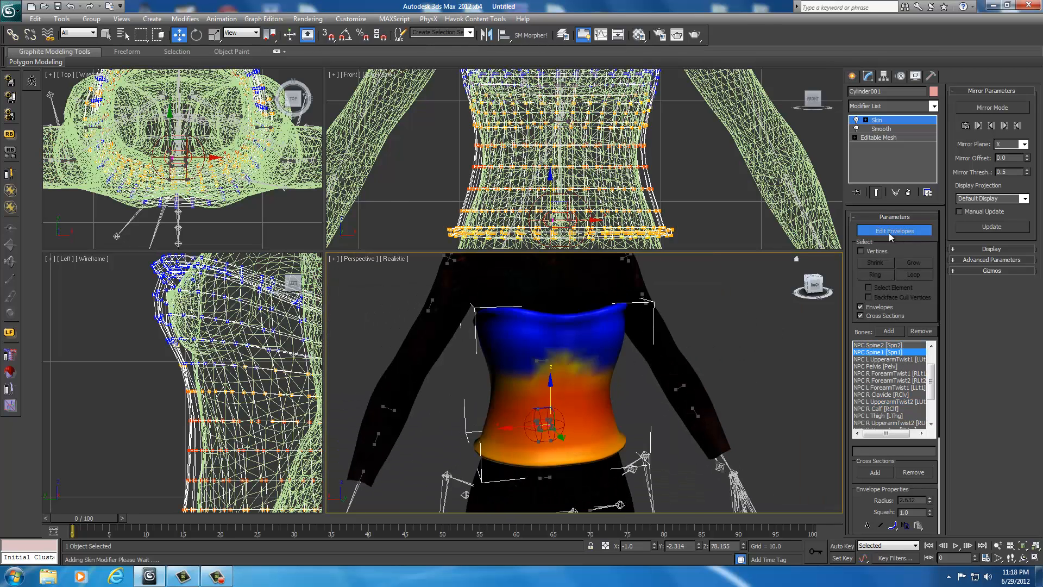
left_click(894, 230)
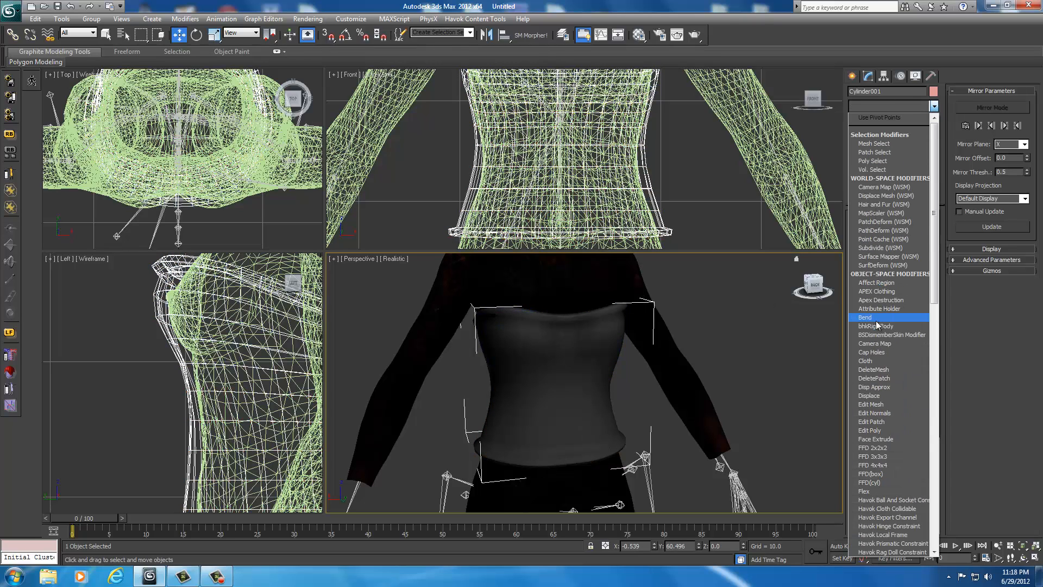
- Add a BSDismemberSkin modifier to the bodice with its partition's body part kept as Torso
left_click(892, 334)
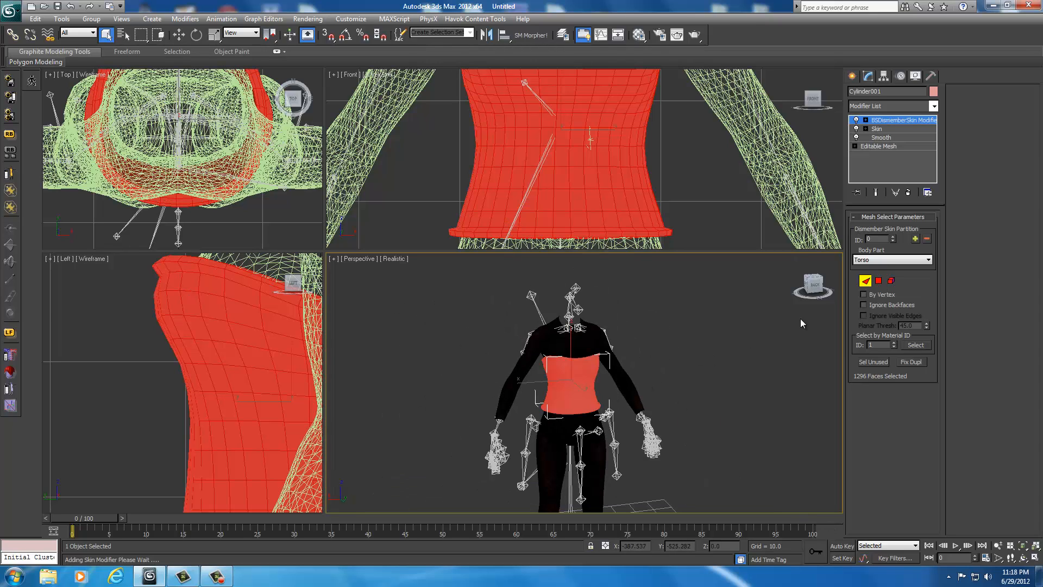
left_click(926, 259)
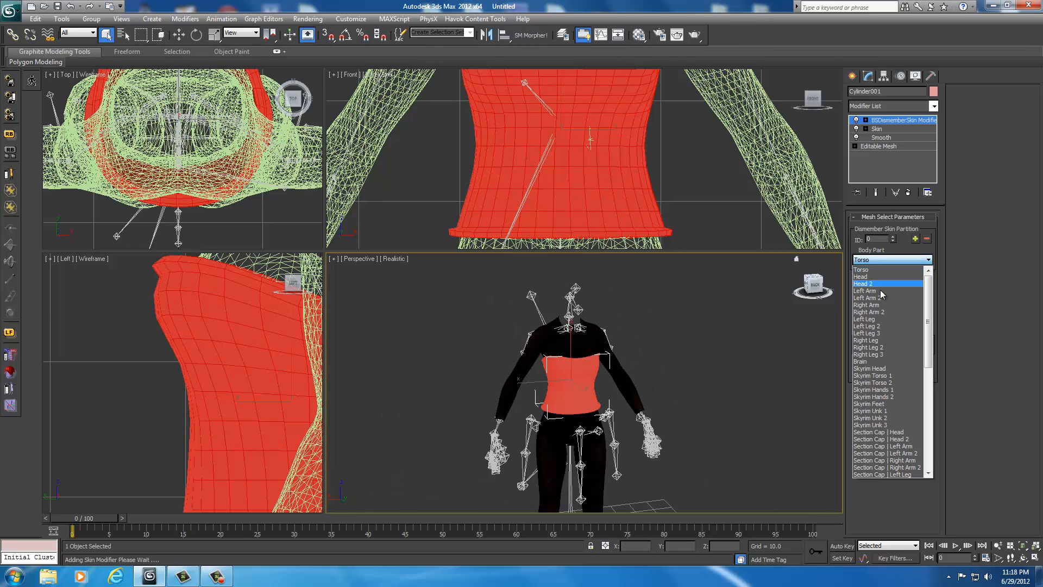
left_click(871, 375)
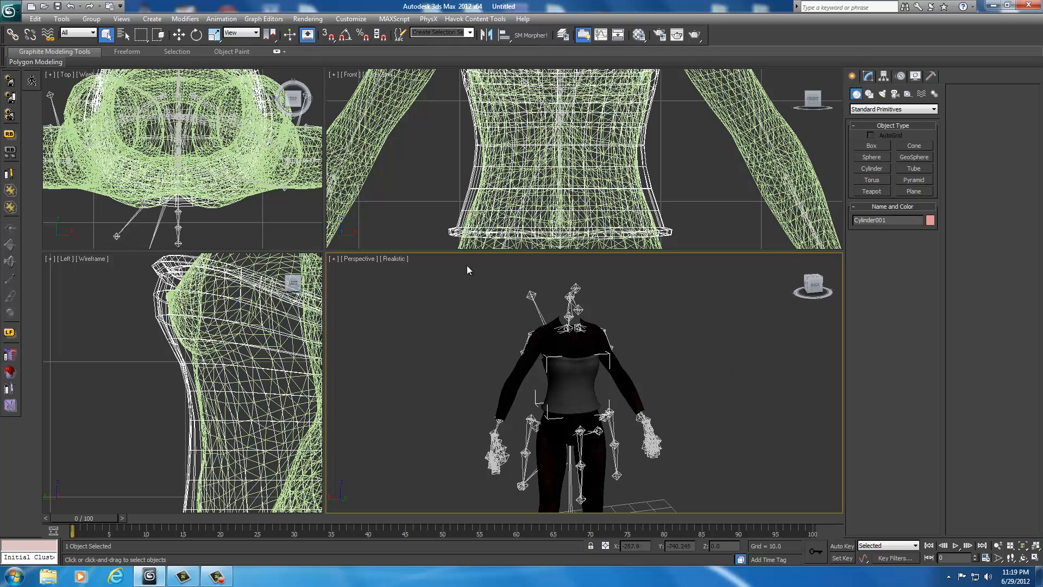
- Start a scene export and point it at the UNP Custom Armors data folder
left_click(11, 8)
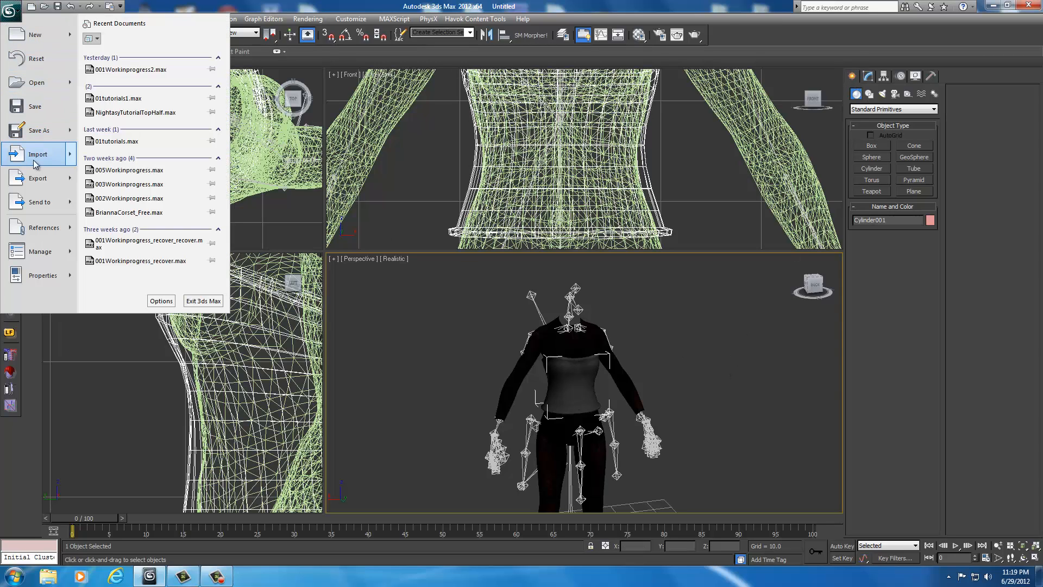
left_click(38, 177)
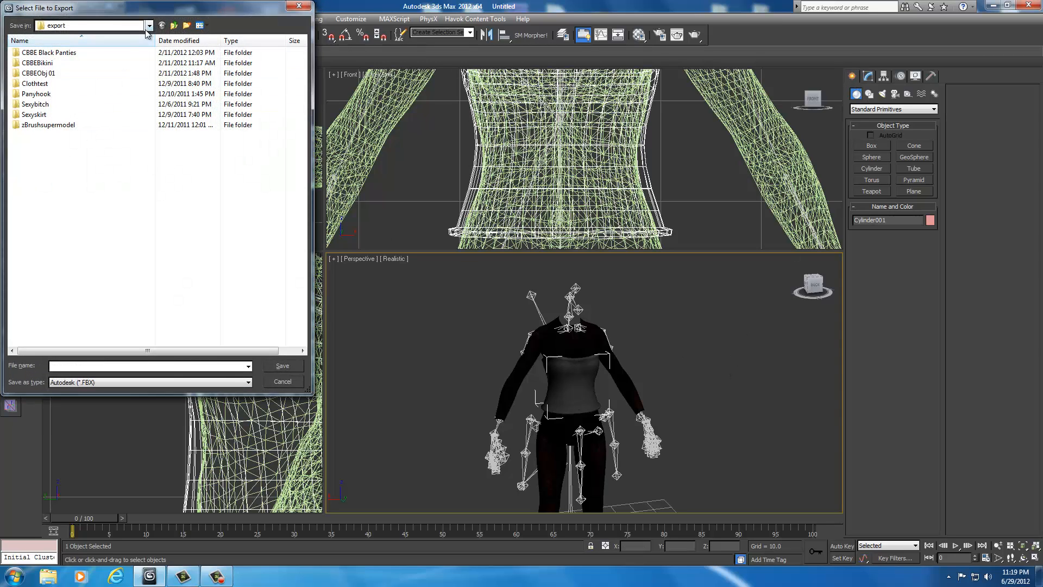
left_click(148, 26)
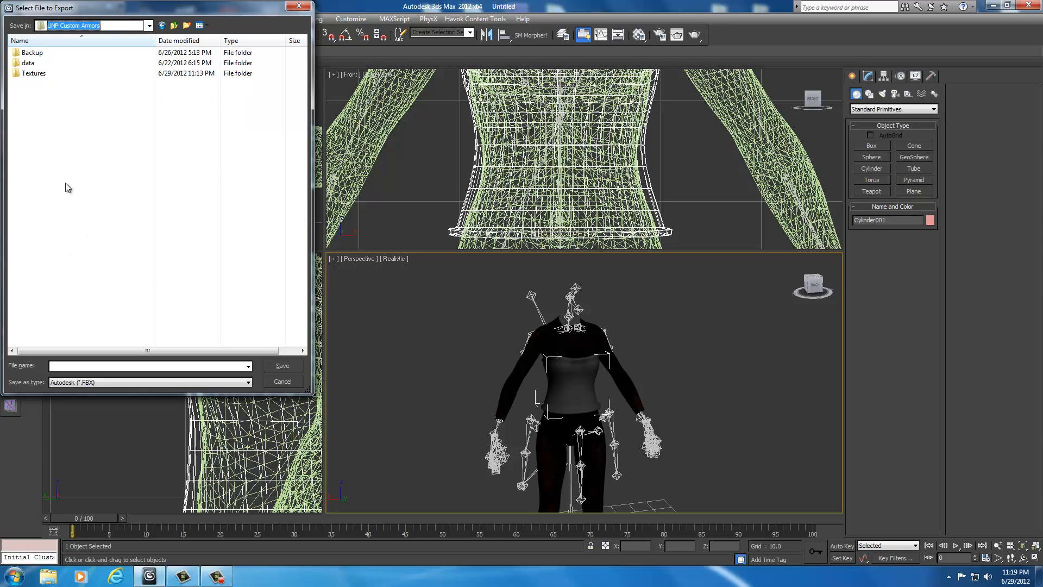
left_click(28, 63)
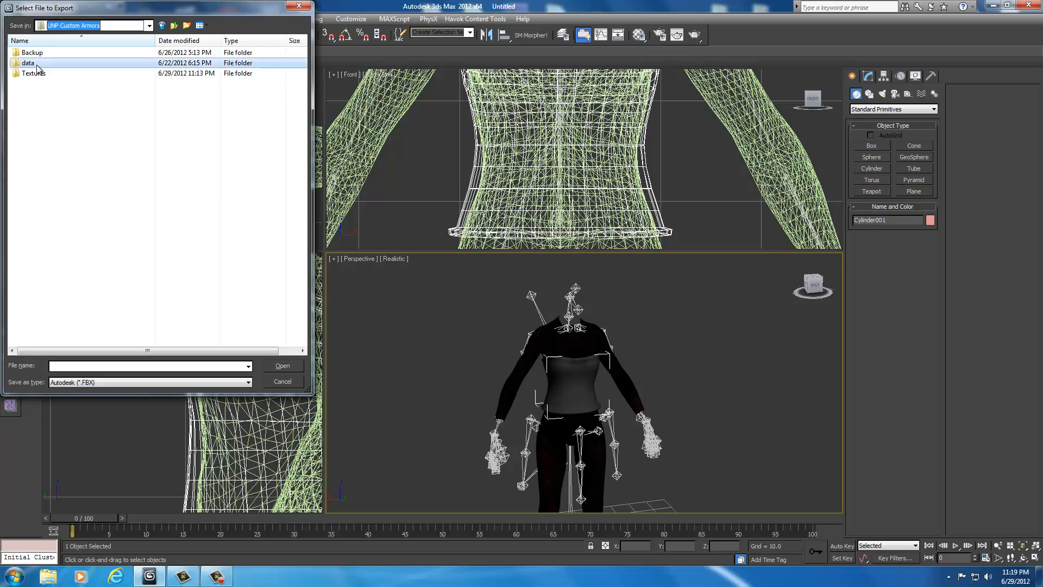
double_click(28, 62)
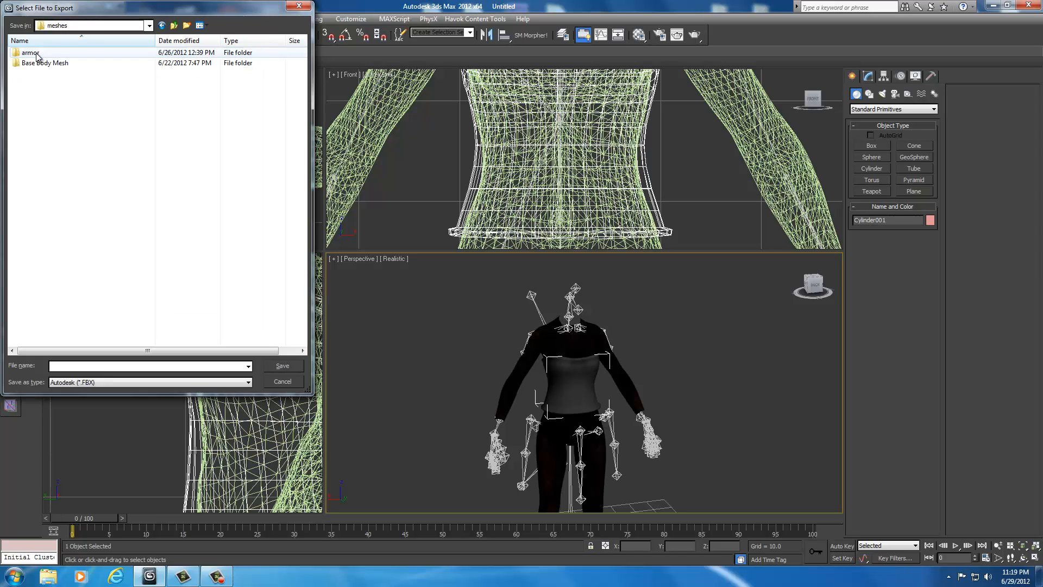
- Browse through meshes > armor > daedric into the Test1 folder
double_click(32, 53)
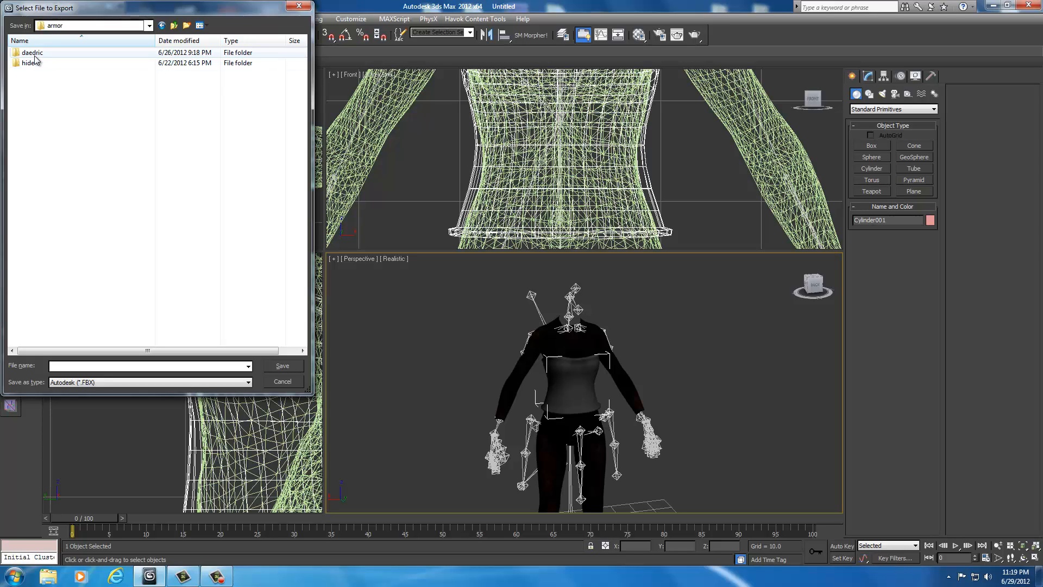
double_click(32, 52)
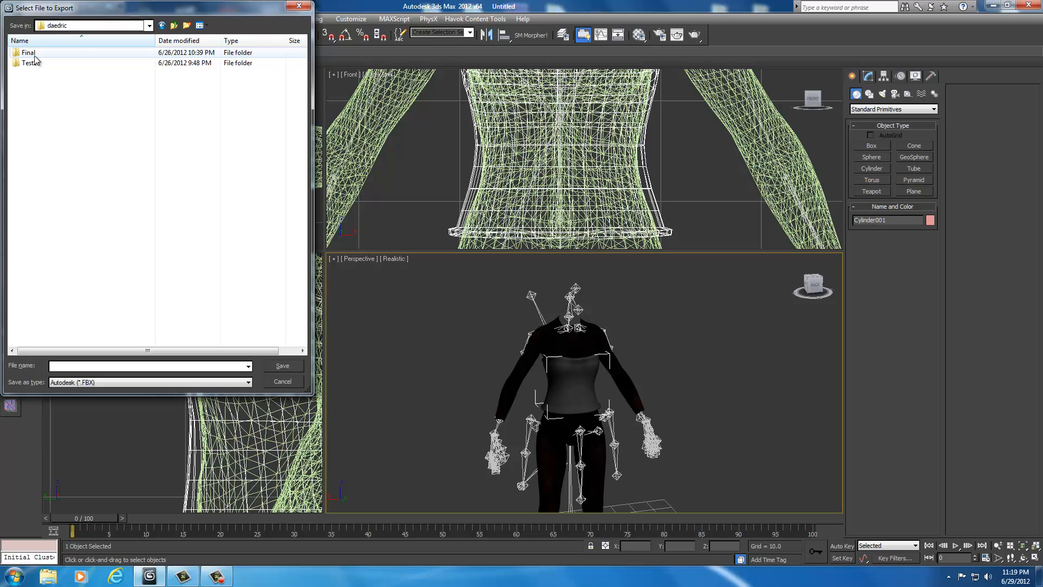
left_click(133, 365)
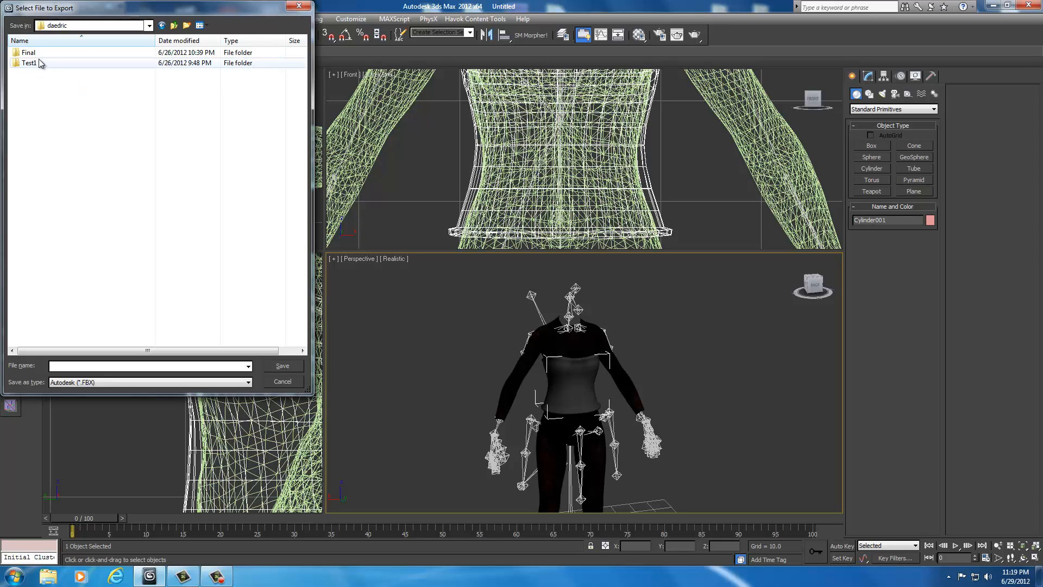
mouse_move(38, 68)
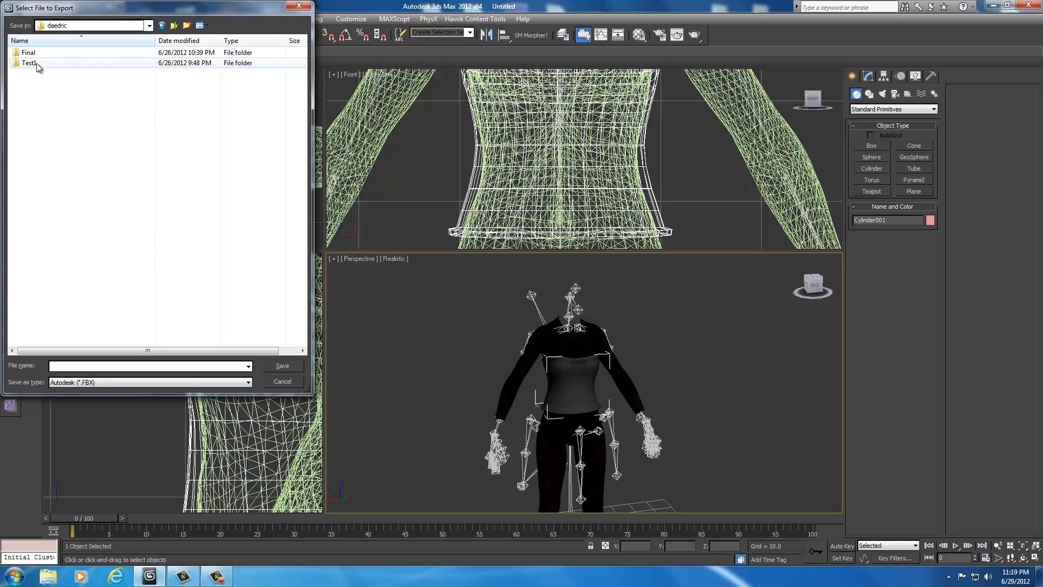
double_click(29, 62)
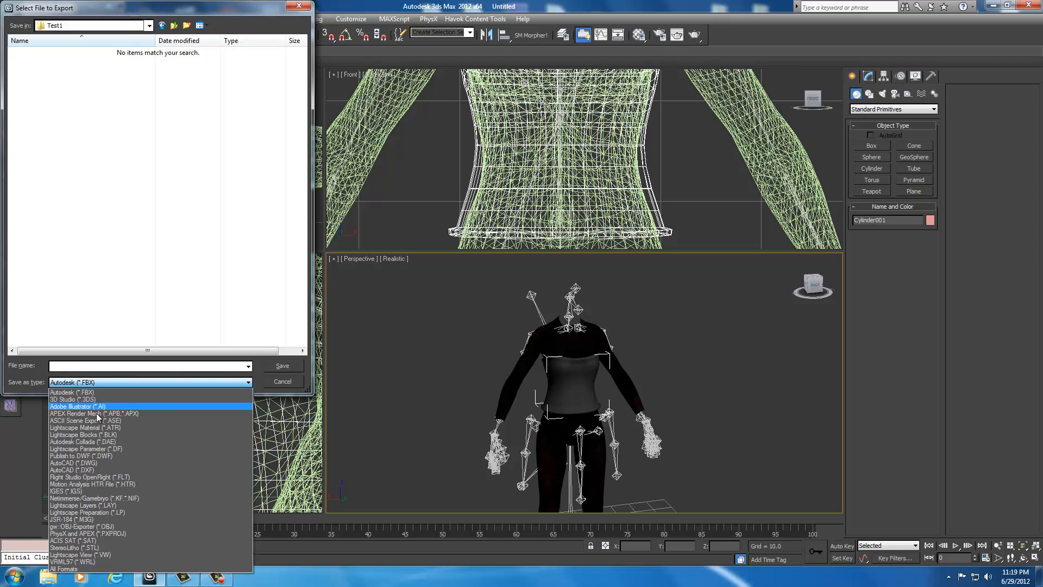
- Export as NetImmerse/Gamebryo NIF over the existing daedrictorsof_0 file, confirming the replace and the Skyrim export
left_click(94, 497)
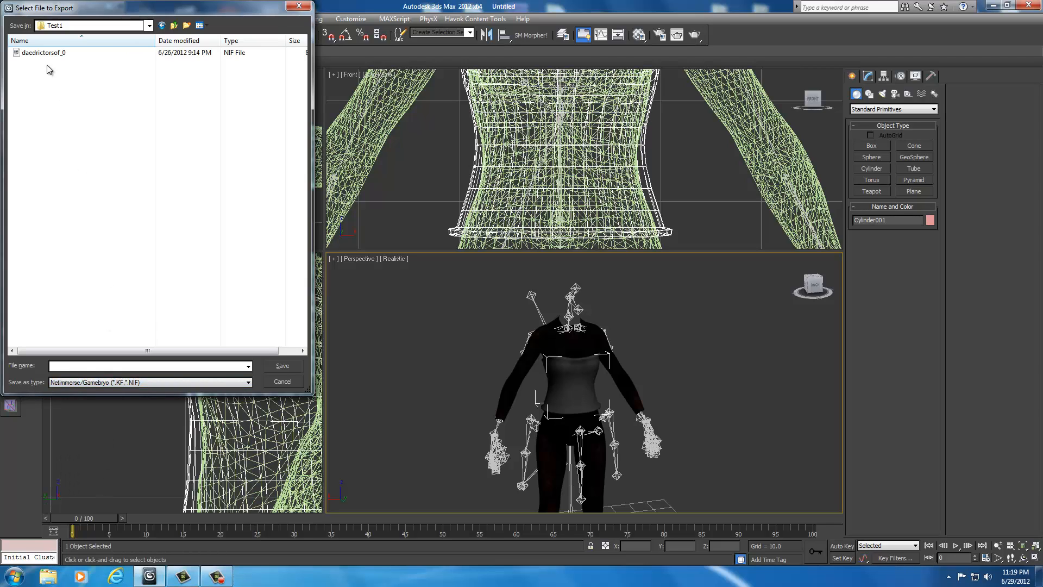
left_click(44, 53)
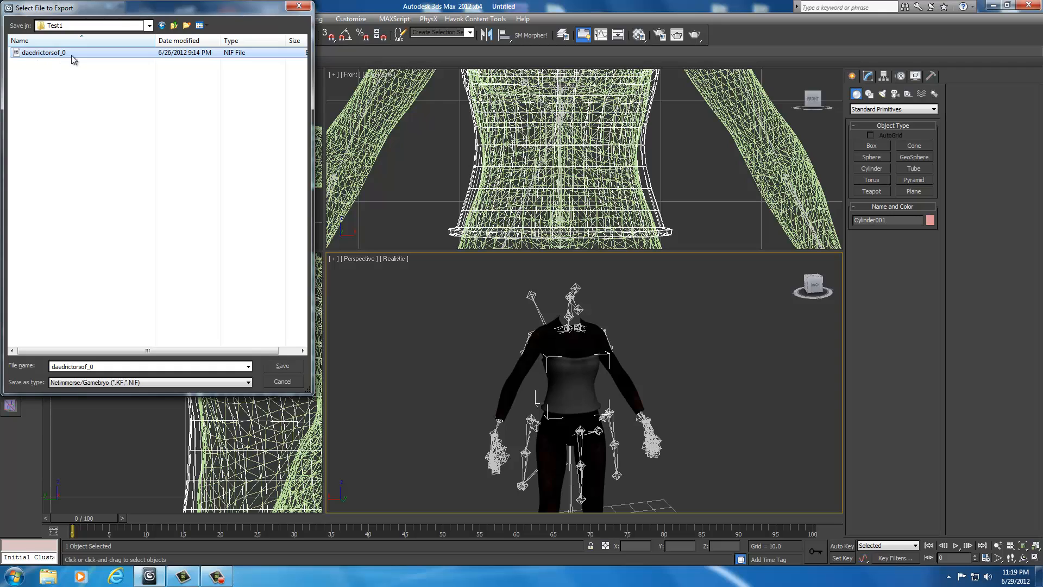
left_click(282, 365)
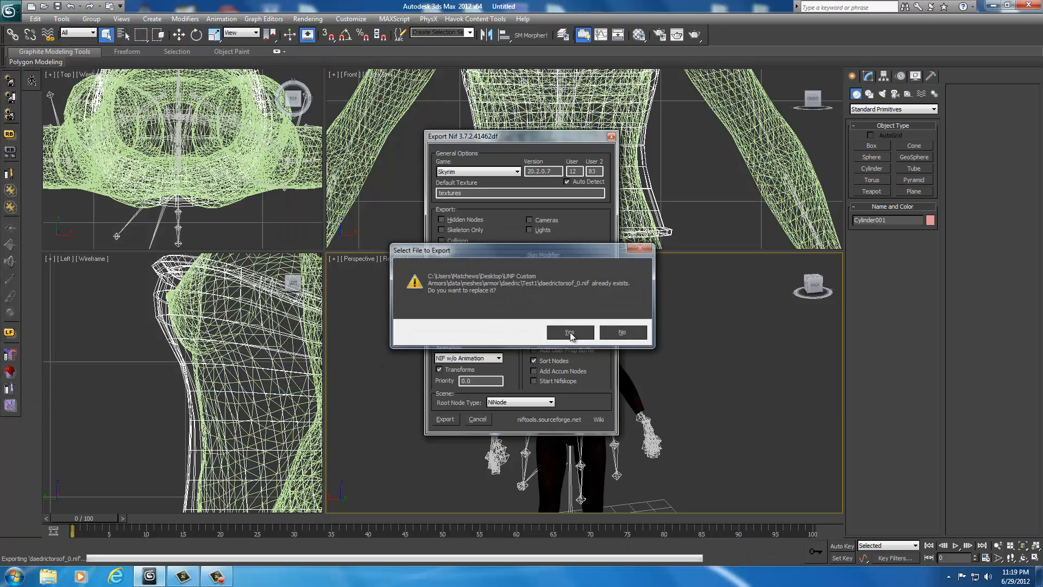
left_click(569, 332)
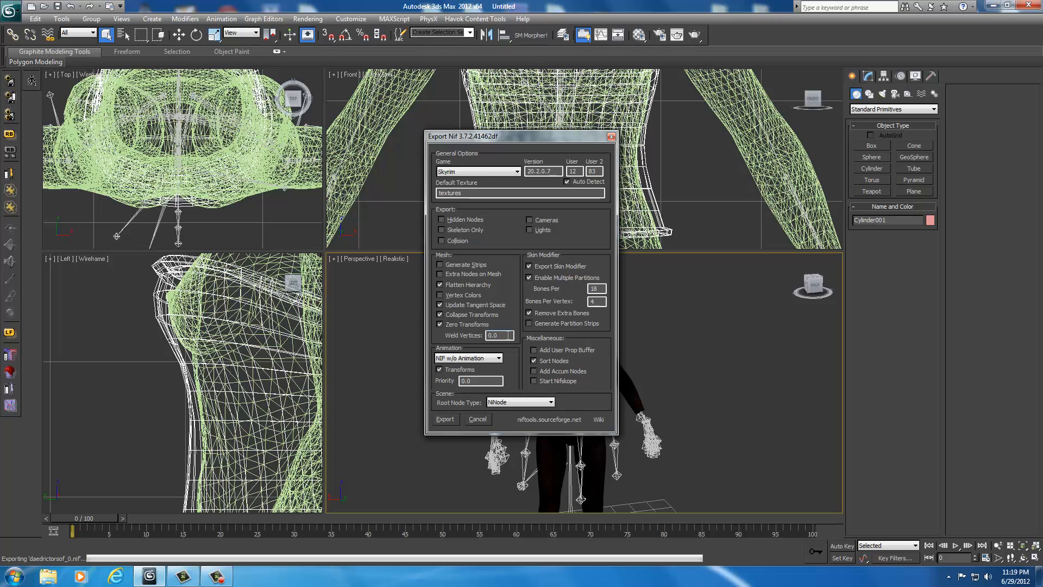
left_click(445, 418)
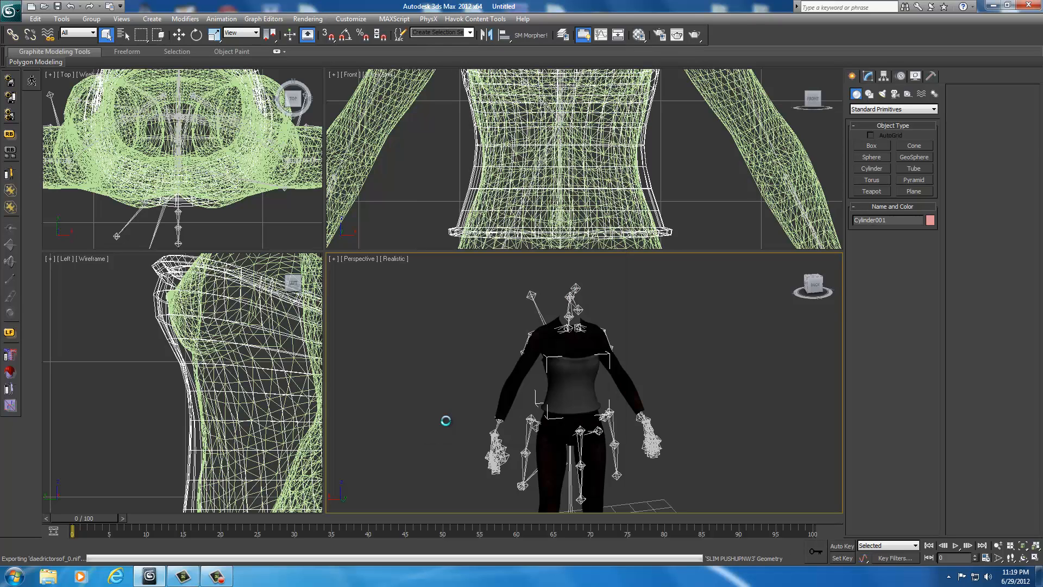